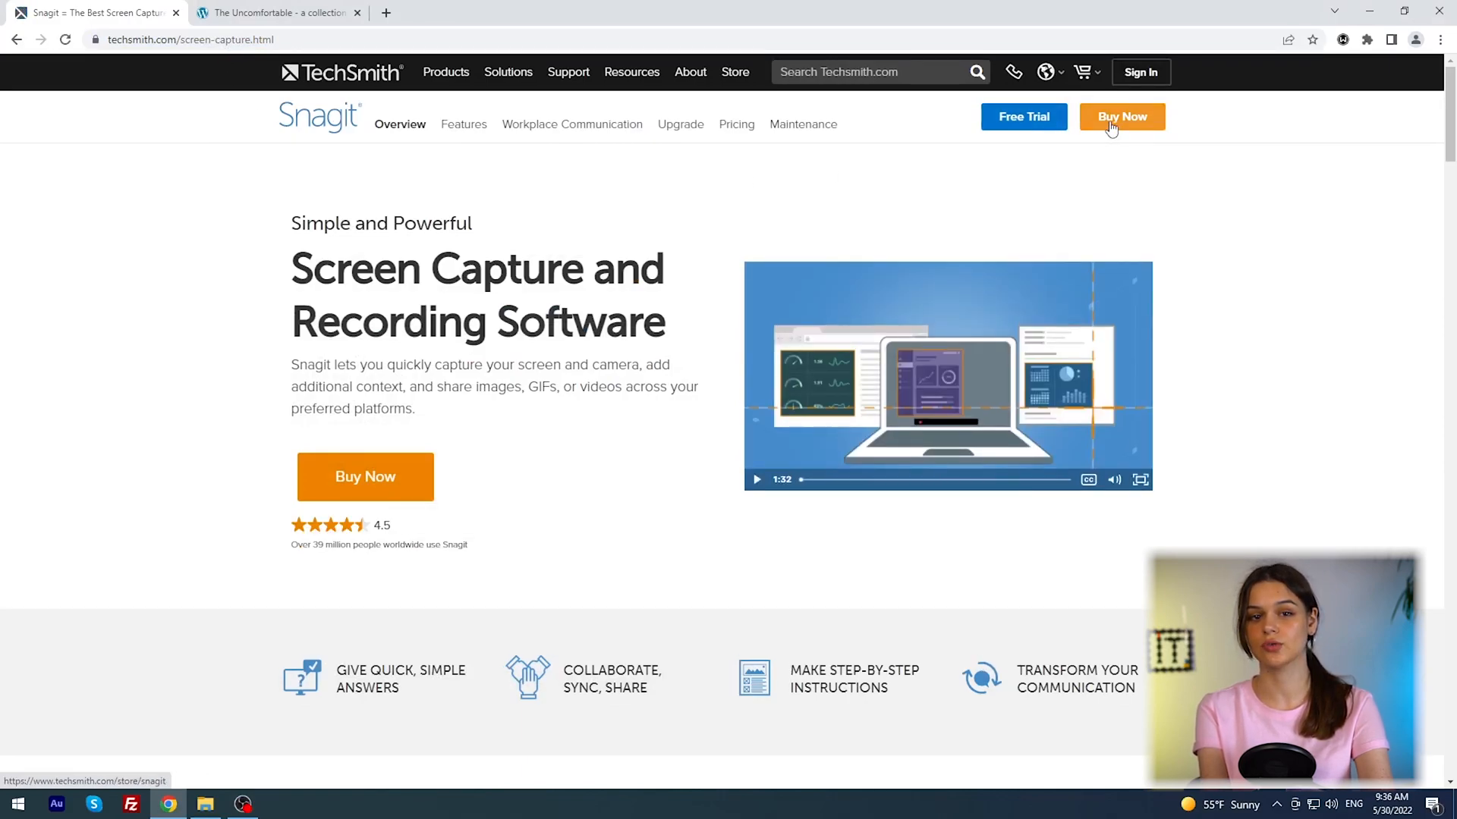
pyautogui.moveTo(1023, 117)
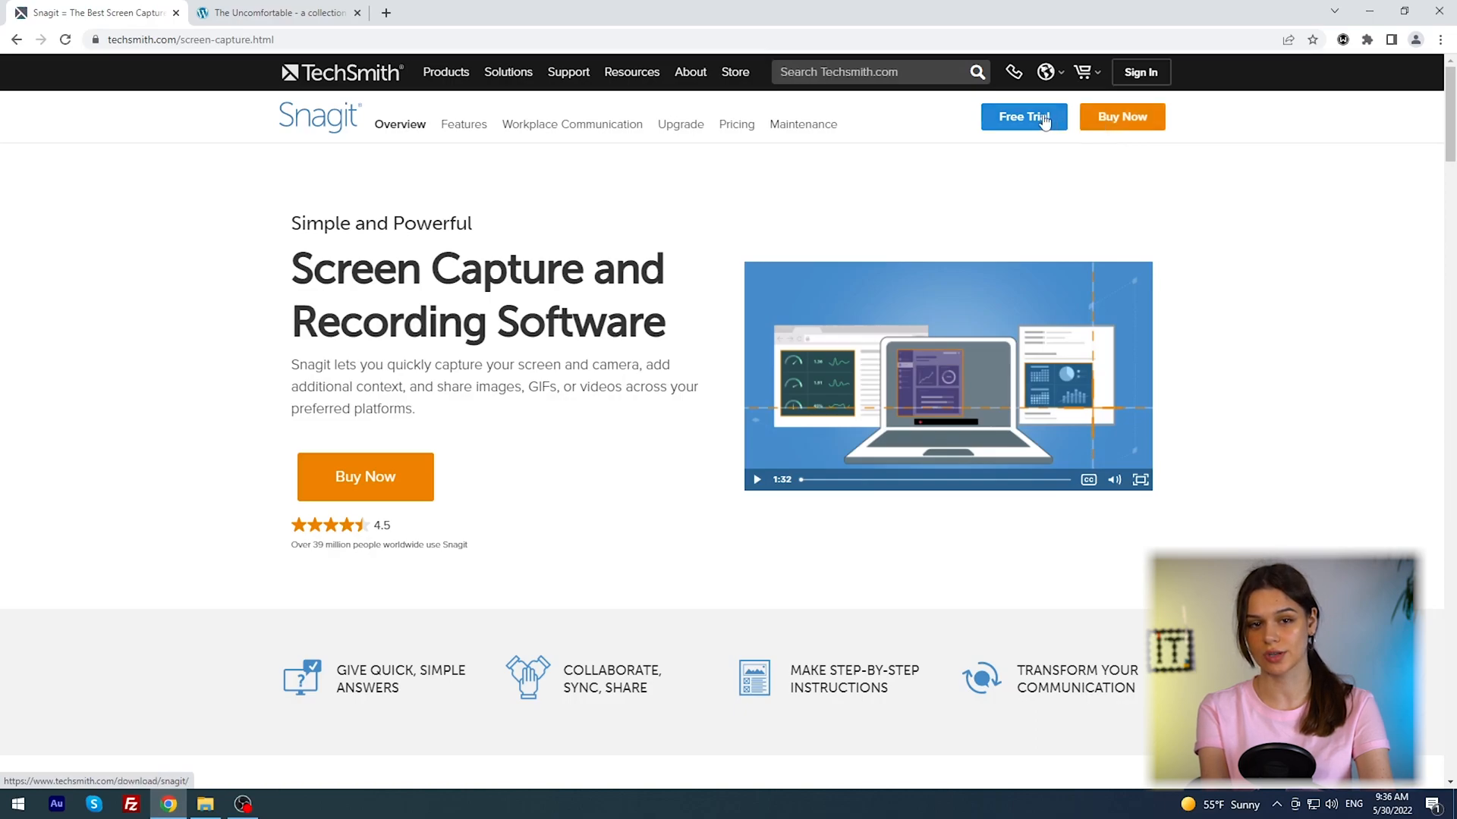
# - Download the Windows Snagit free trial from the TechSmith site and reach Setup Options
pyautogui.click(1021, 117)
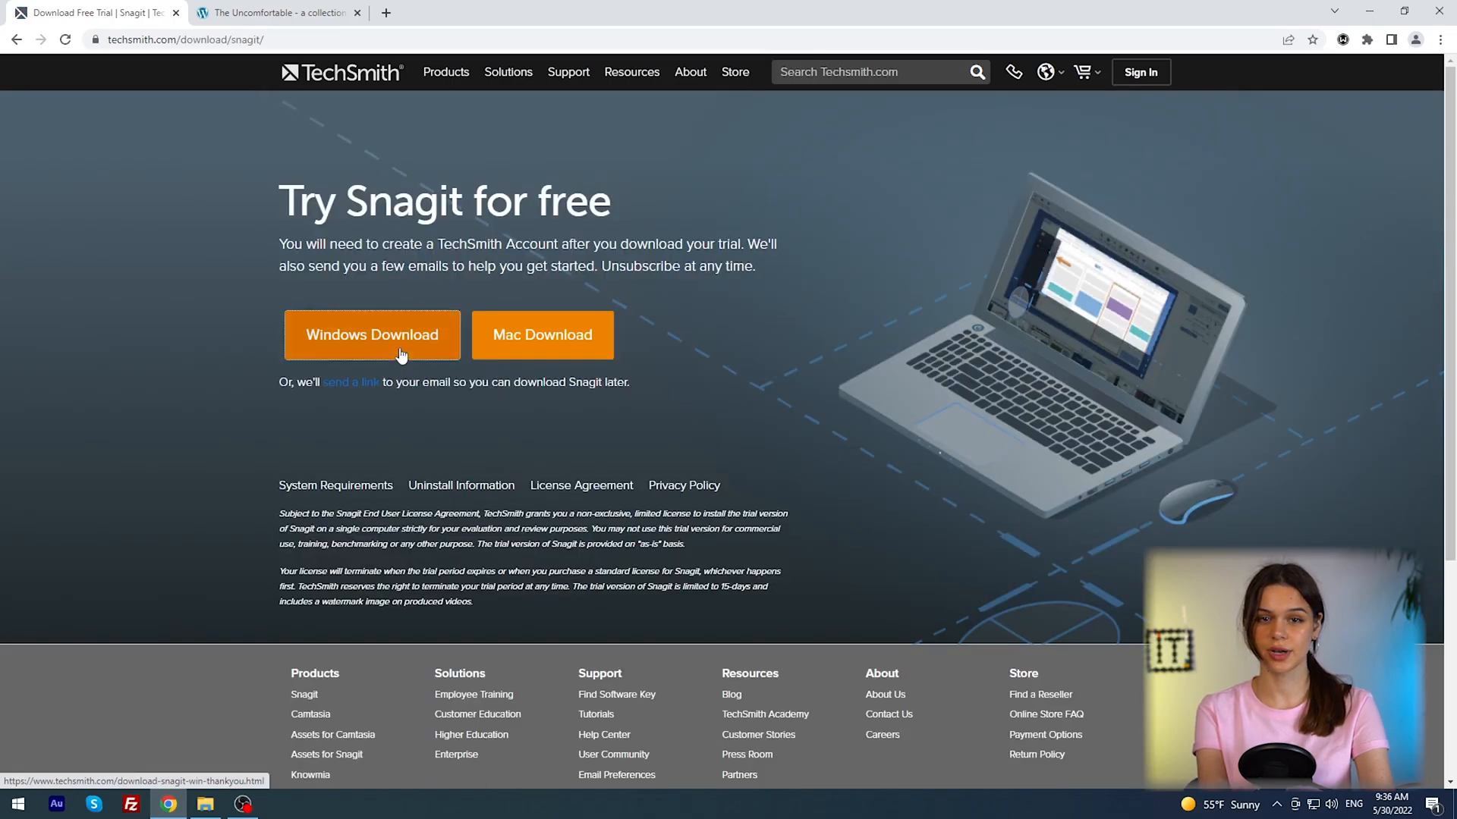
pyautogui.click(372, 334)
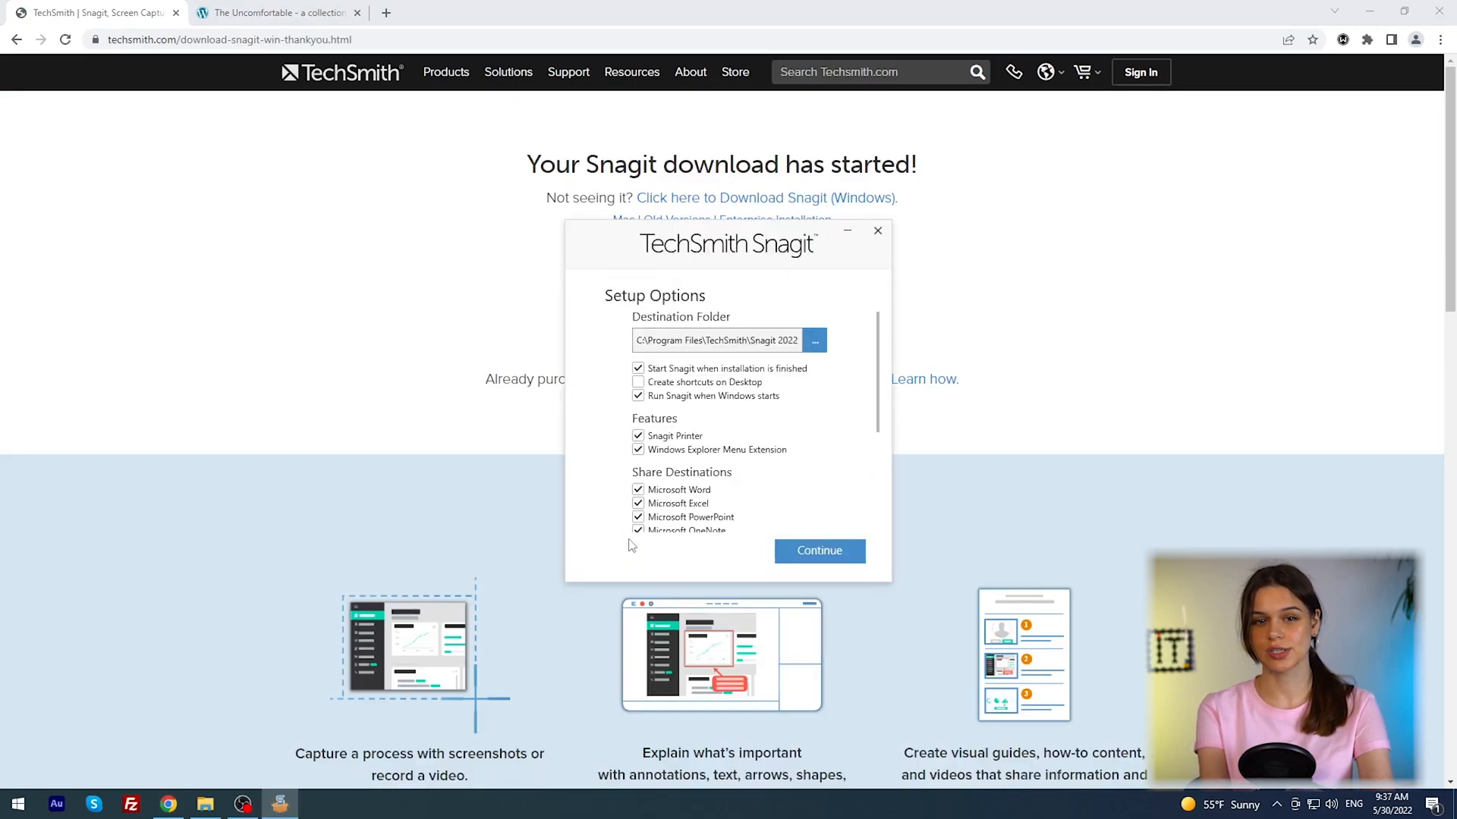
pyautogui.scroll(-3)
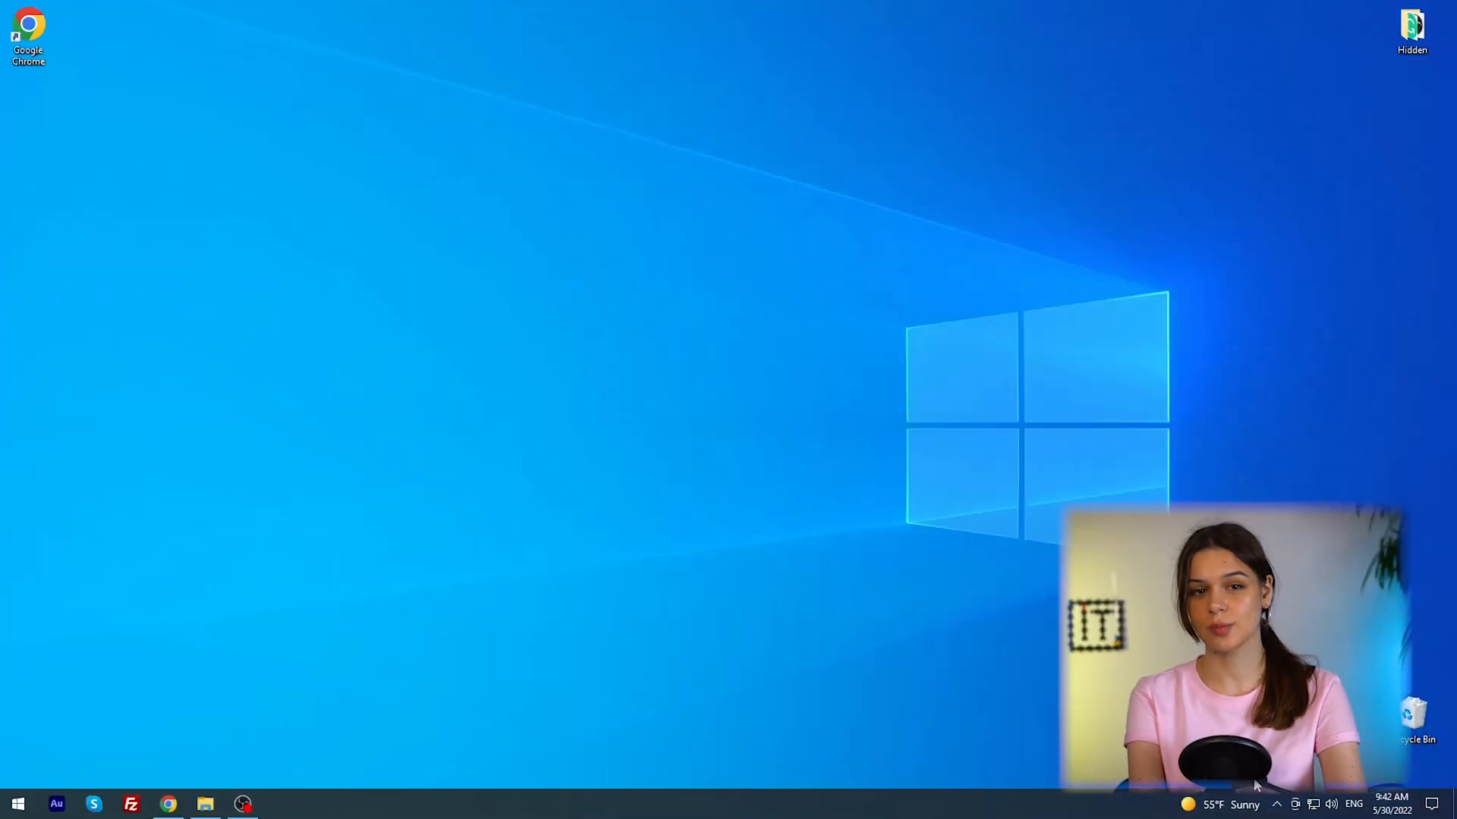
# - Open the capture window, toggle the 5 Second Delay, reset to defaults and choose Image capture
pyautogui.click(278, 804)
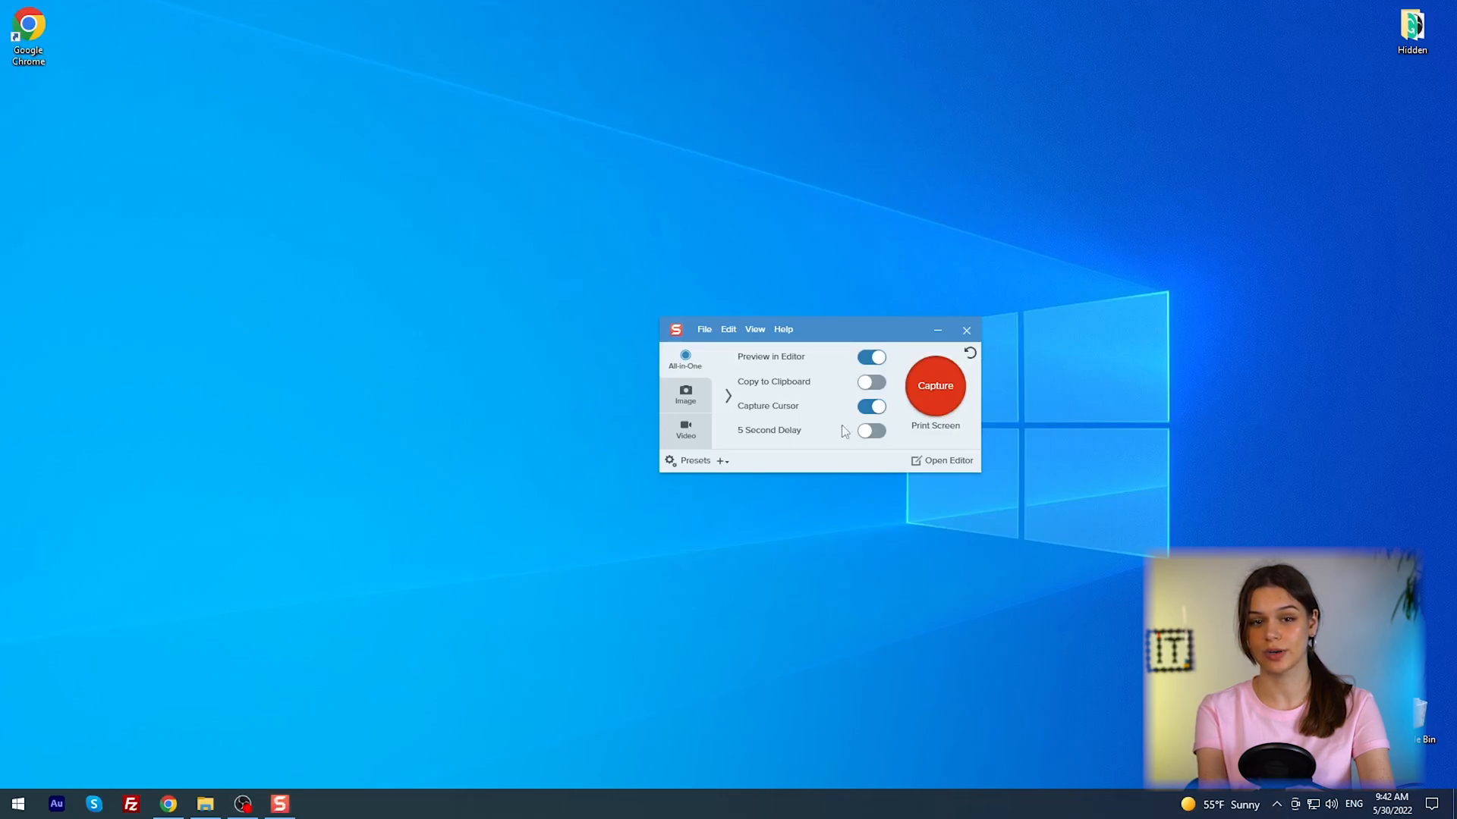
pyautogui.moveTo(818, 329); pyautogui.dragTo(525, 289)
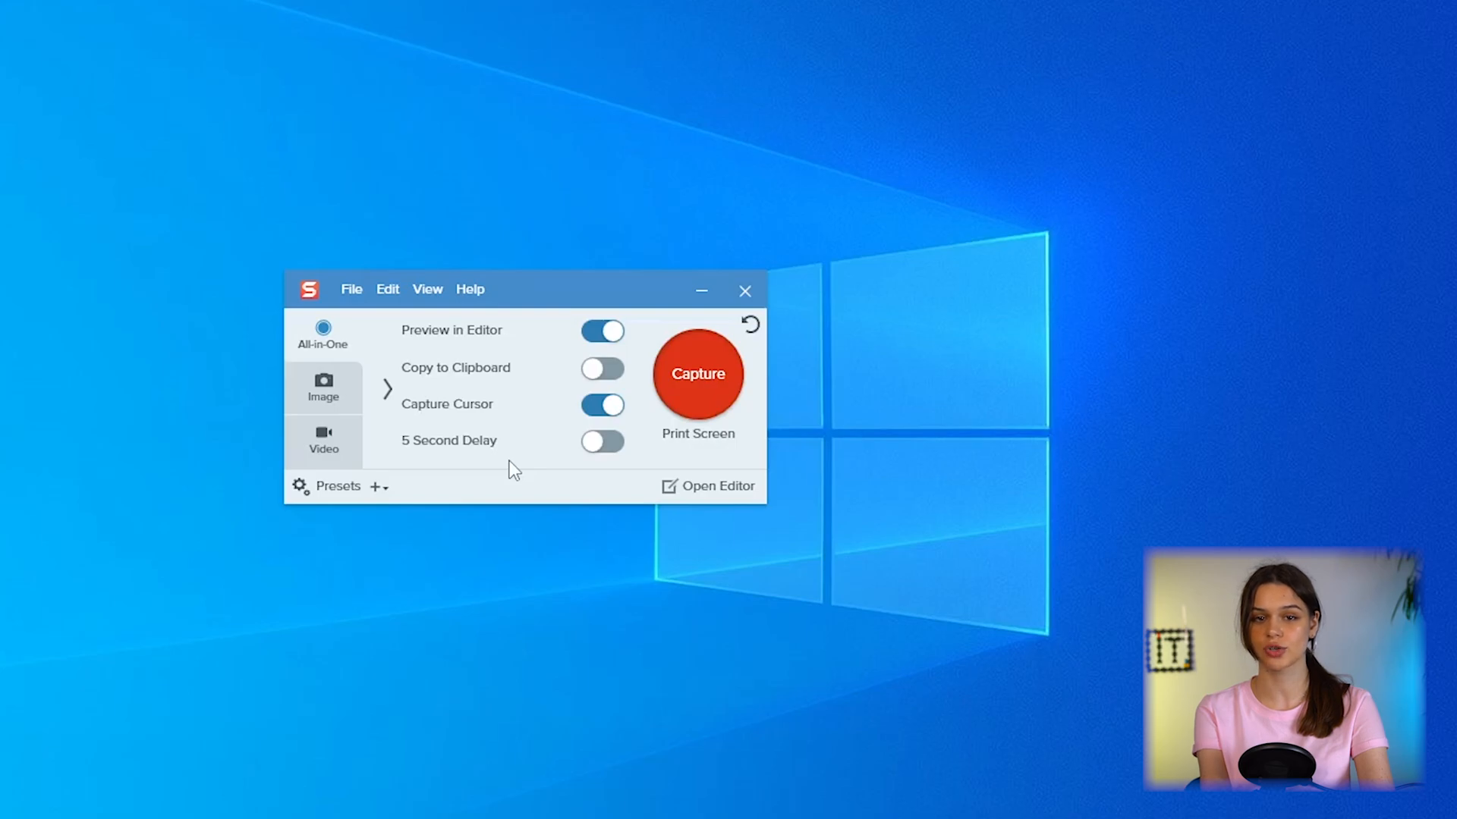
pyautogui.click(603, 441)
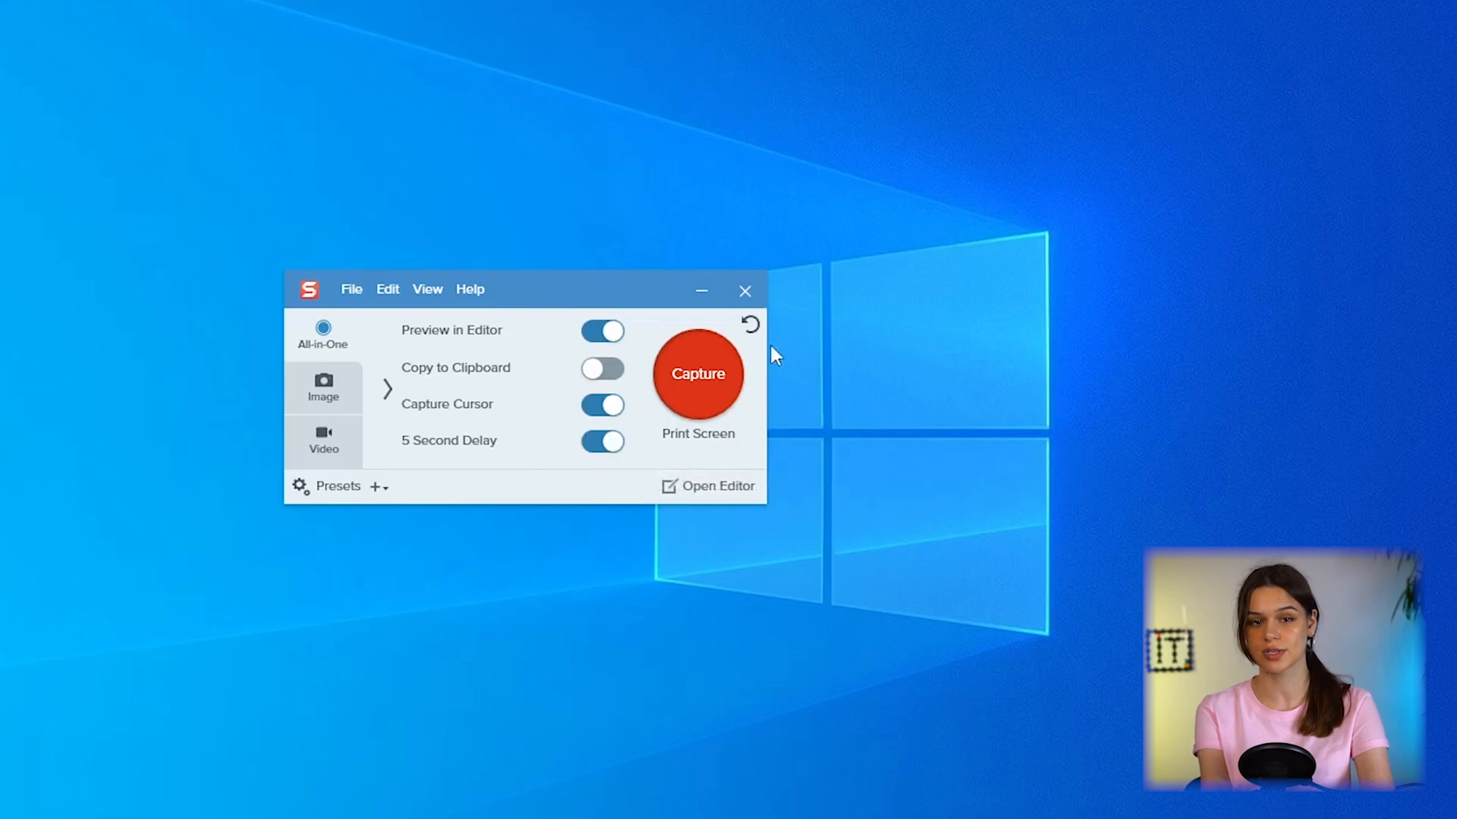
pyautogui.click(602, 441)
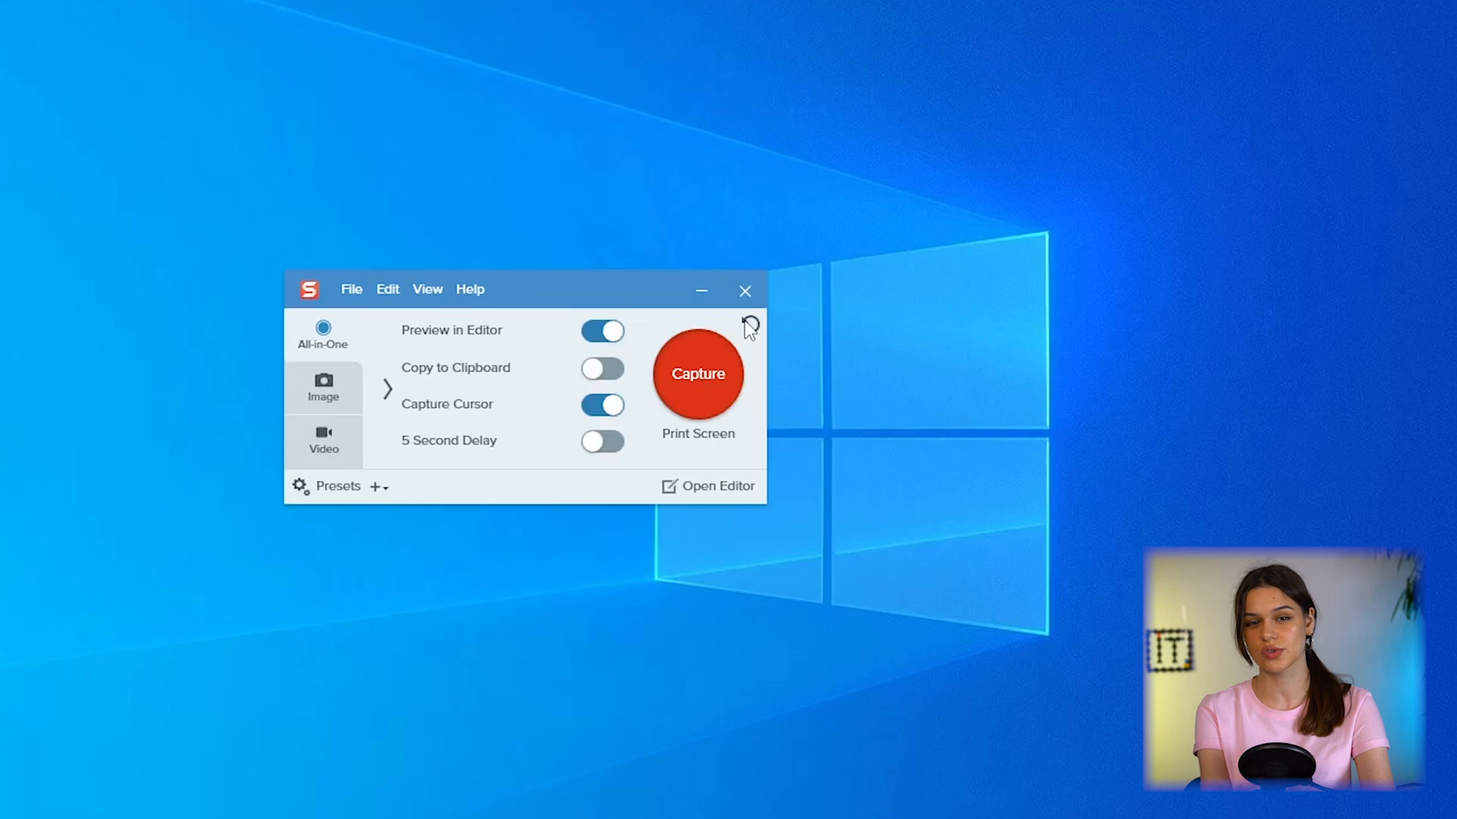
pyautogui.moveTo(748, 332)
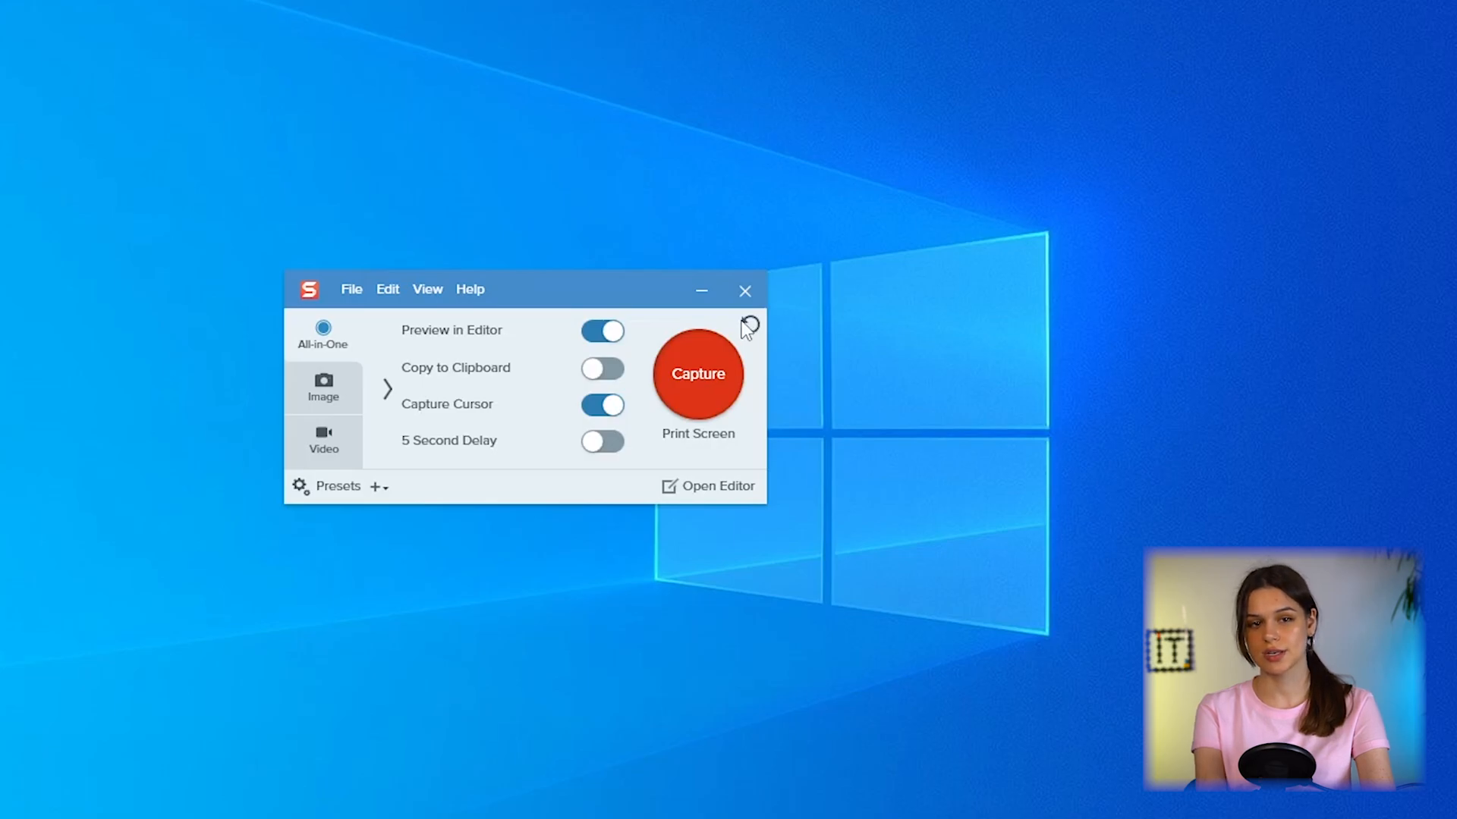
pyautogui.click(323, 386)
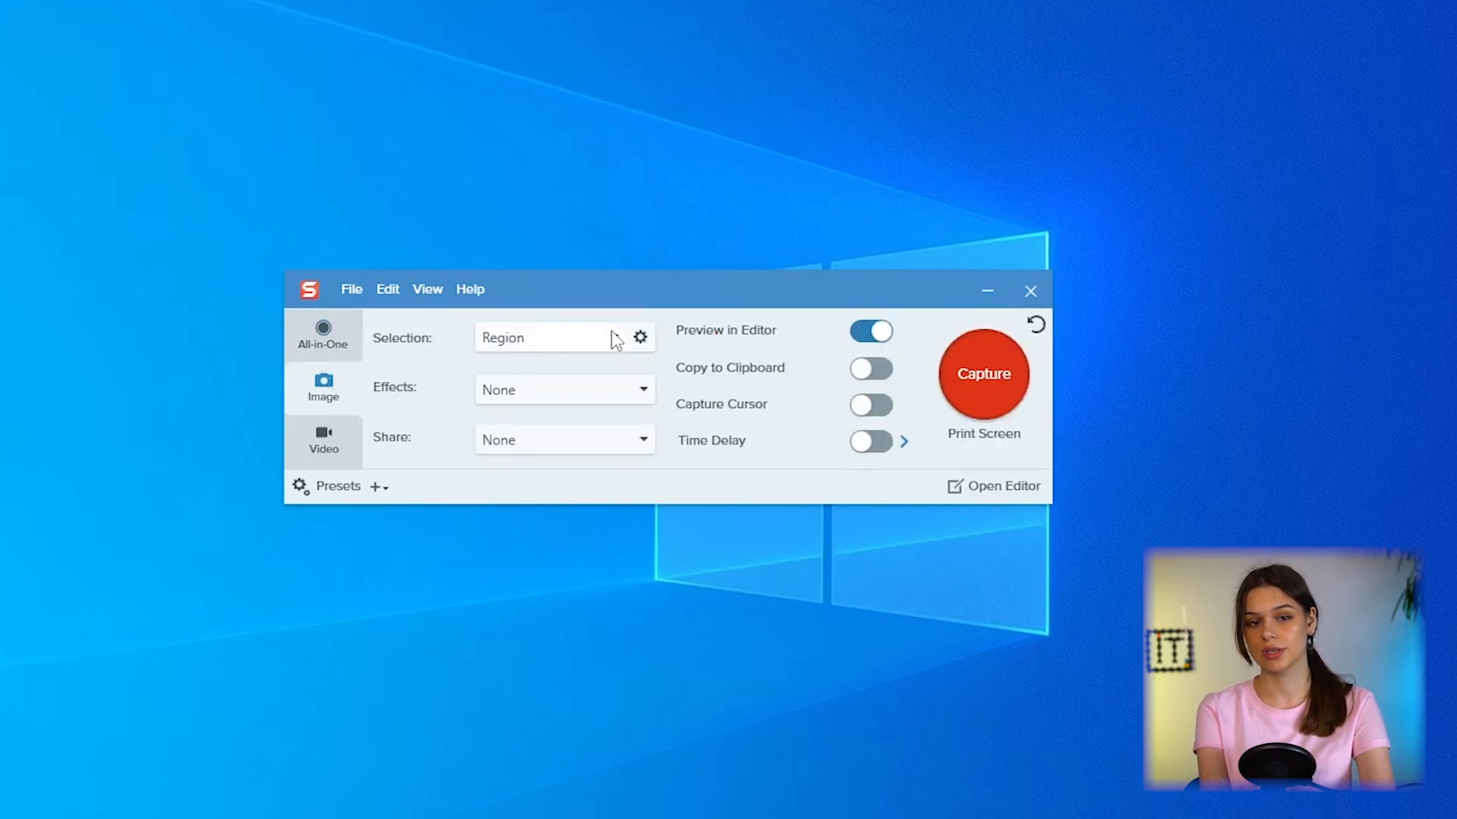
# - Cycle the Selection type through Window, Fullscreen and Scrolling Window
pyautogui.click(639, 337)
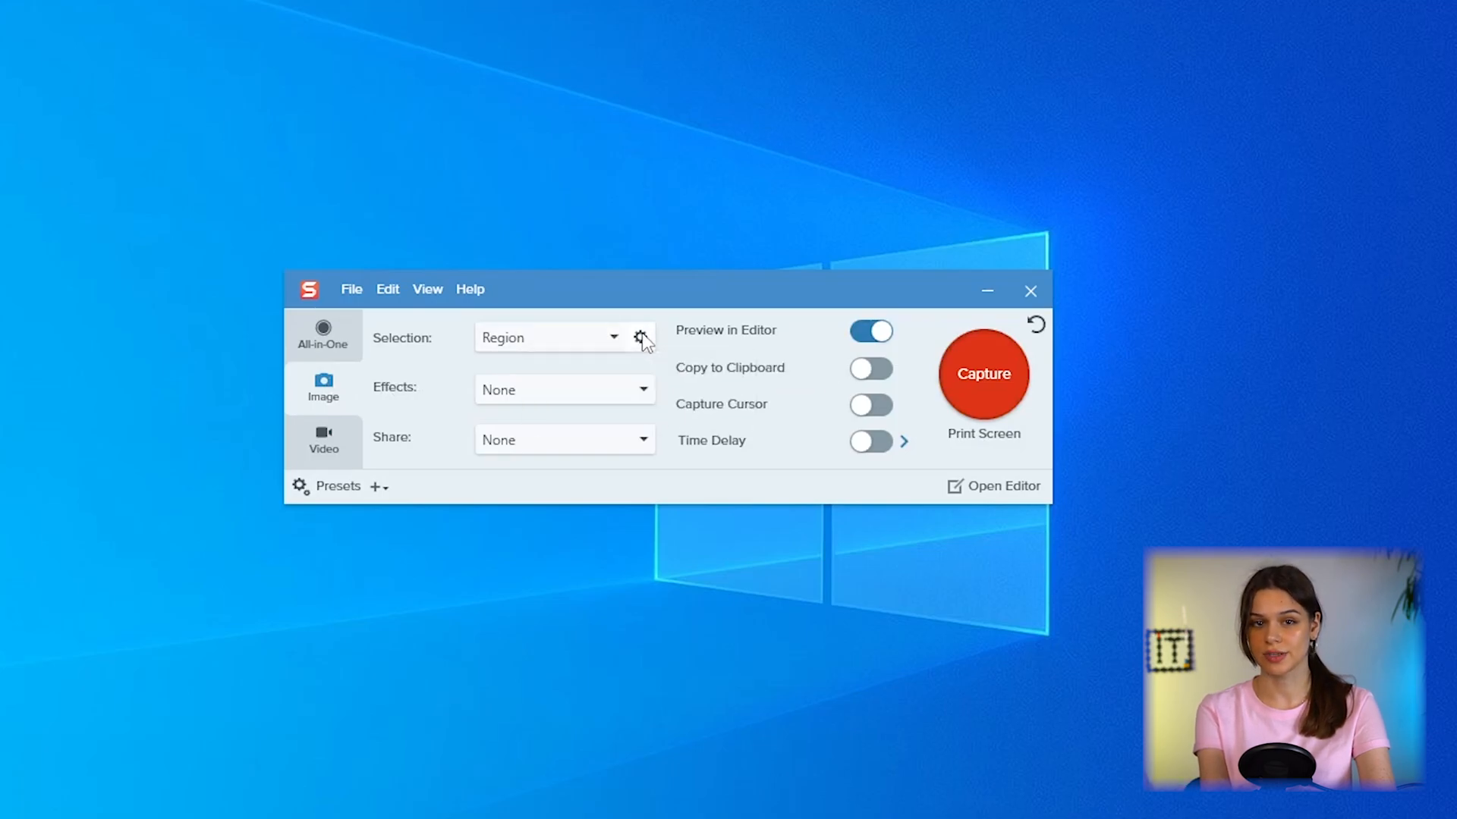
pyautogui.click(640, 336)
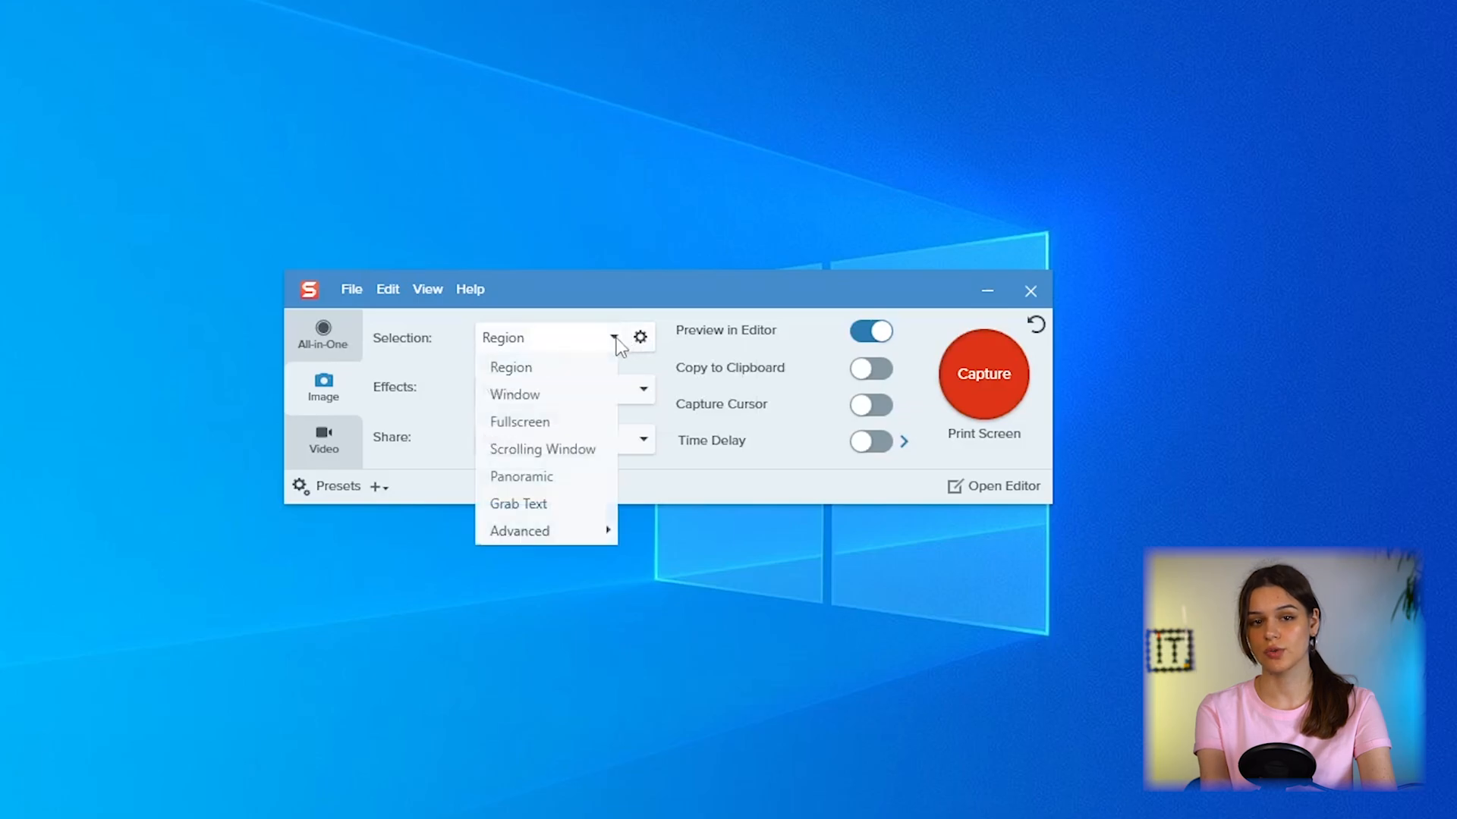
pyautogui.click(514, 394)
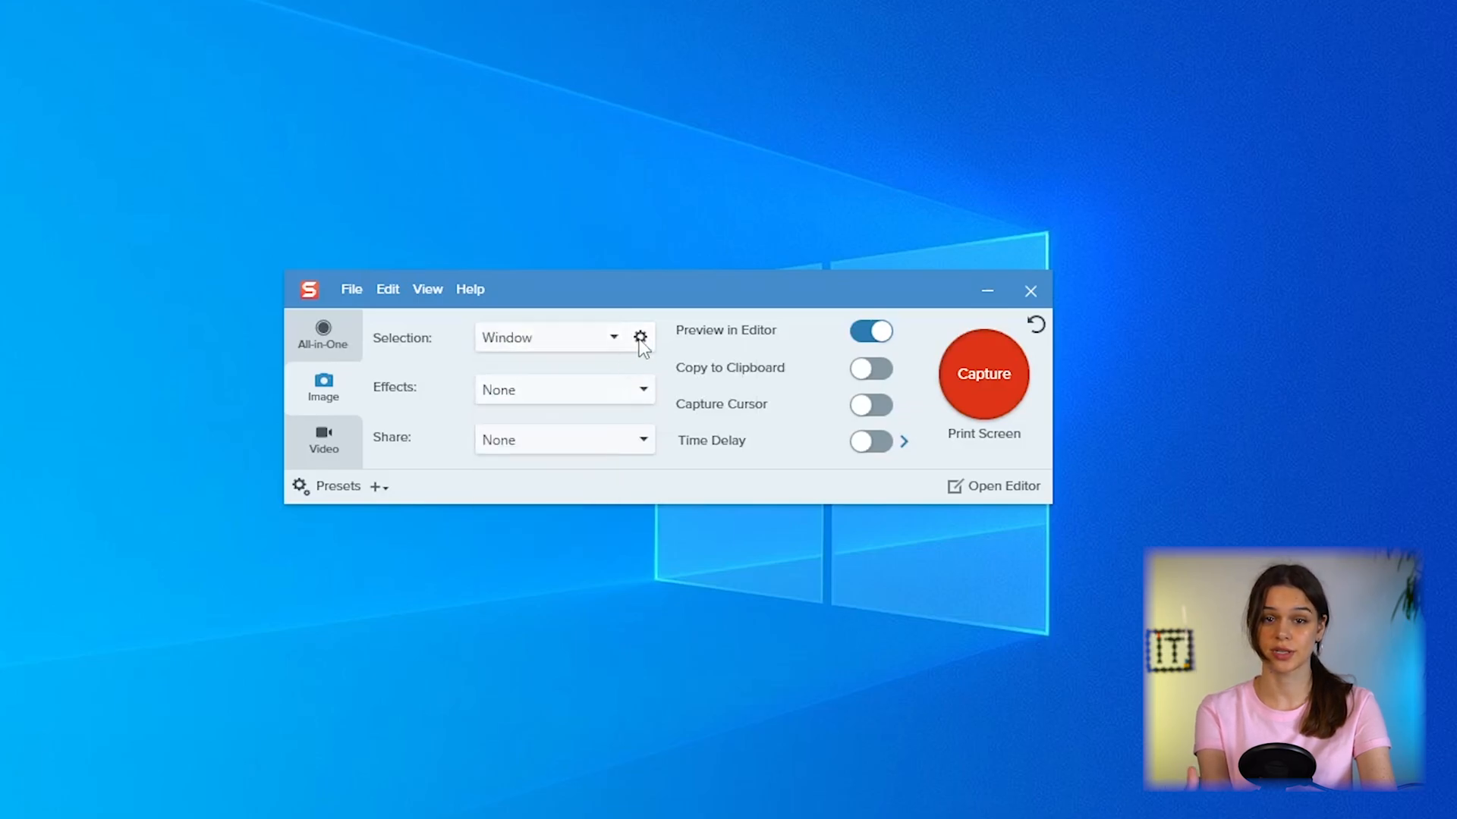
pyautogui.click(639, 337)
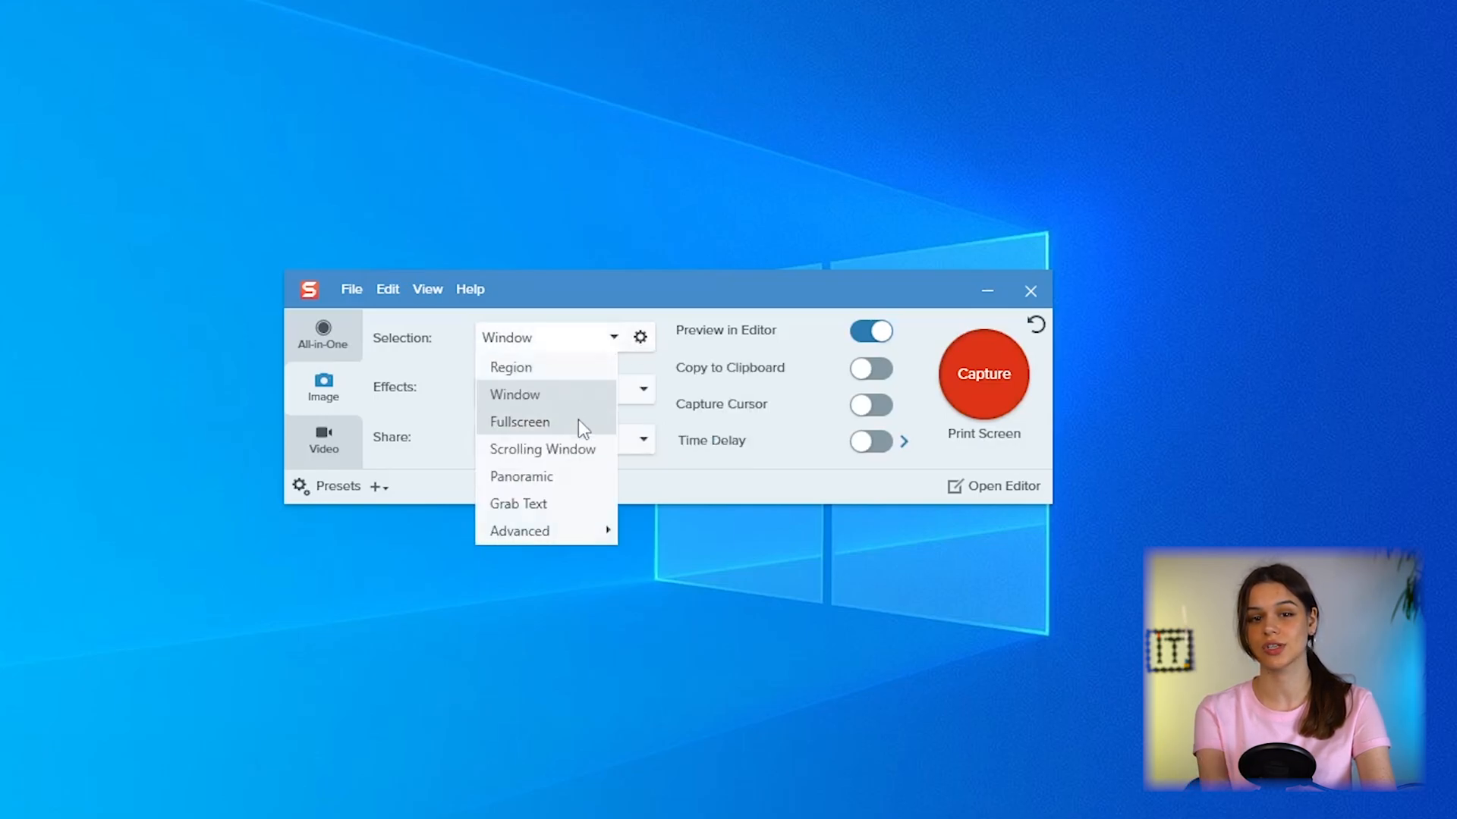
pyautogui.click(519, 422)
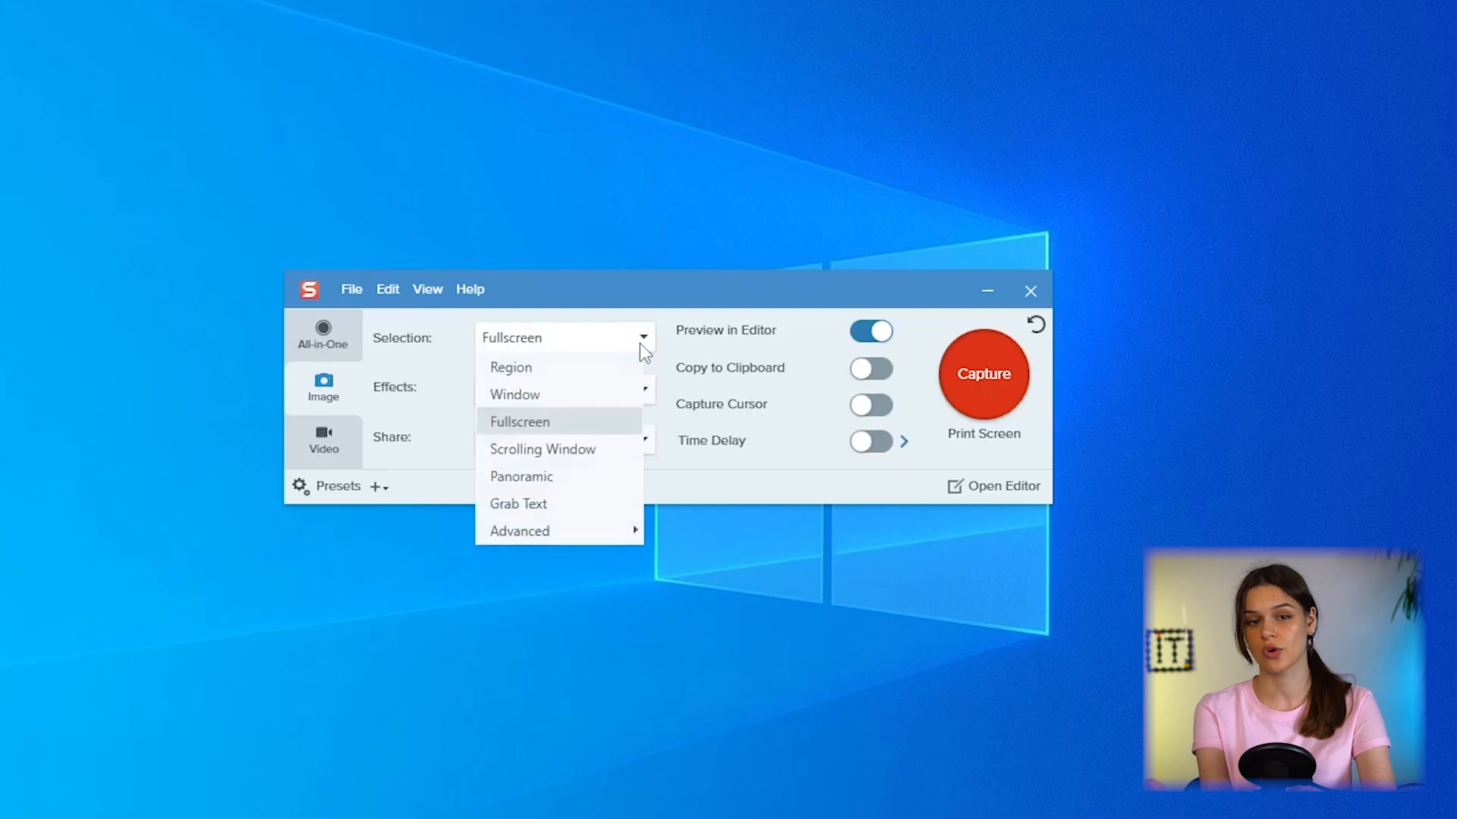
pyautogui.click(543, 449)
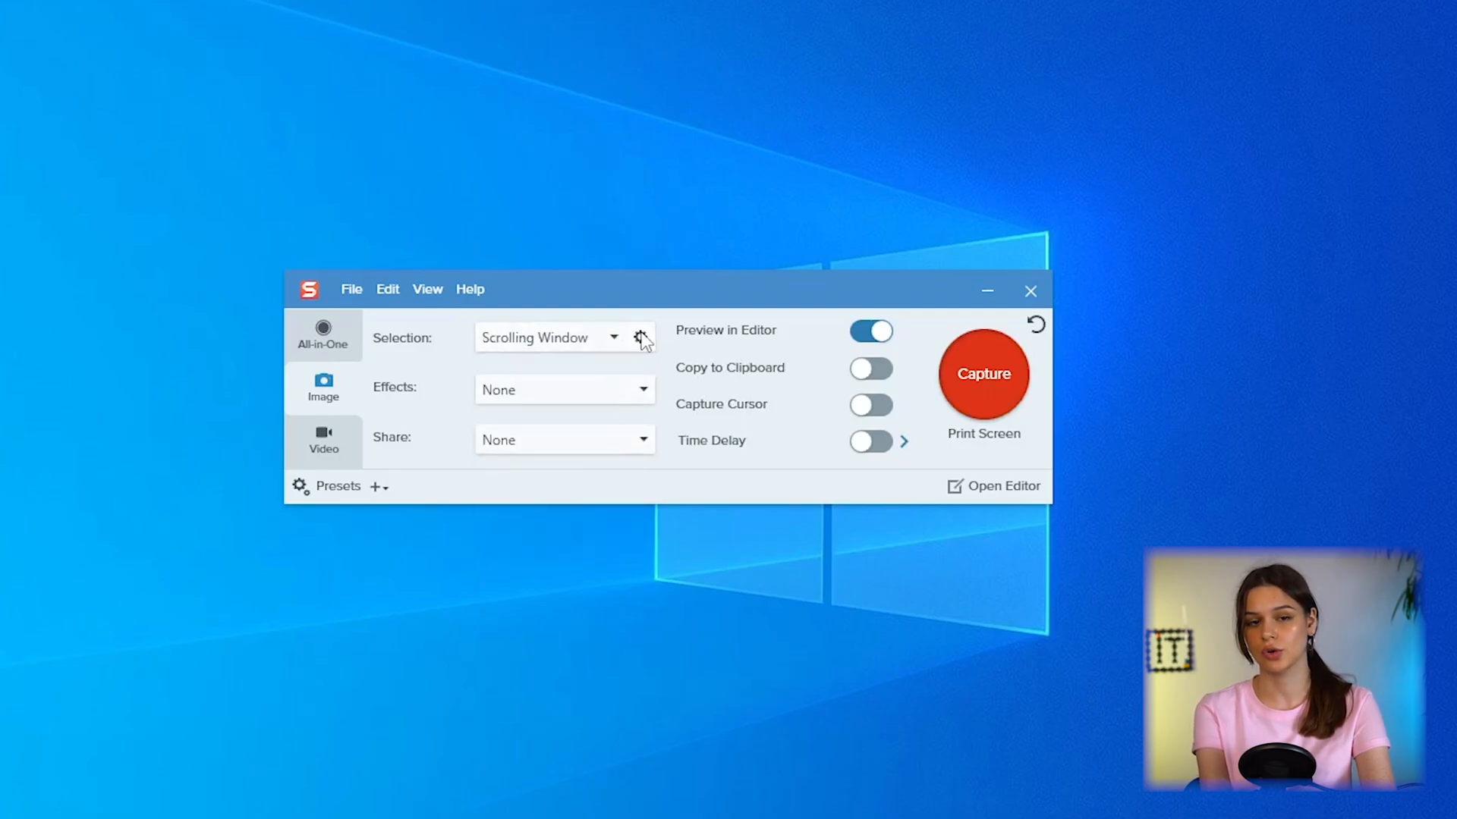
# - Switch the Selection type to Panoramic, then settle on Grab Text
pyautogui.click(641, 337)
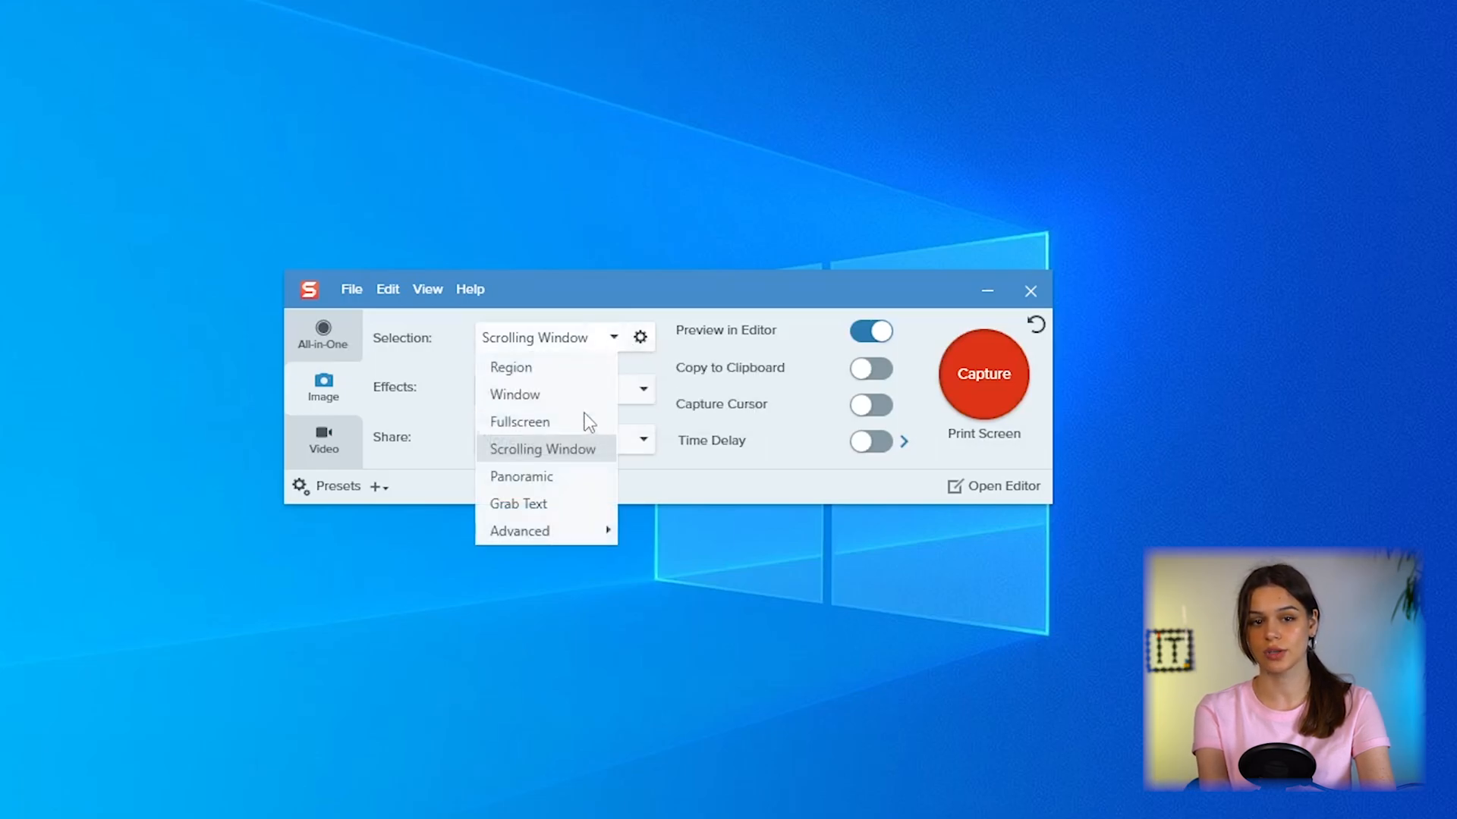
pyautogui.click(520, 475)
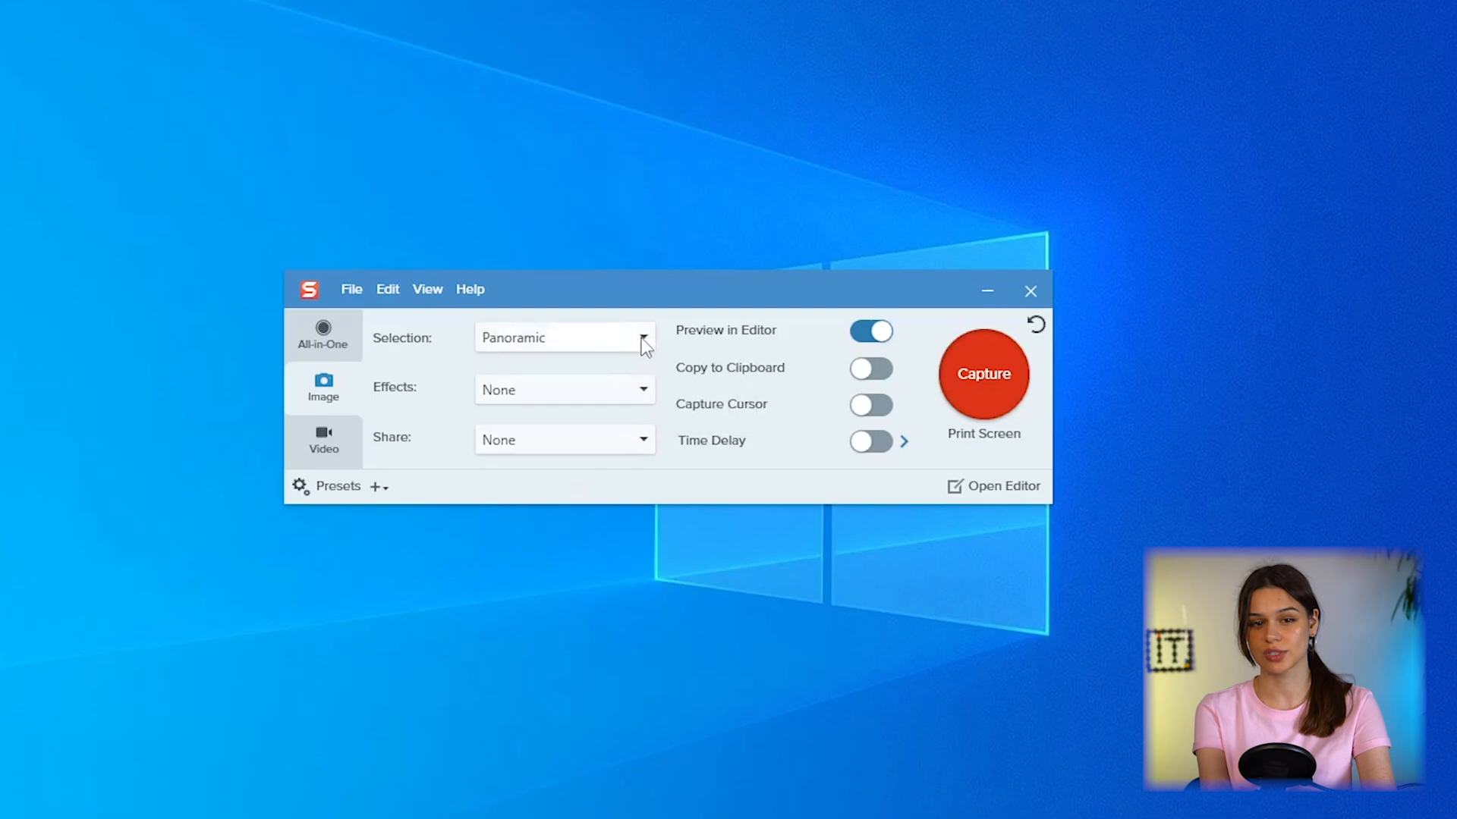
pyautogui.click(640, 336)
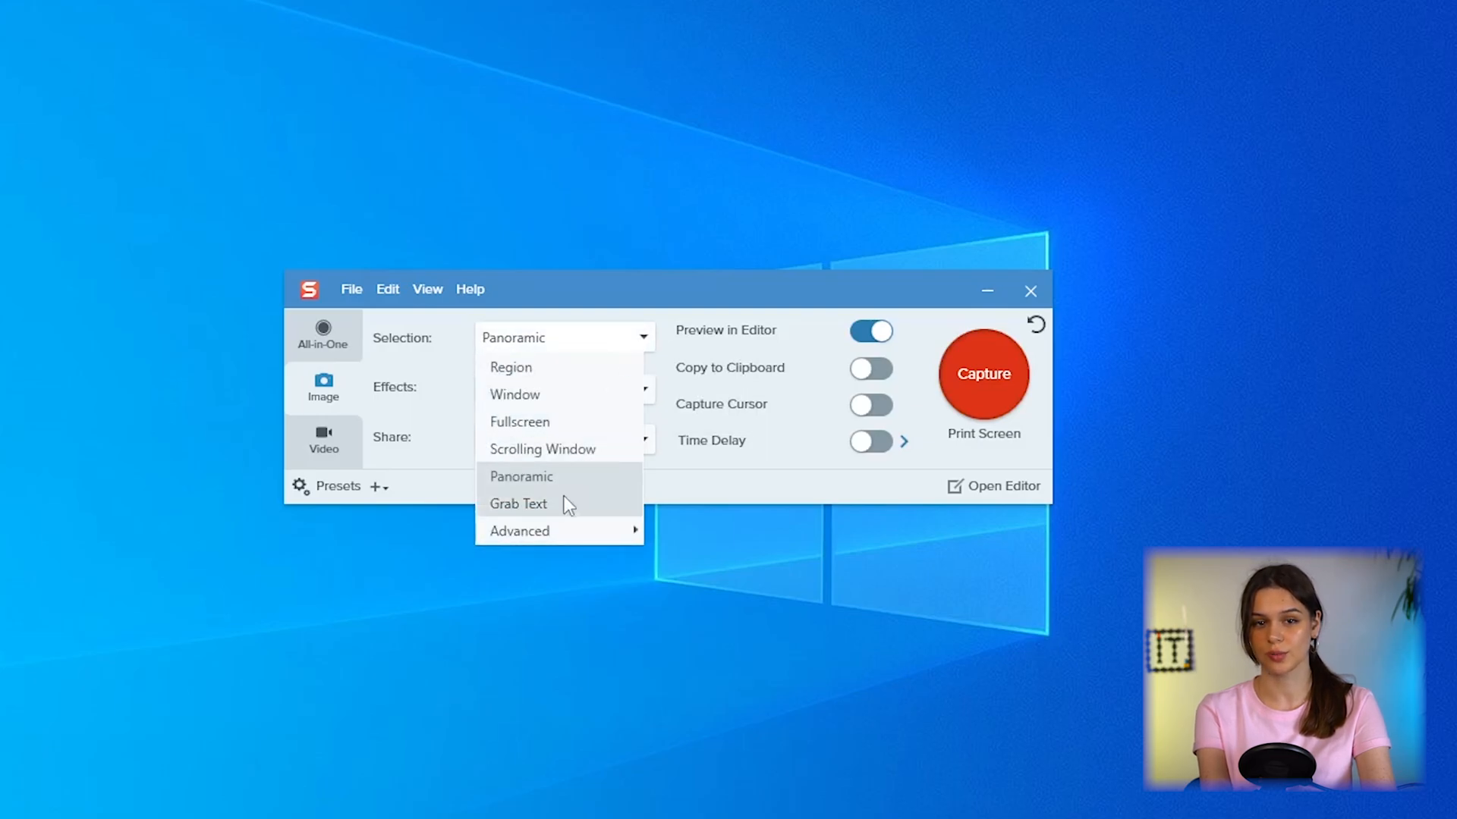
pyautogui.click(518, 504)
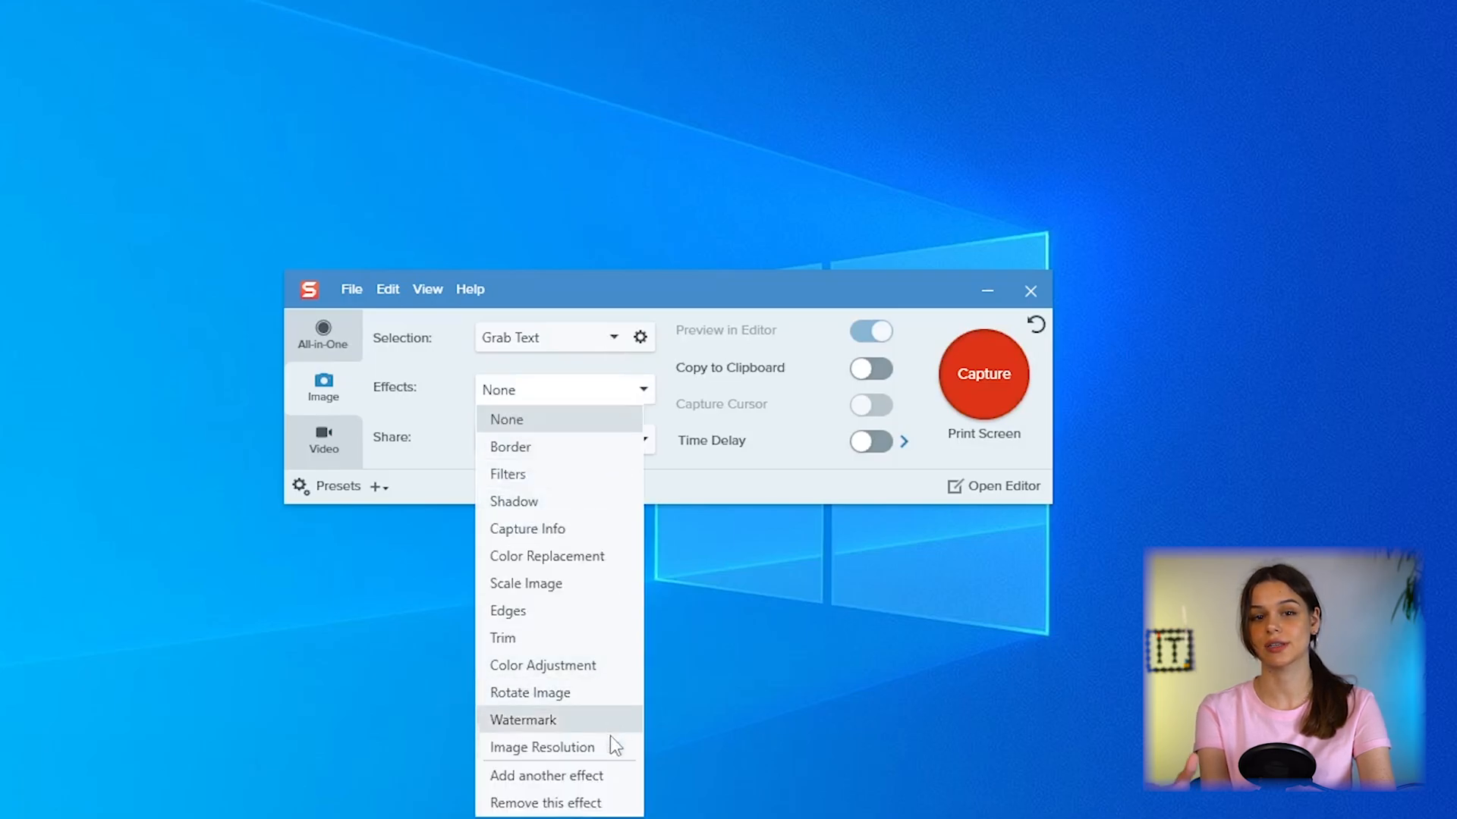
# - Add a second effect slot, preview Border, Filters and Shadow, then choose Color Replacement
pyautogui.click(507, 419)
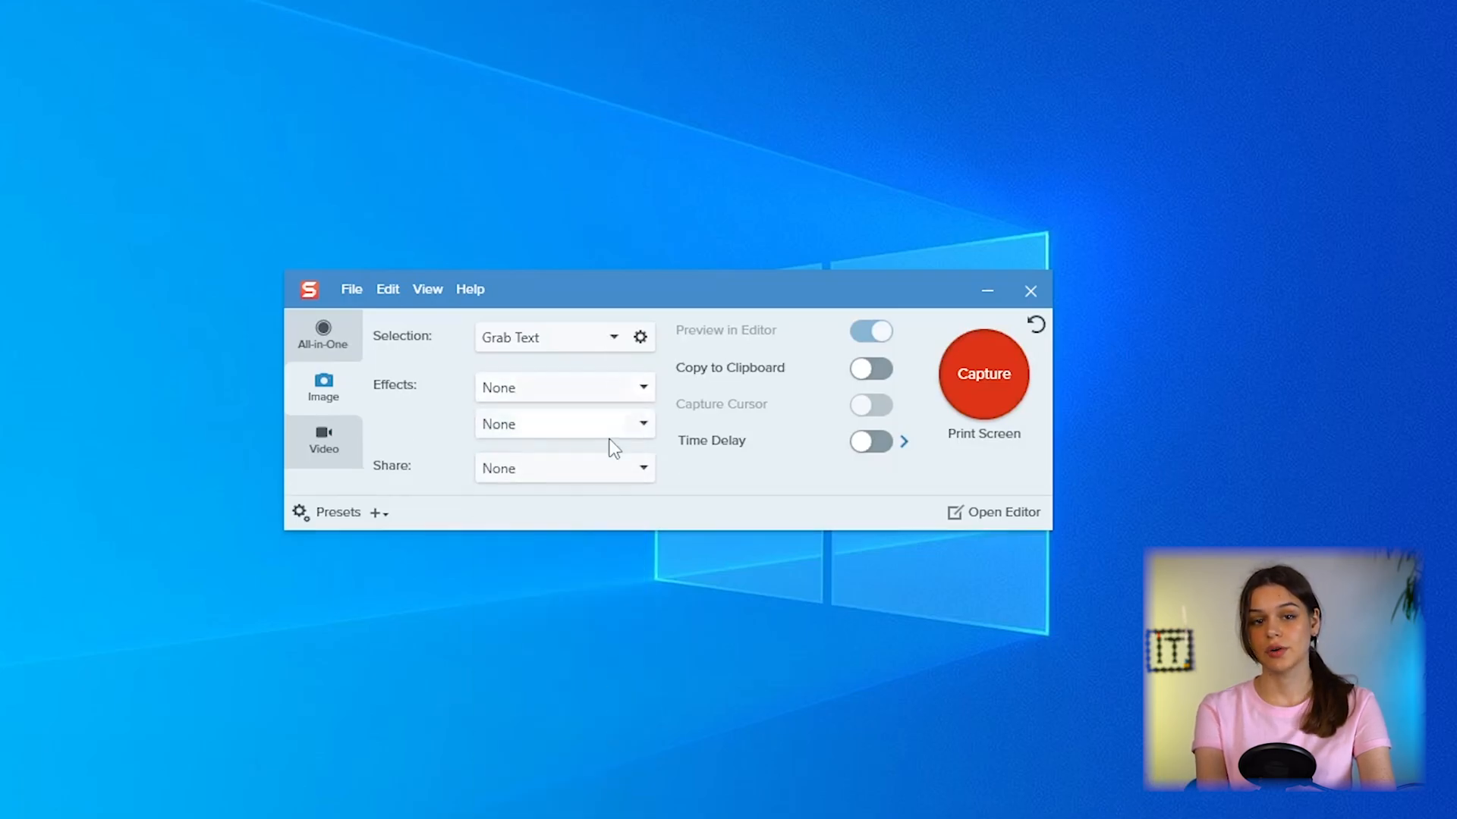
pyautogui.click(565, 387)
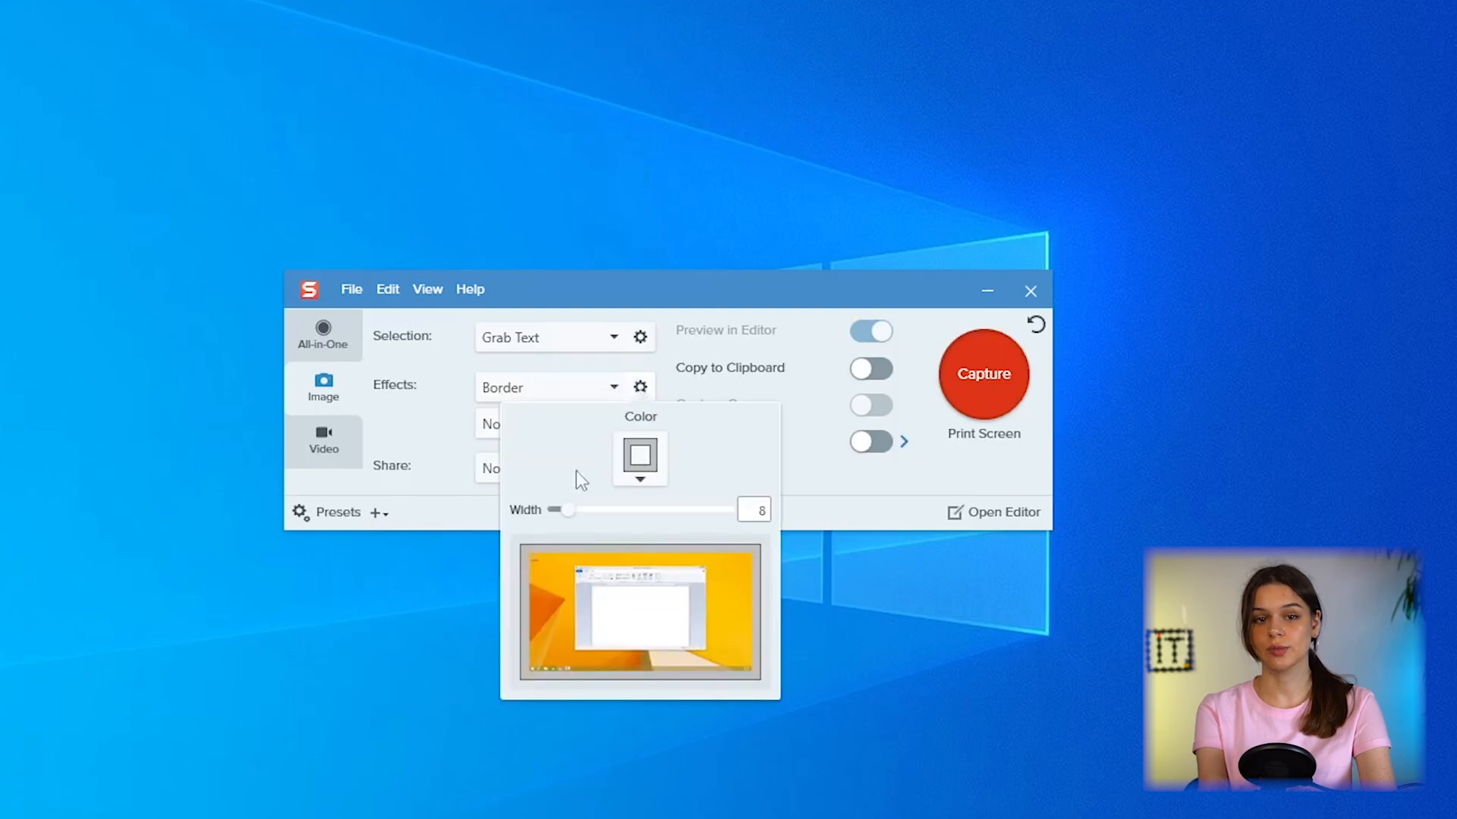
pyautogui.click(639, 457)
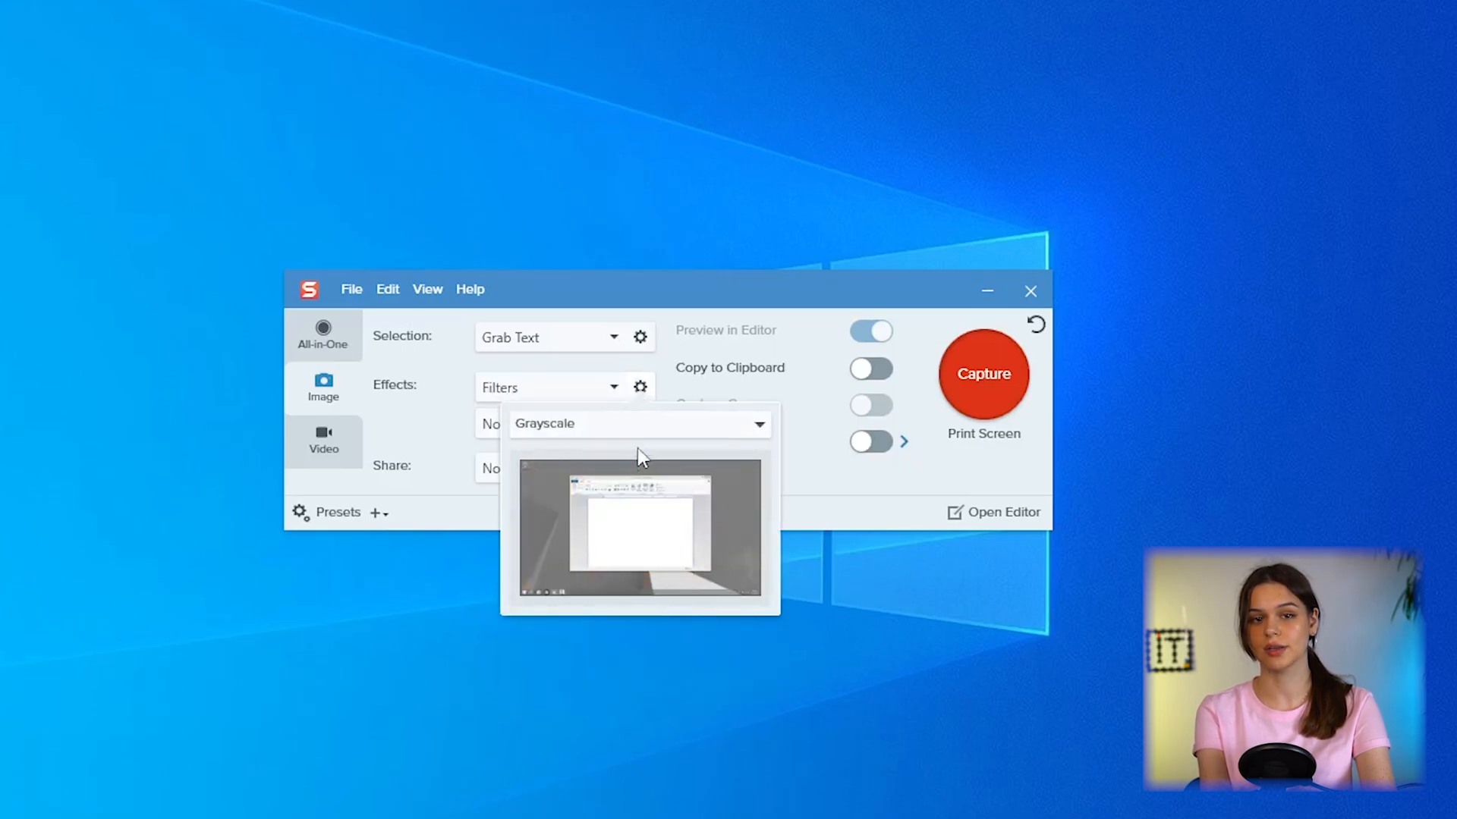
pyautogui.click(639, 423)
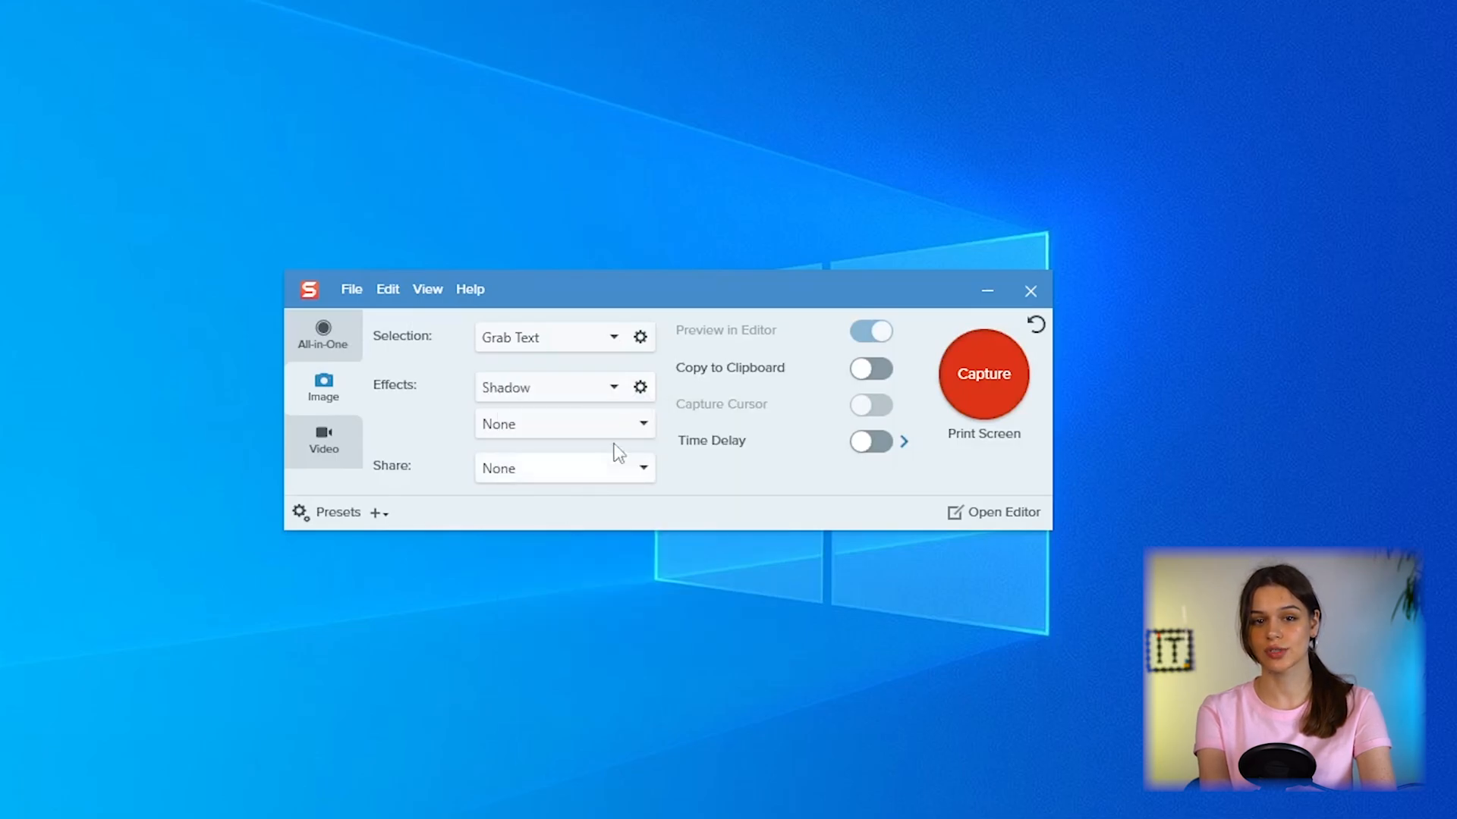
pyautogui.click(639, 387)
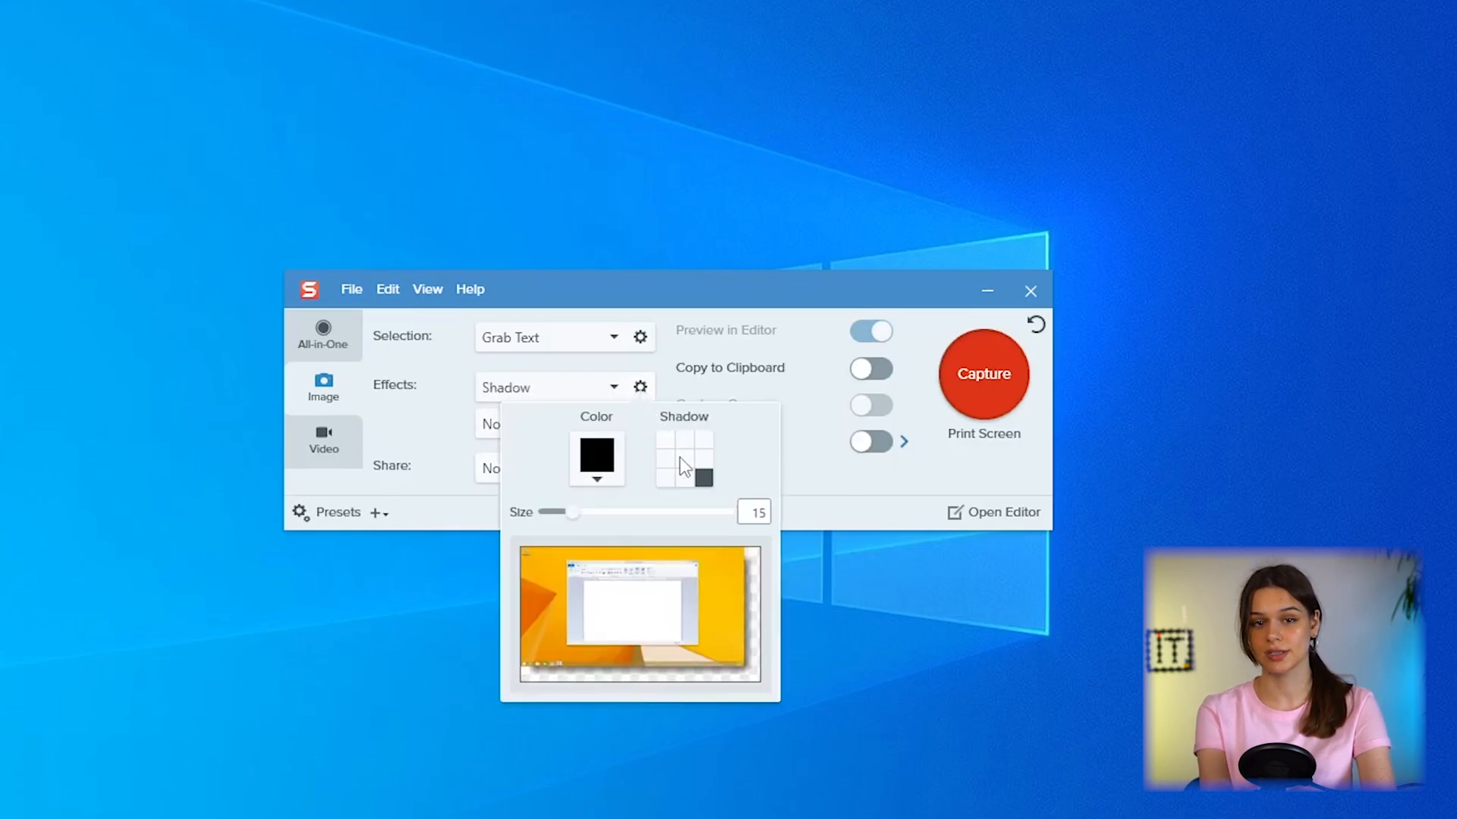
pyautogui.click(640, 387)
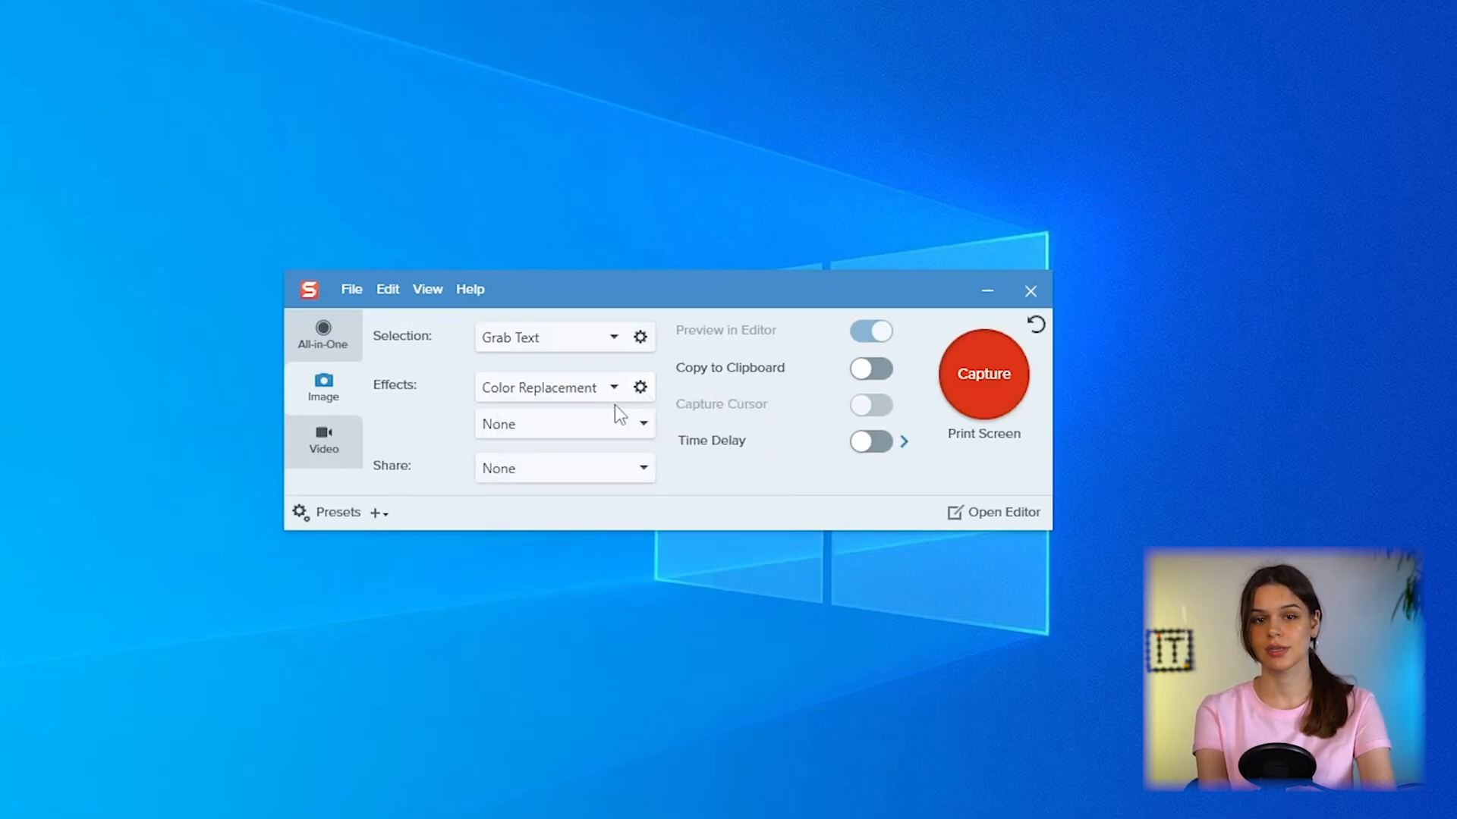
# - Preview the Scale Image/Edges and Color Adjustment effect properties
pyautogui.click(549, 387)
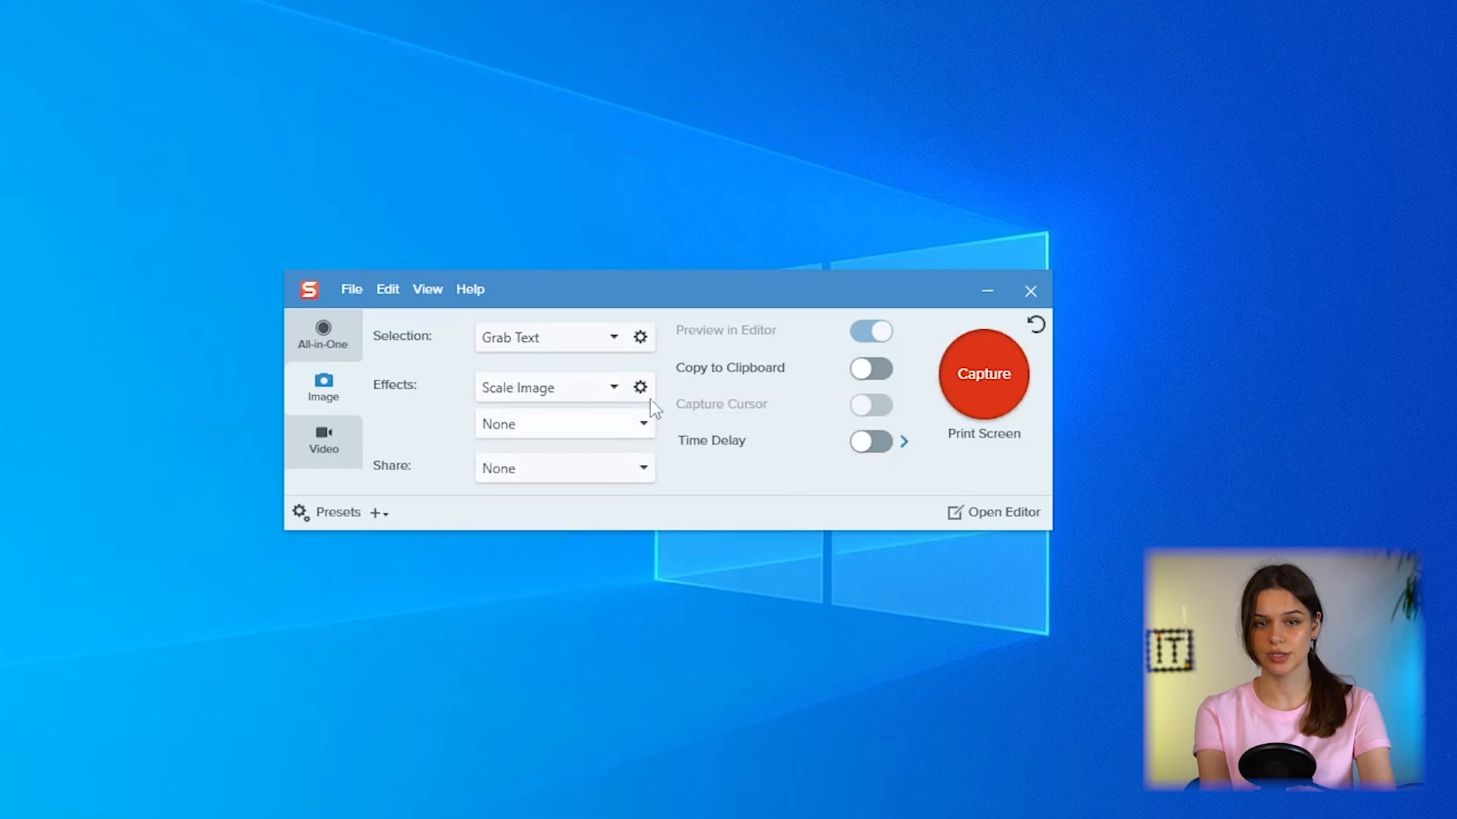
pyautogui.click(640, 387)
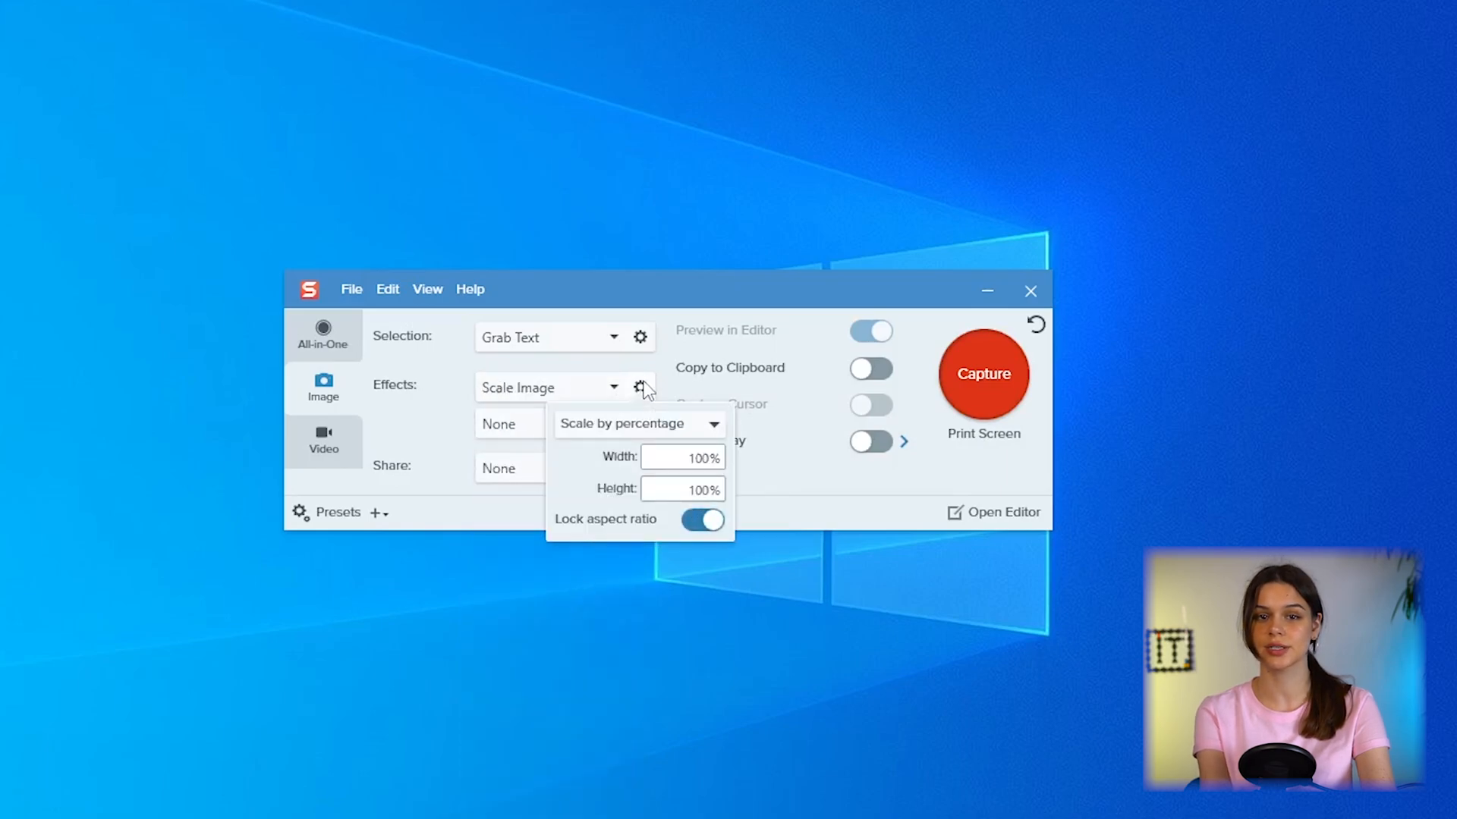
pyautogui.click(548, 387)
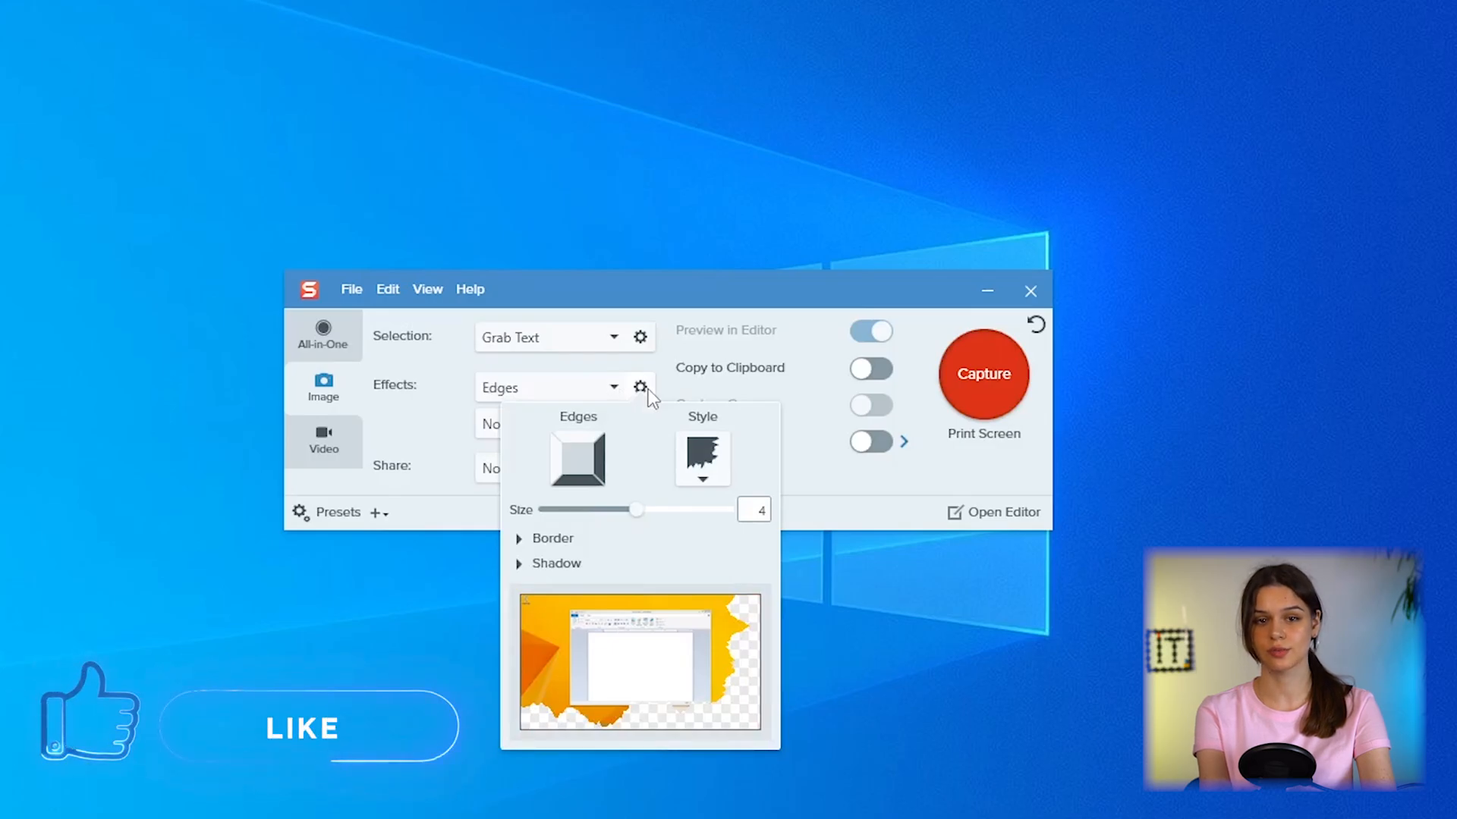
pyautogui.click(641, 387)
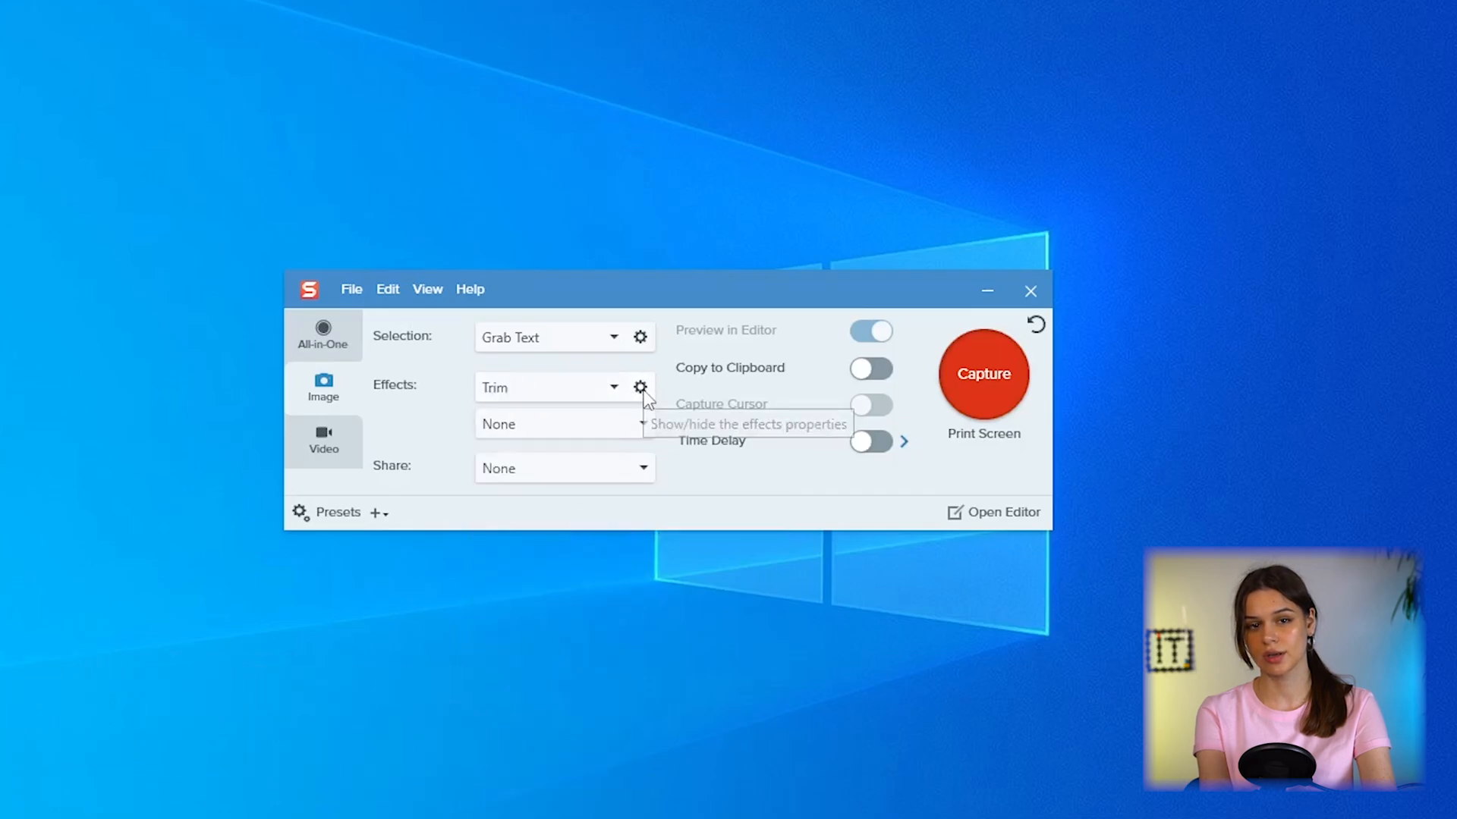
pyautogui.click(640, 387)
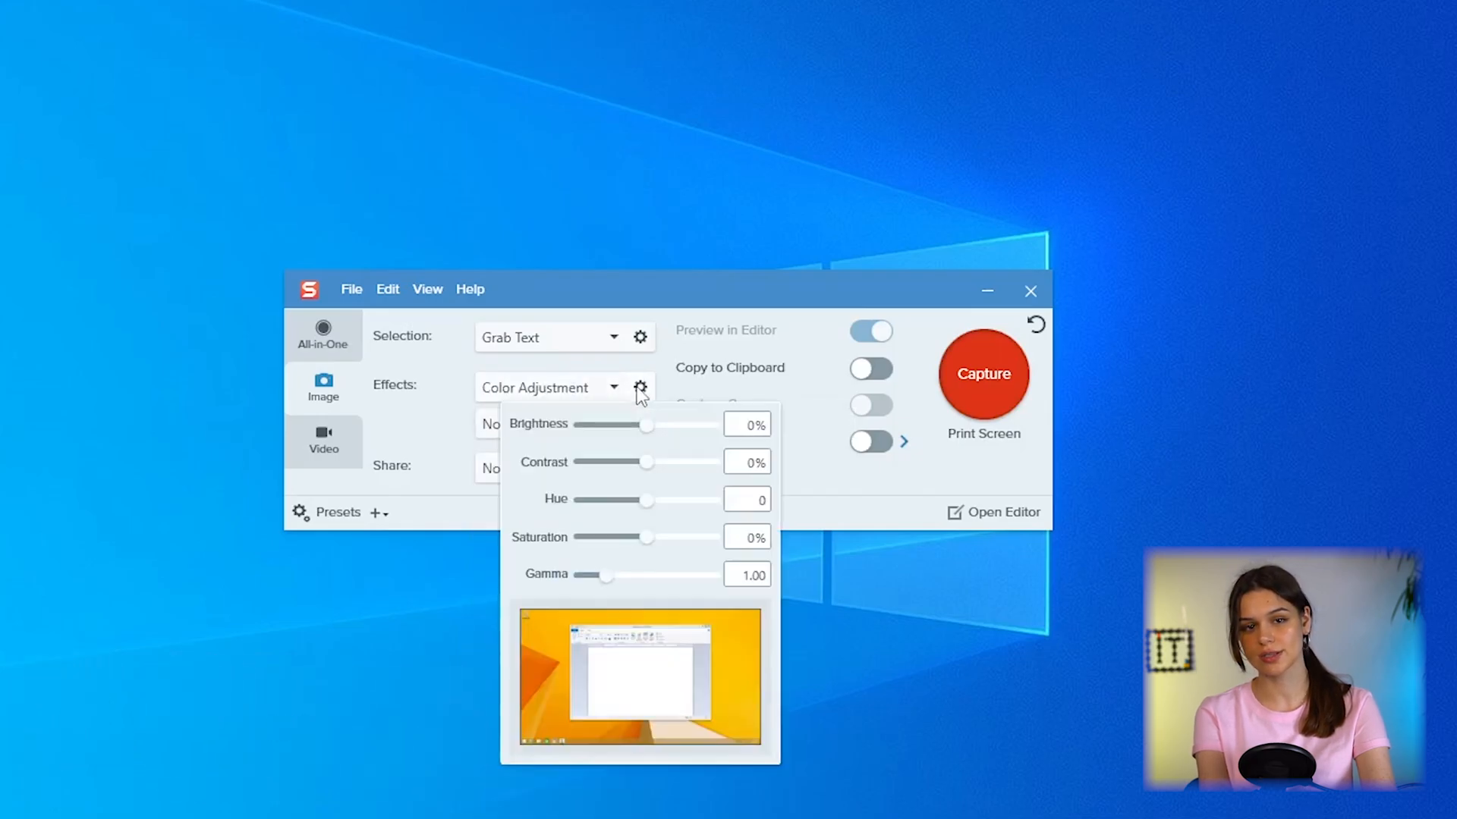
pyautogui.moveTo(648, 425); pyautogui.dragTo(660, 425)
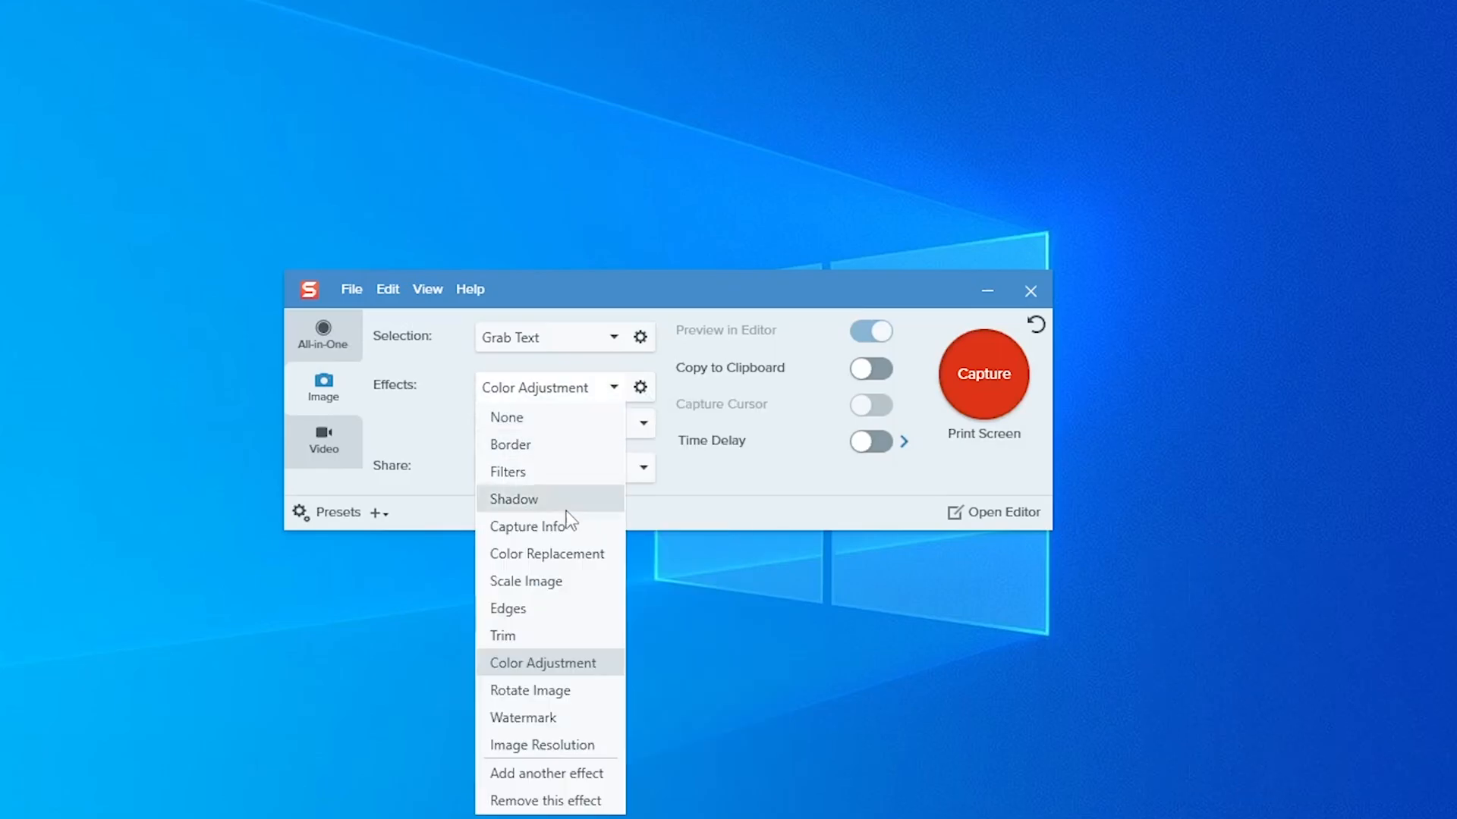
# - Try the Rotate Image effect, then set the capture effect to Watermark
pyautogui.click(530, 690)
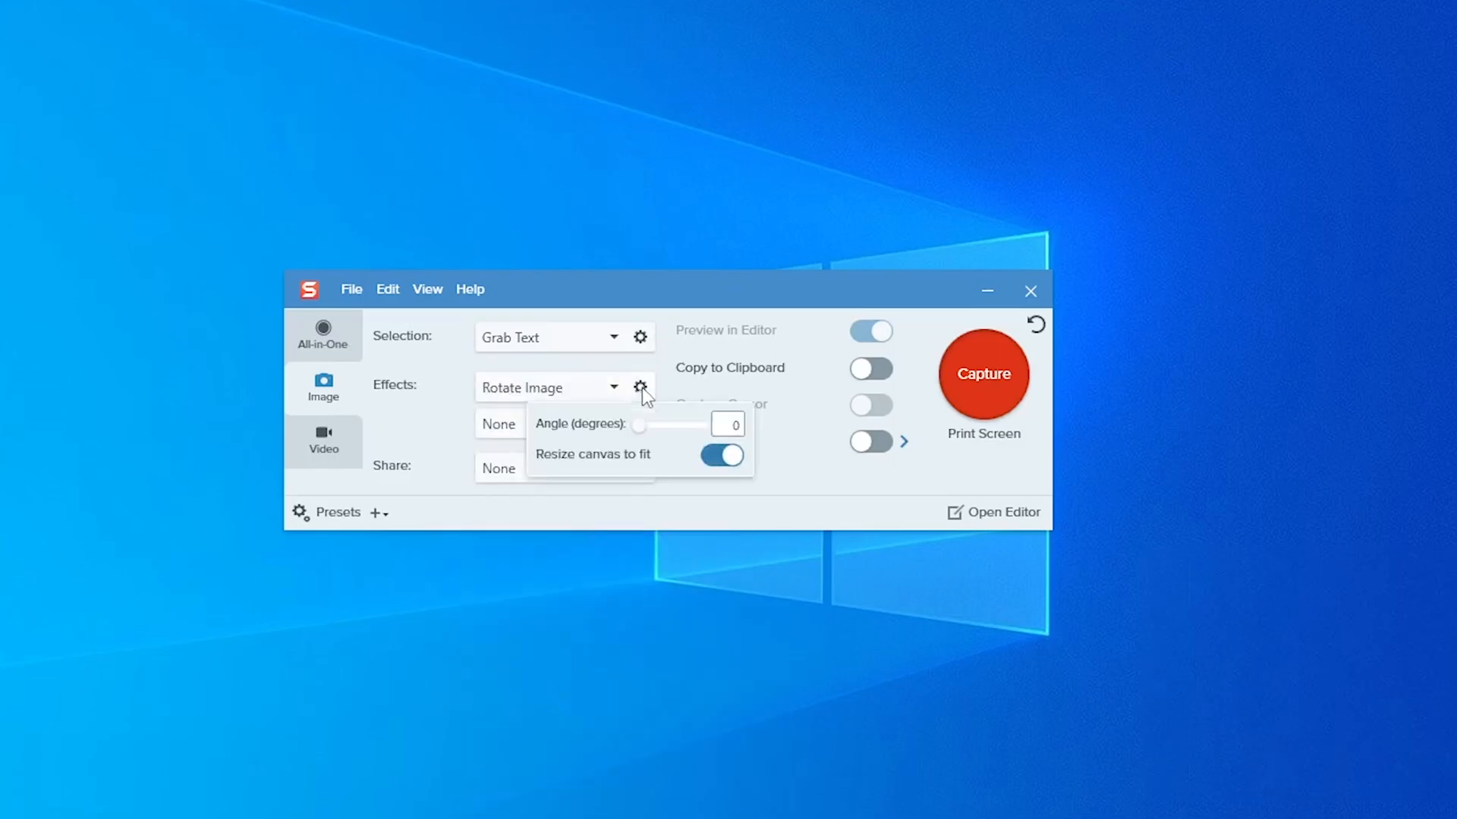
pyautogui.click(641, 387)
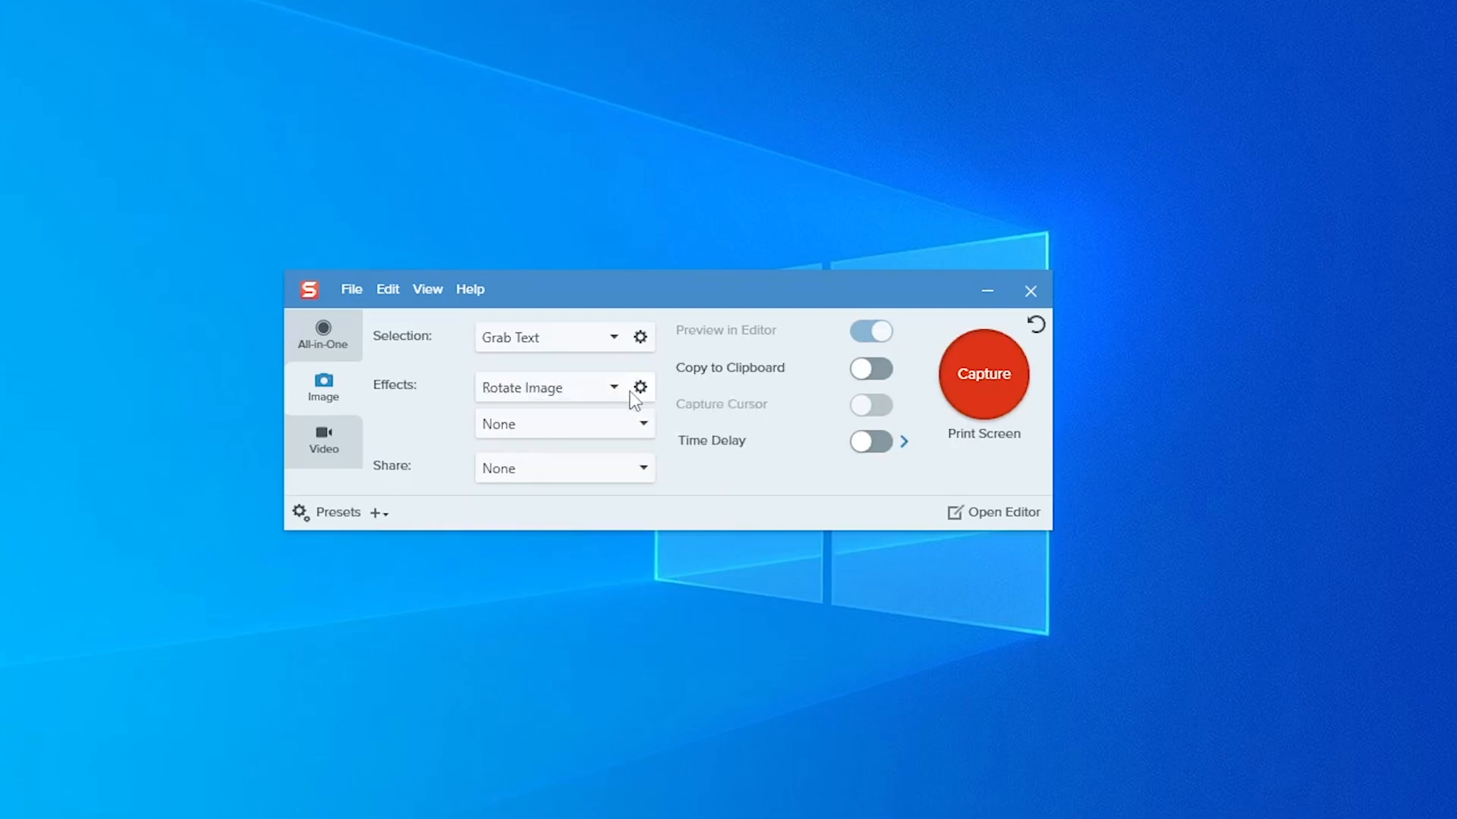
pyautogui.click(613, 387)
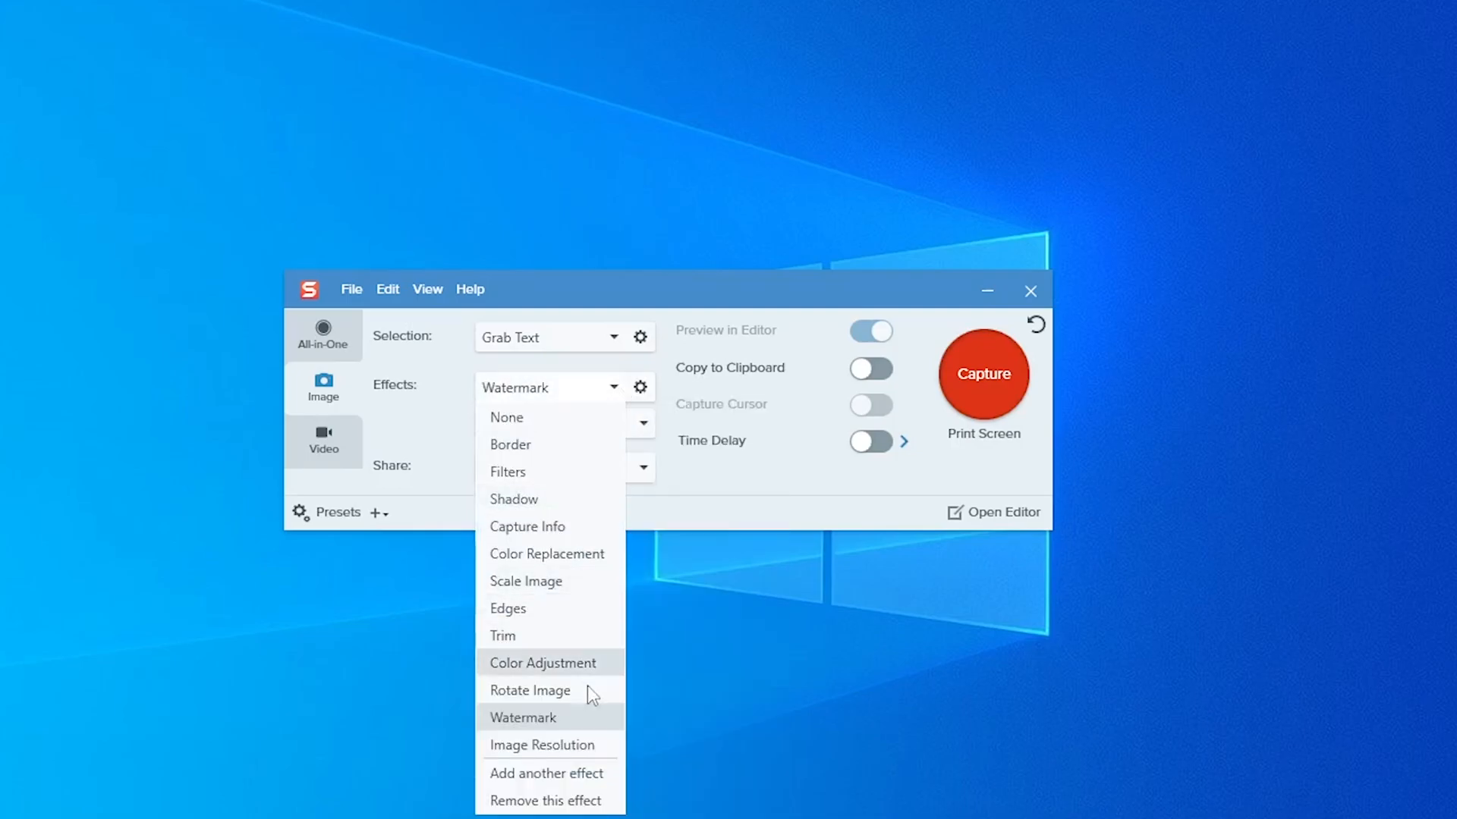
pyautogui.click(507, 417)
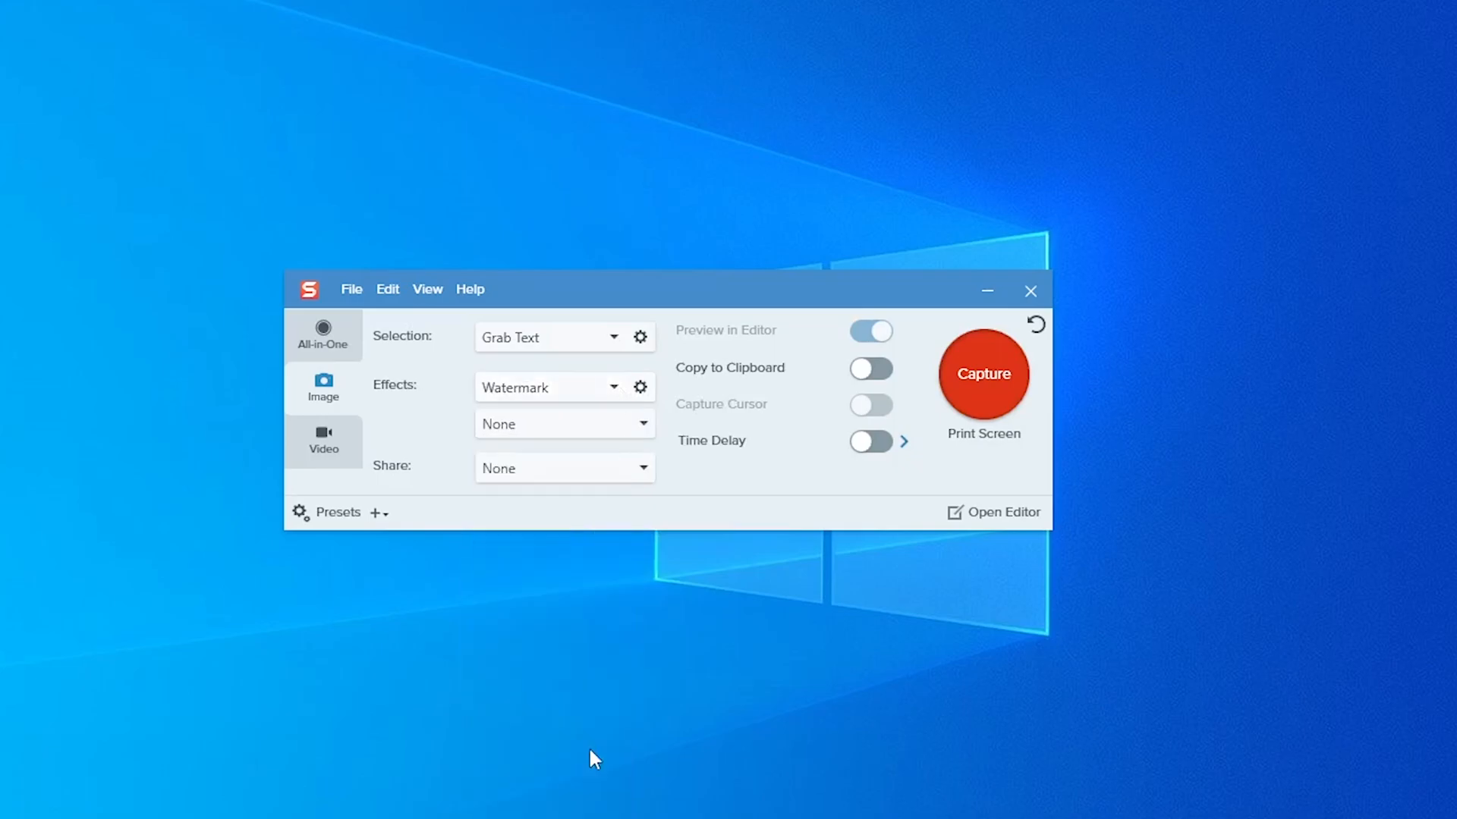
pyautogui.click(640, 387)
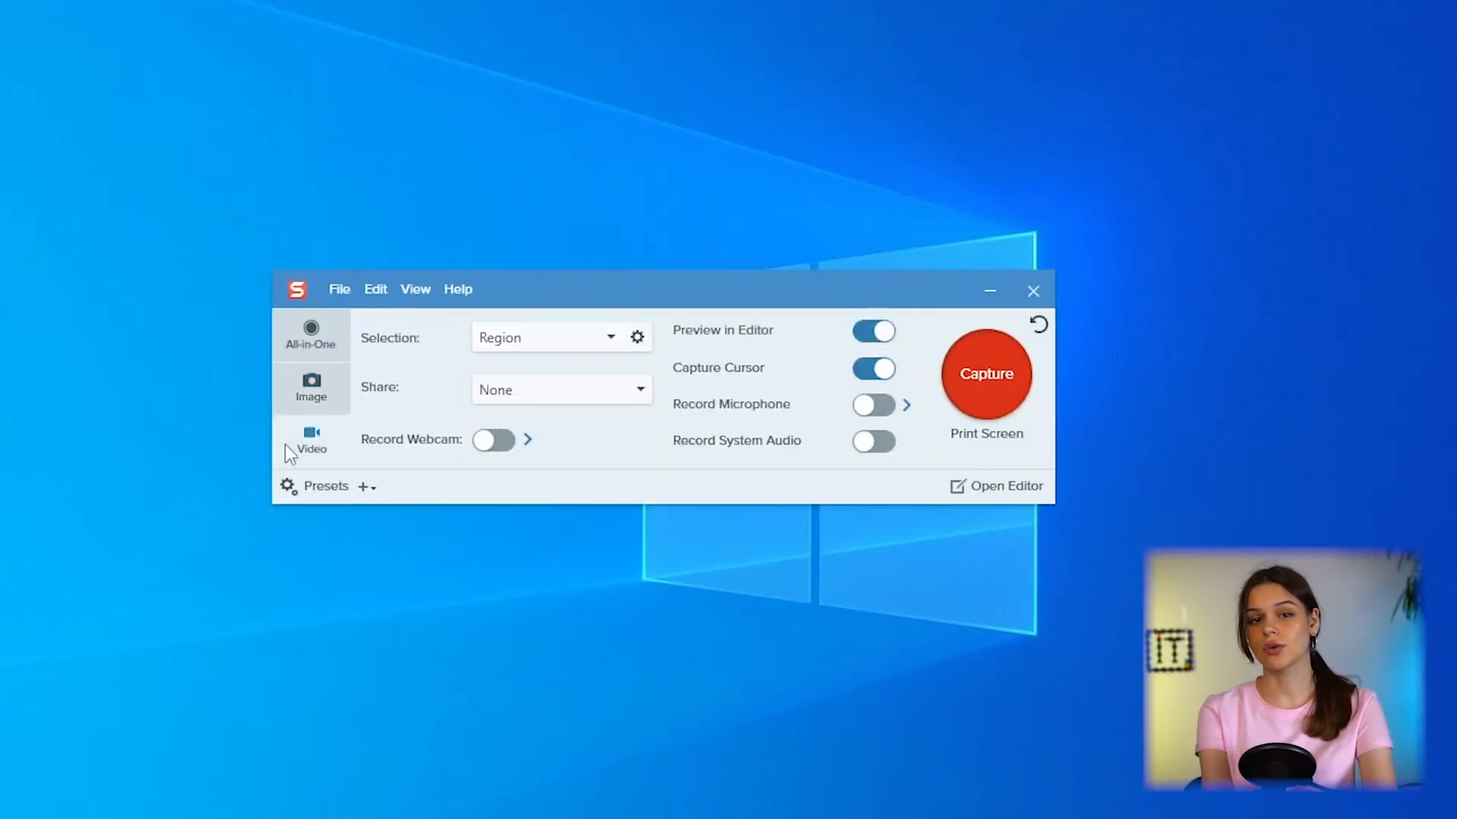
pyautogui.moveTo(634, 408)
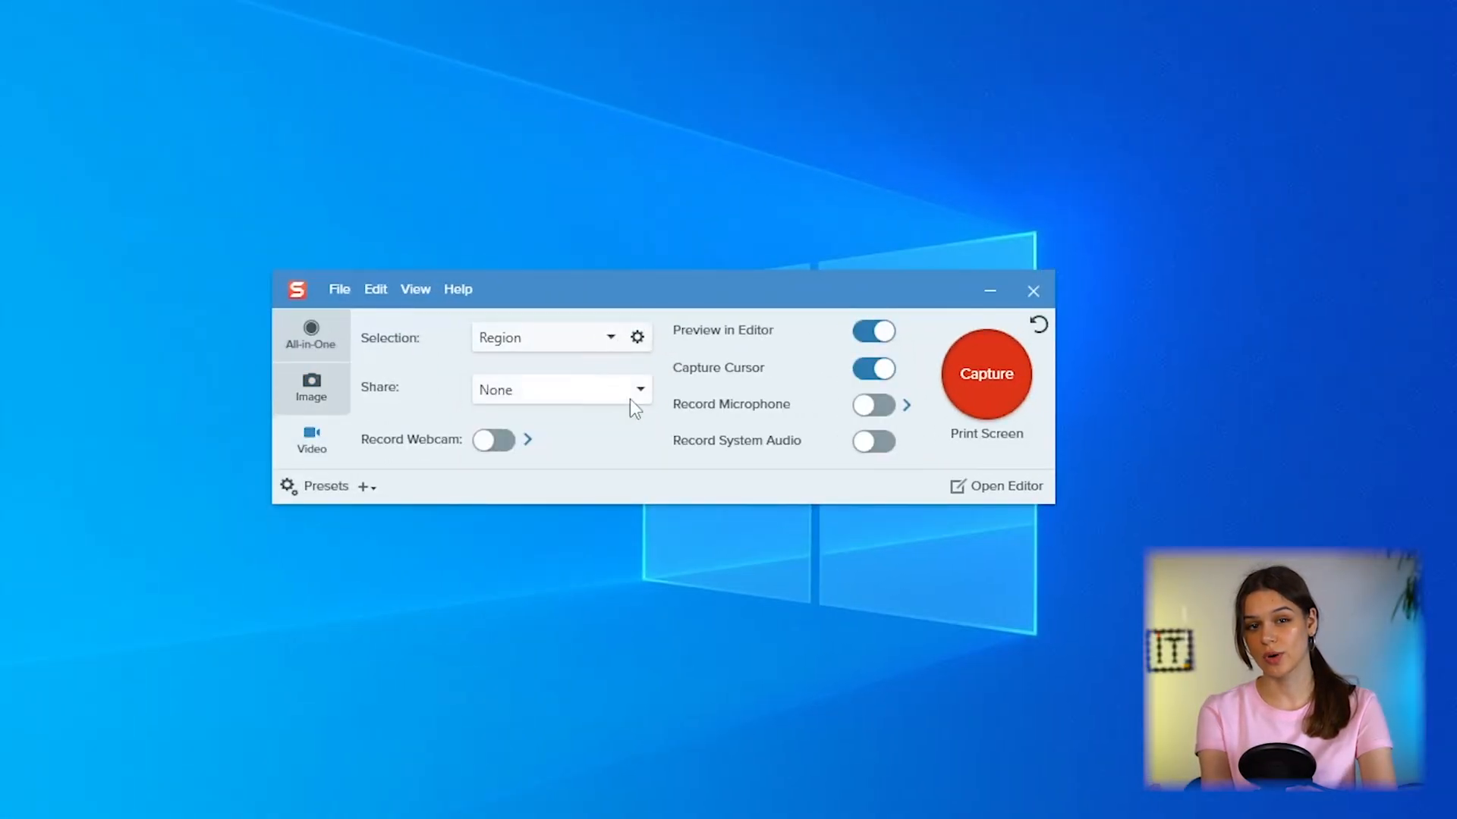
pyautogui.moveTo(595, 404)
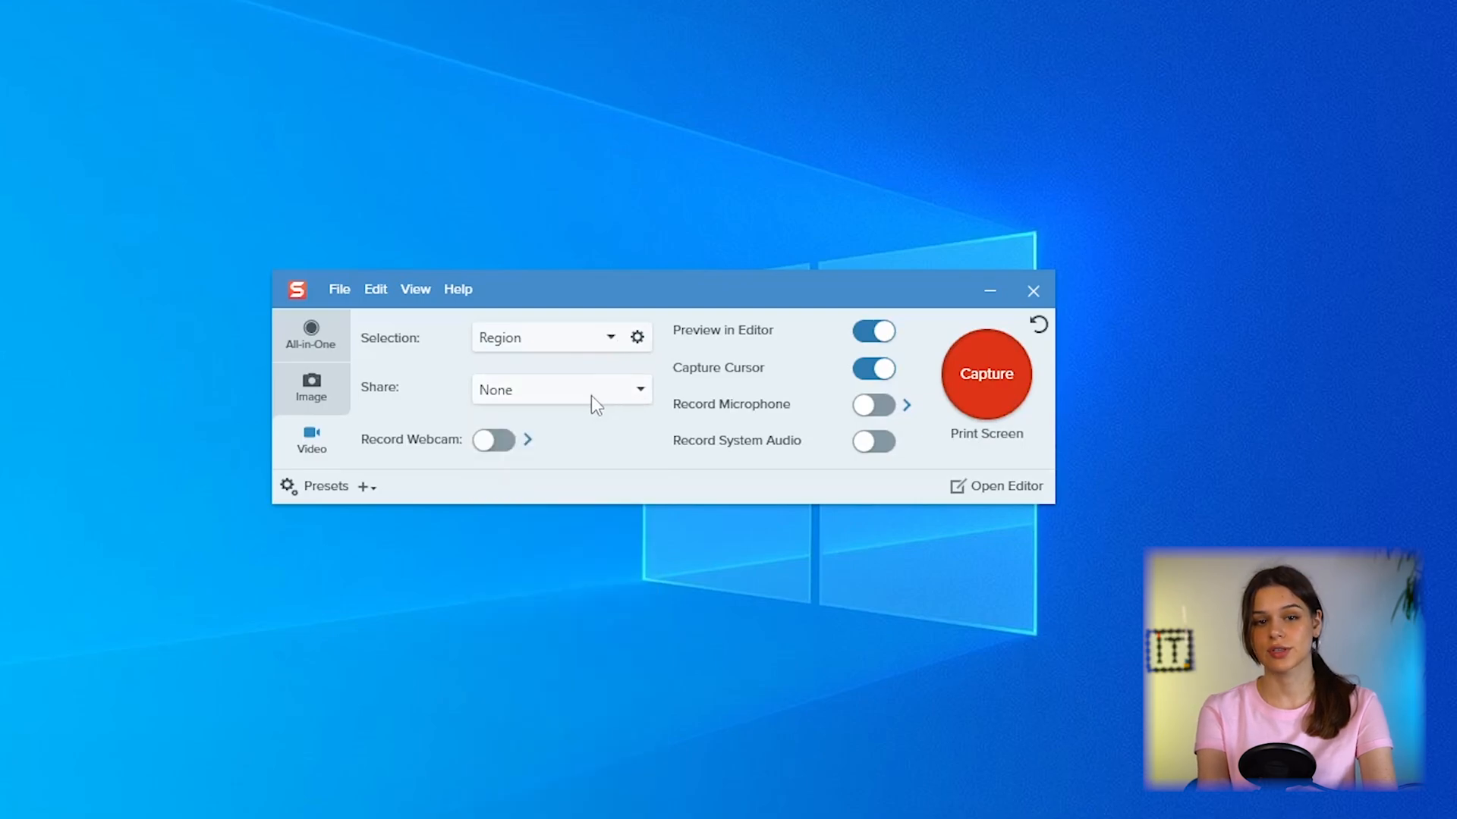
# - Show the Video capture share options and the Presets menu for saving settings
pyautogui.click(526, 440)
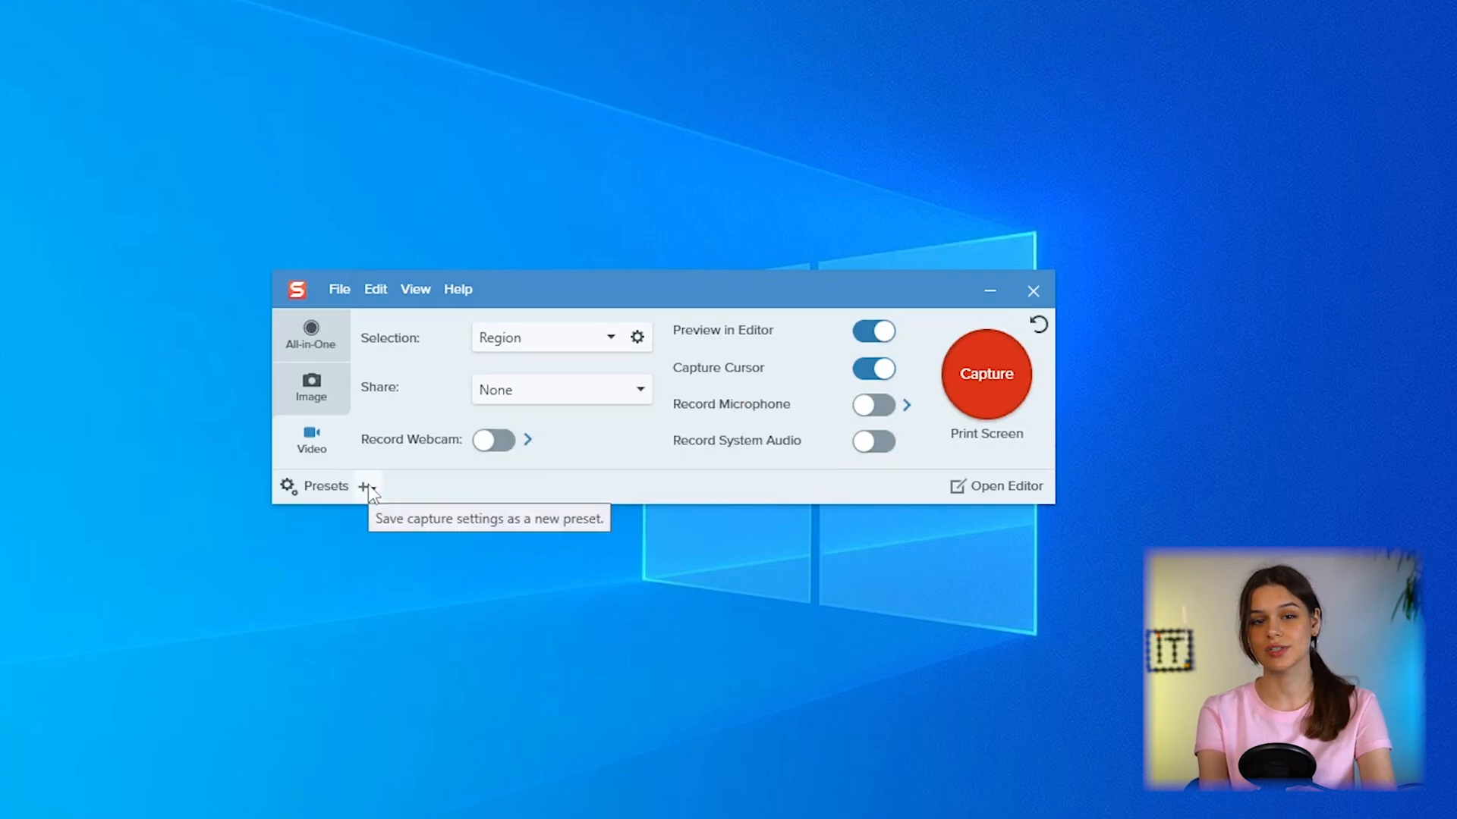
pyautogui.click(365, 485)
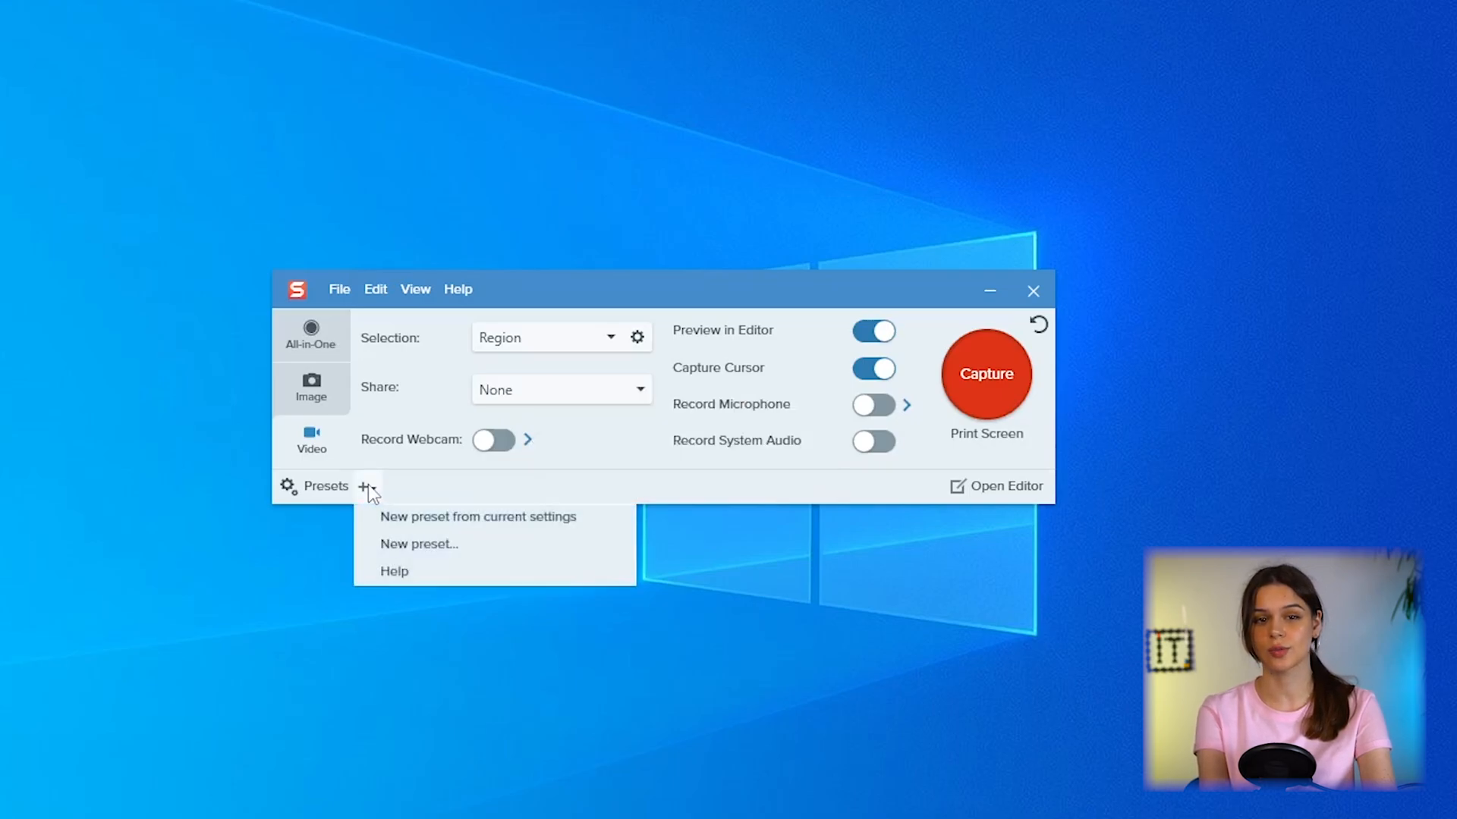
pyautogui.click(478, 516)
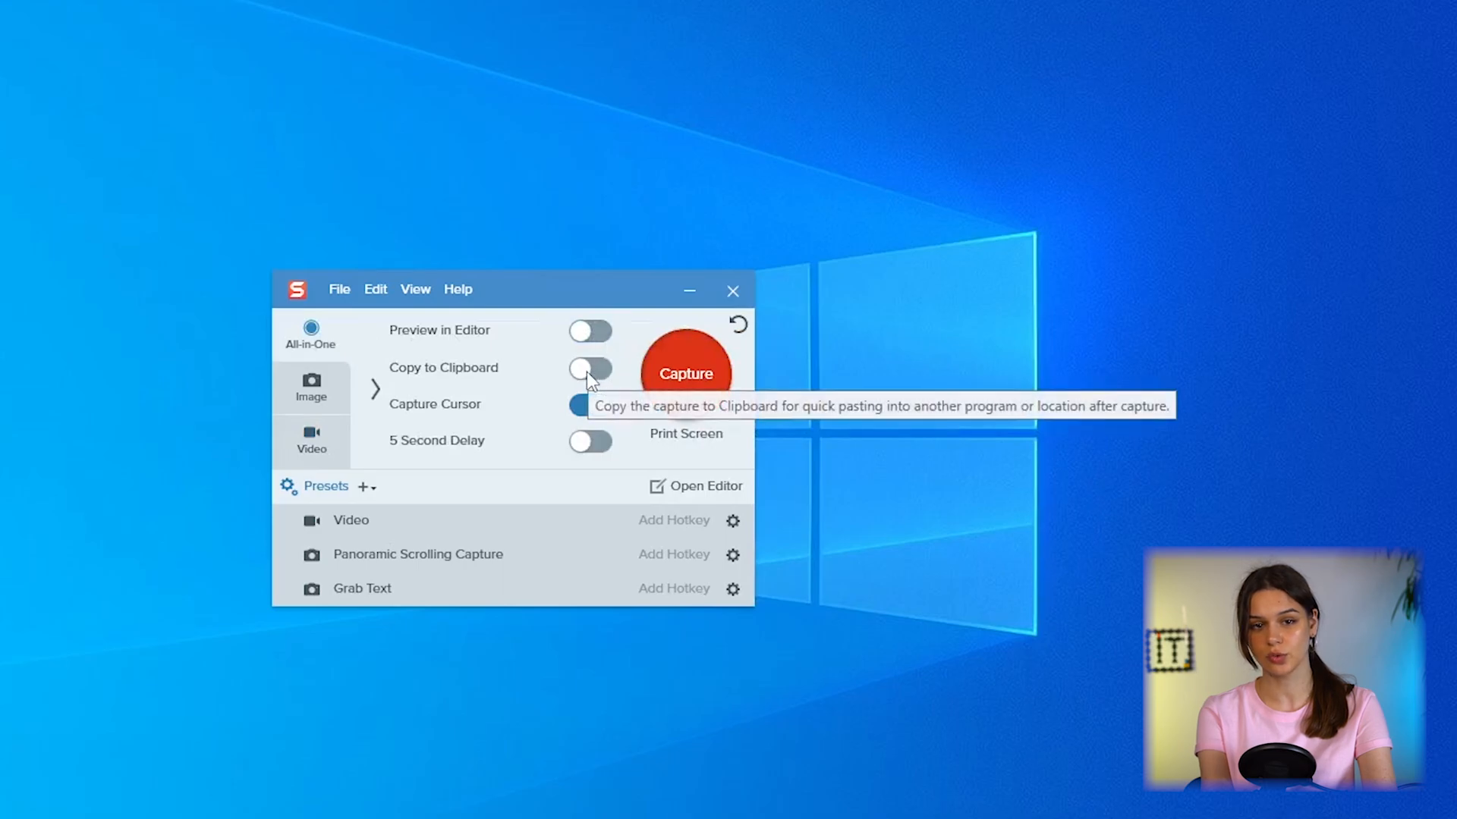
# - Turn on Copy to Clipboard and save the all-in-one settings as preset 1 with hotkey F1
pyautogui.click(590, 368)
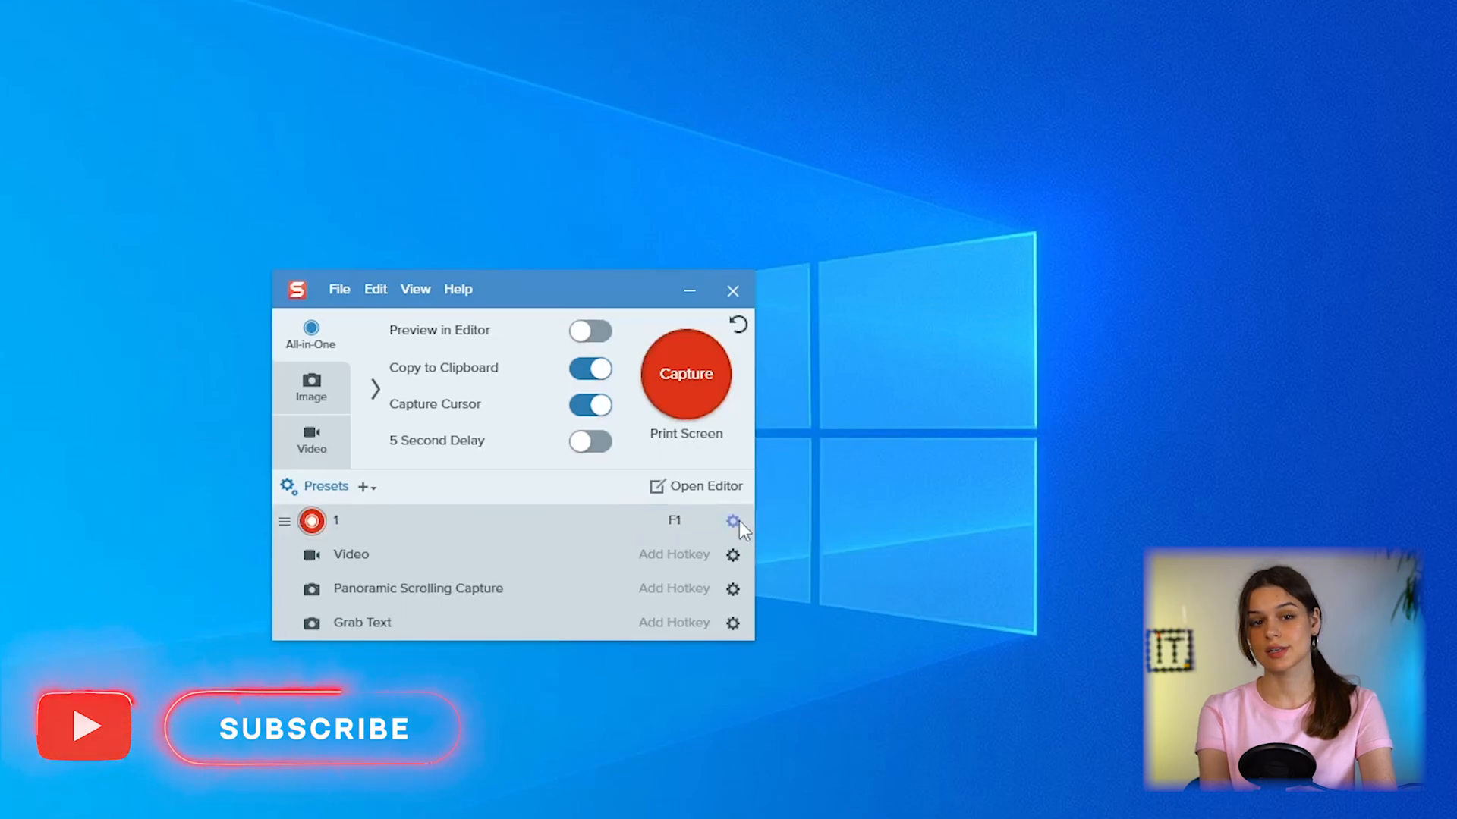
pyautogui.click(733, 520)
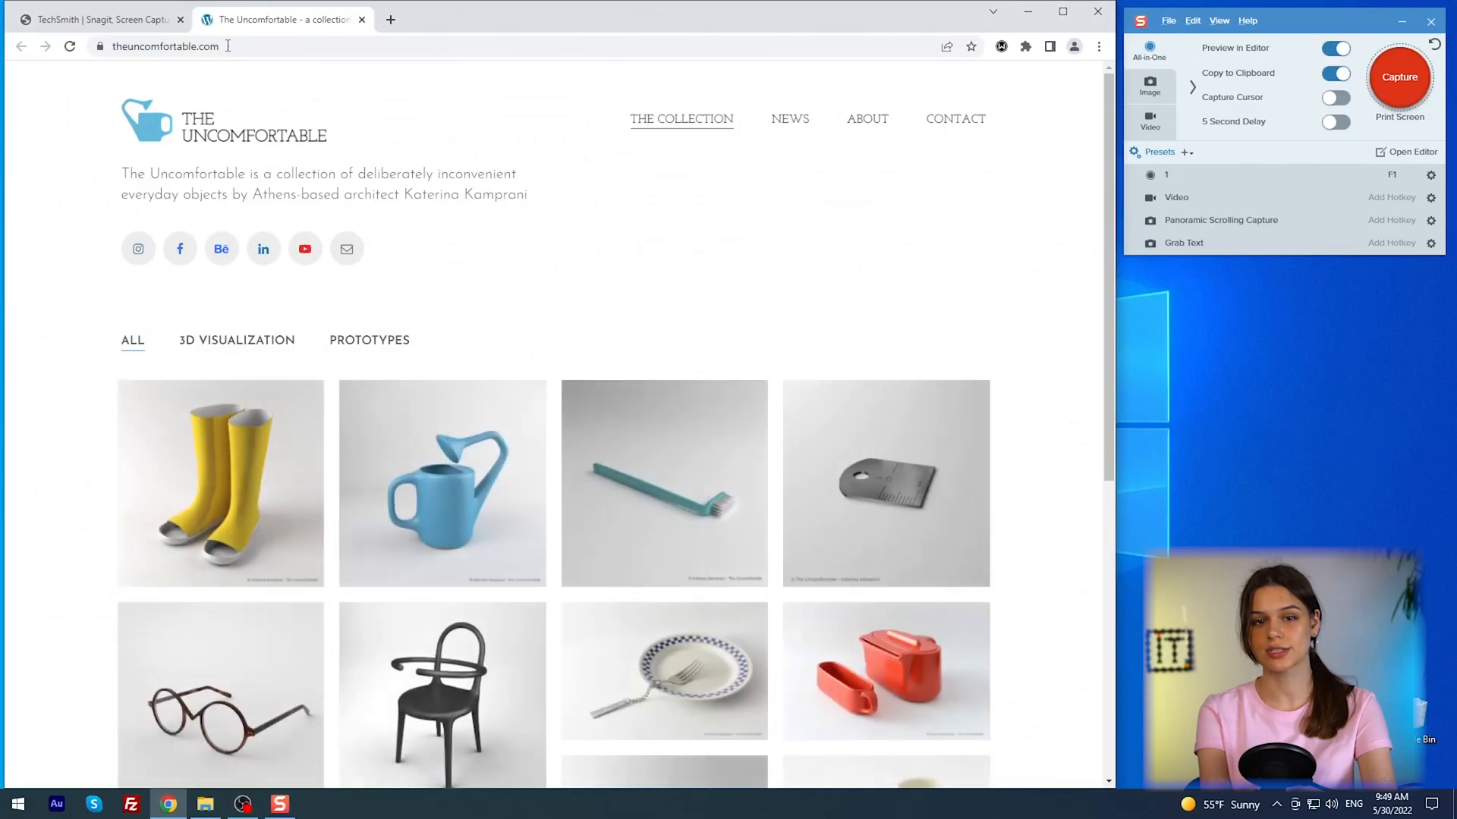
# - Capture the entire scrolling area of The Uncomfortable product page into Snagit Editor
pyautogui.scroll(-3)
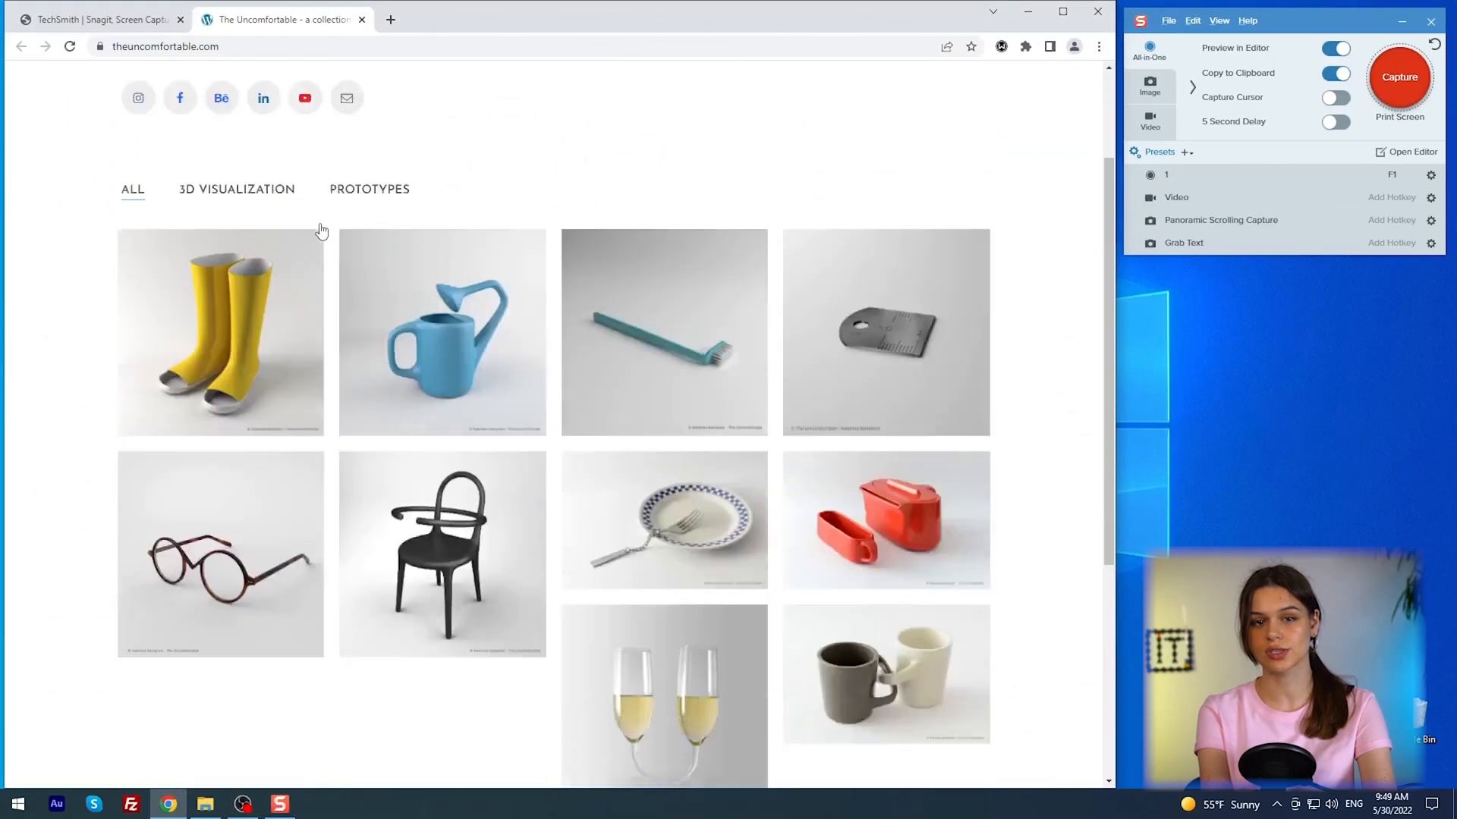
pyautogui.scroll(-3)
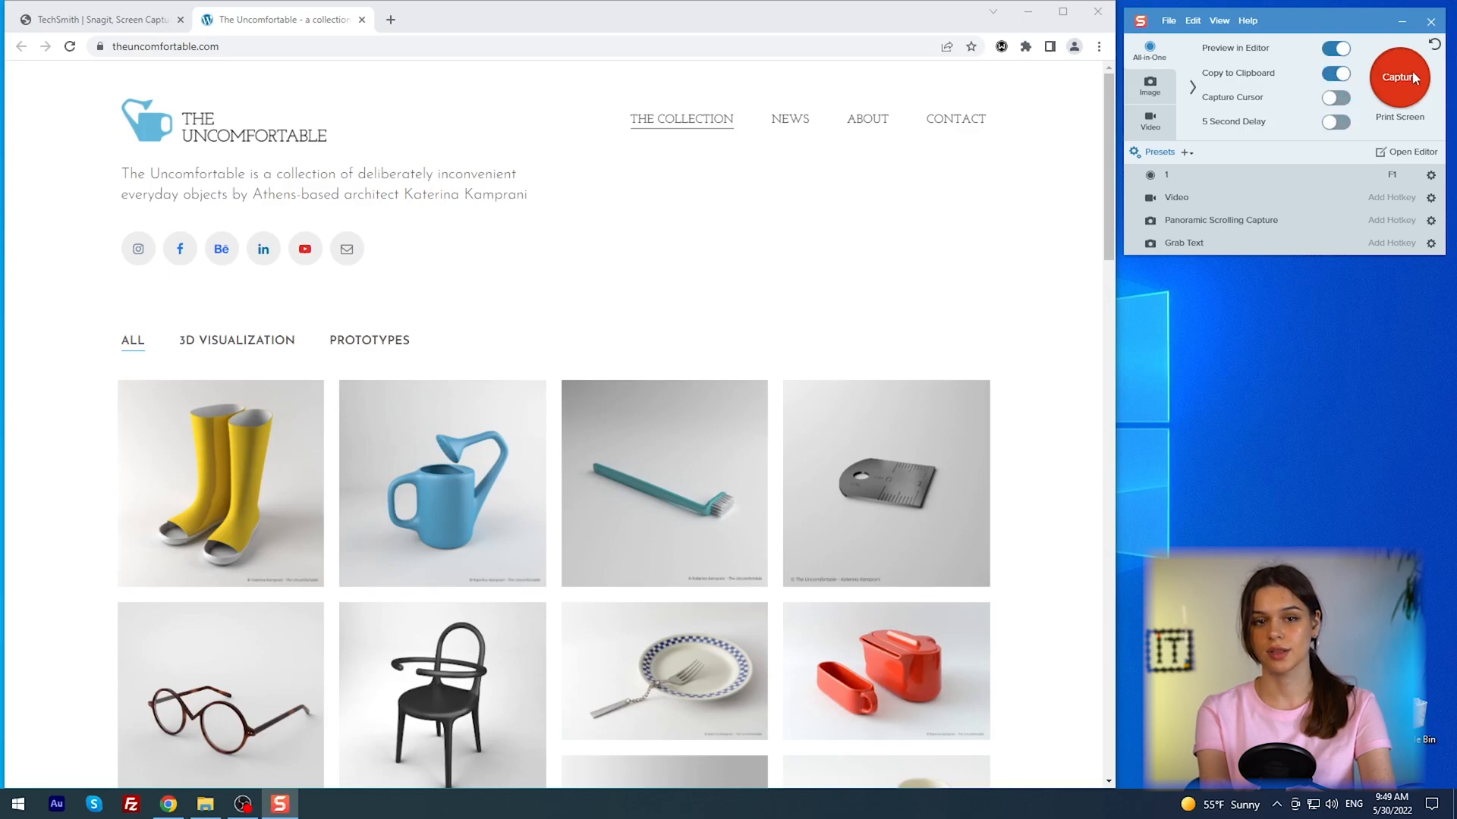
pyautogui.click(1398, 77)
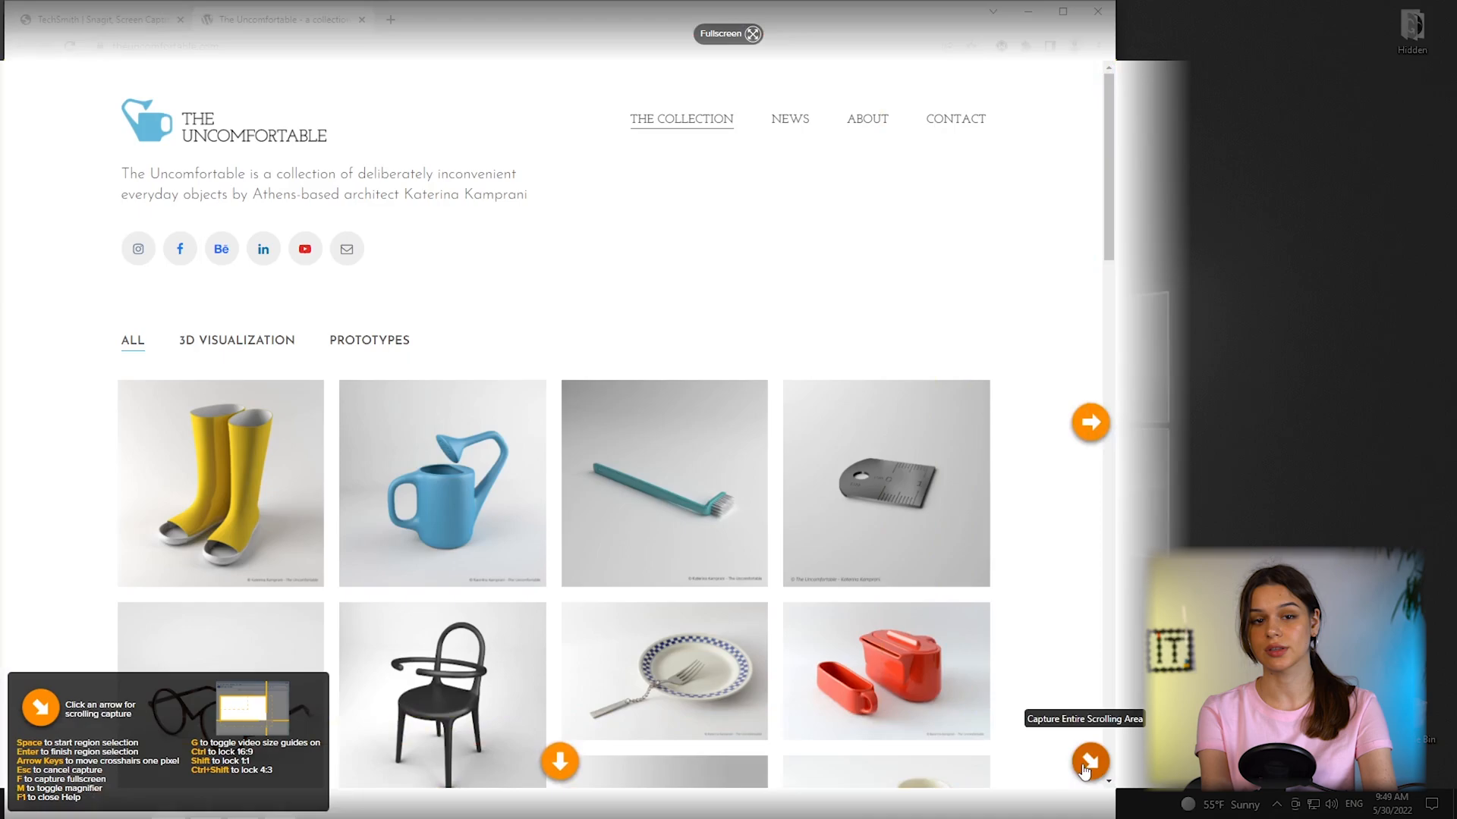
pyautogui.click(1090, 763)
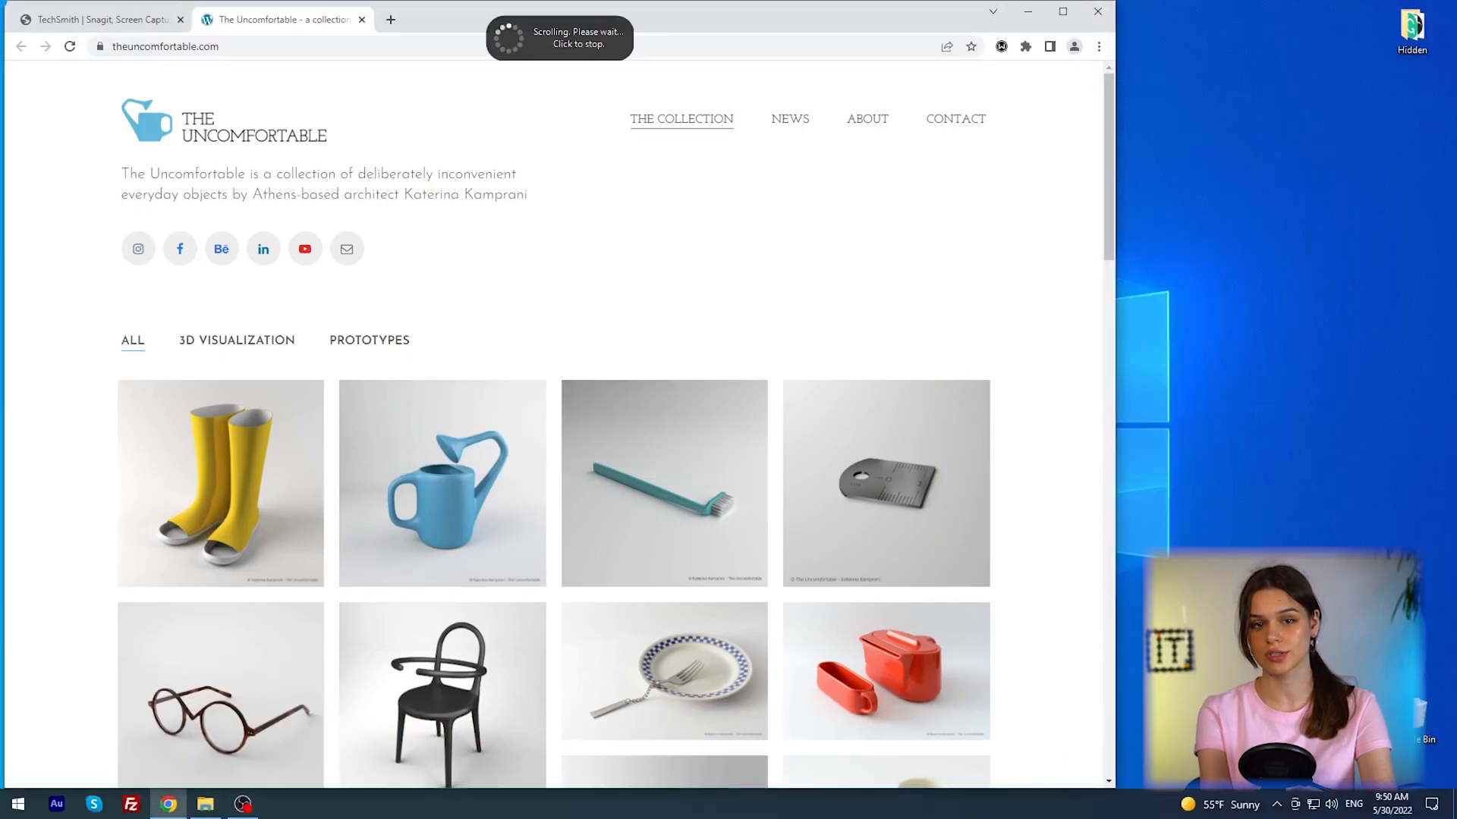
pyautogui.scroll(-3)
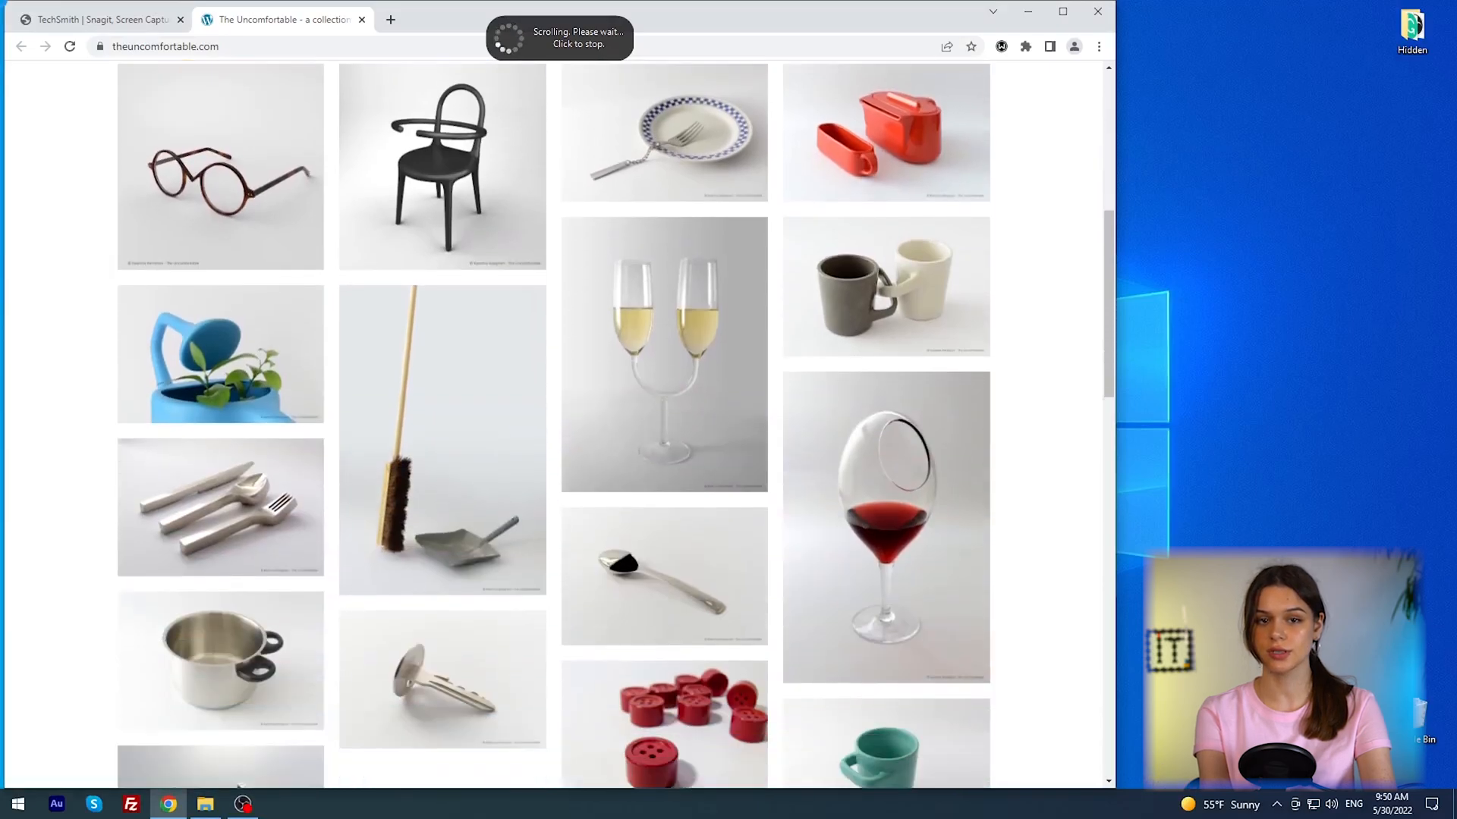
pyautogui.scroll(-3)
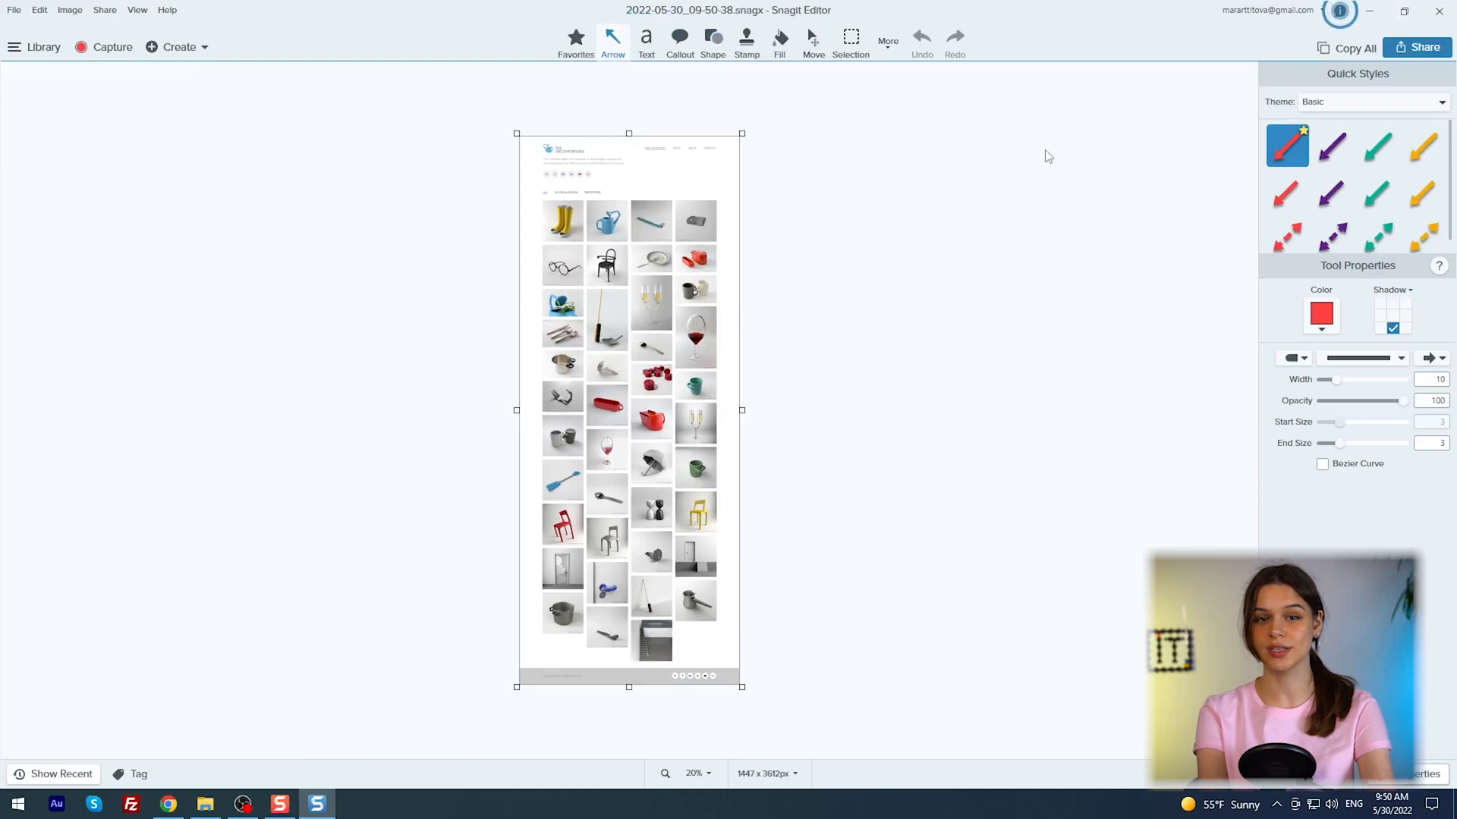
# - Zoom the canvas to 80% and select the Shape tool
pyautogui.click(694, 772)
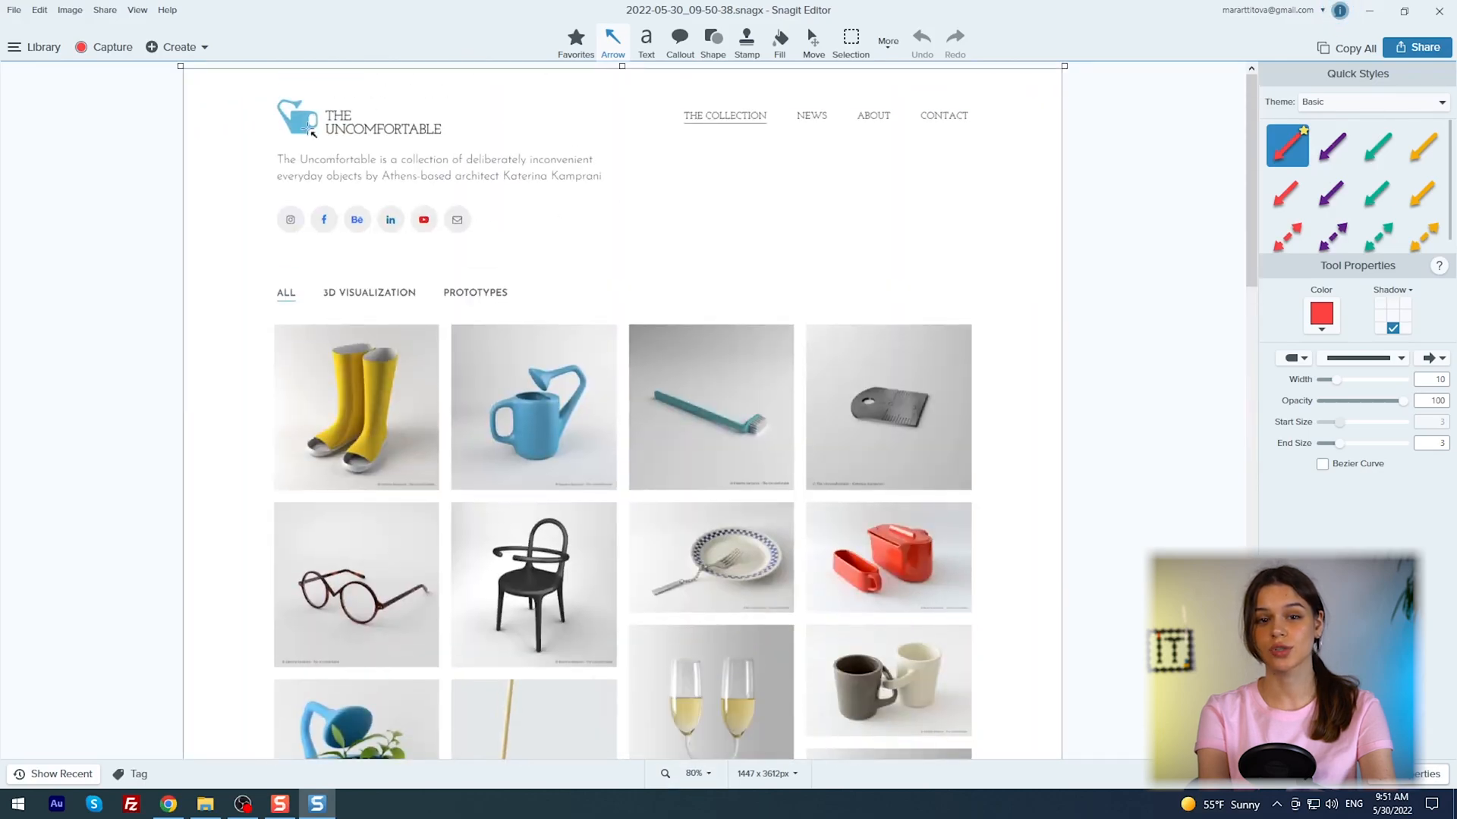
pyautogui.moveTo(506, 201)
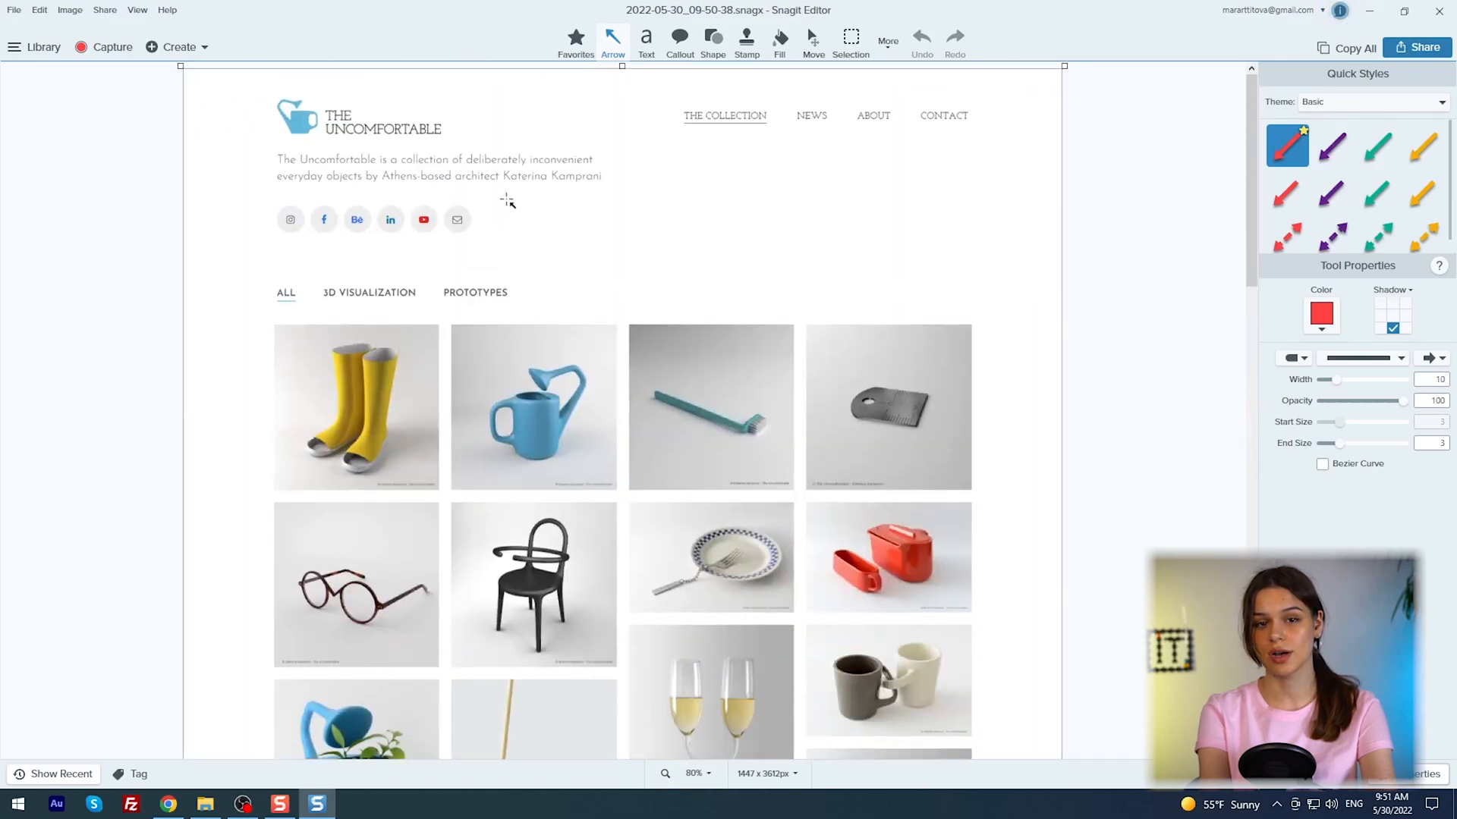
pyautogui.click(713, 37)
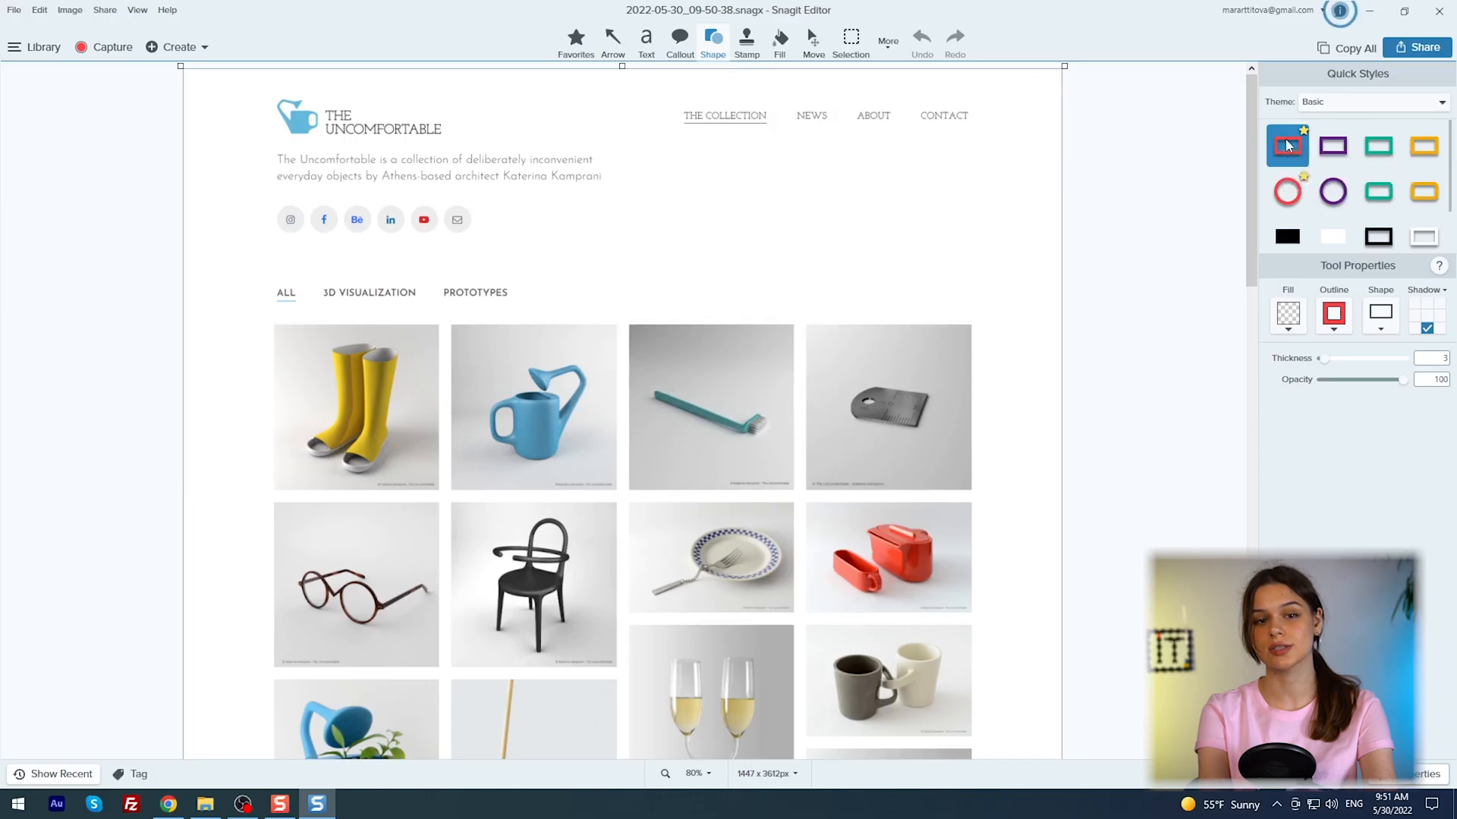
# - Create a new quick-style theme named 1 keeping Arial with Shadow unchecked
pyautogui.click(1365, 102)
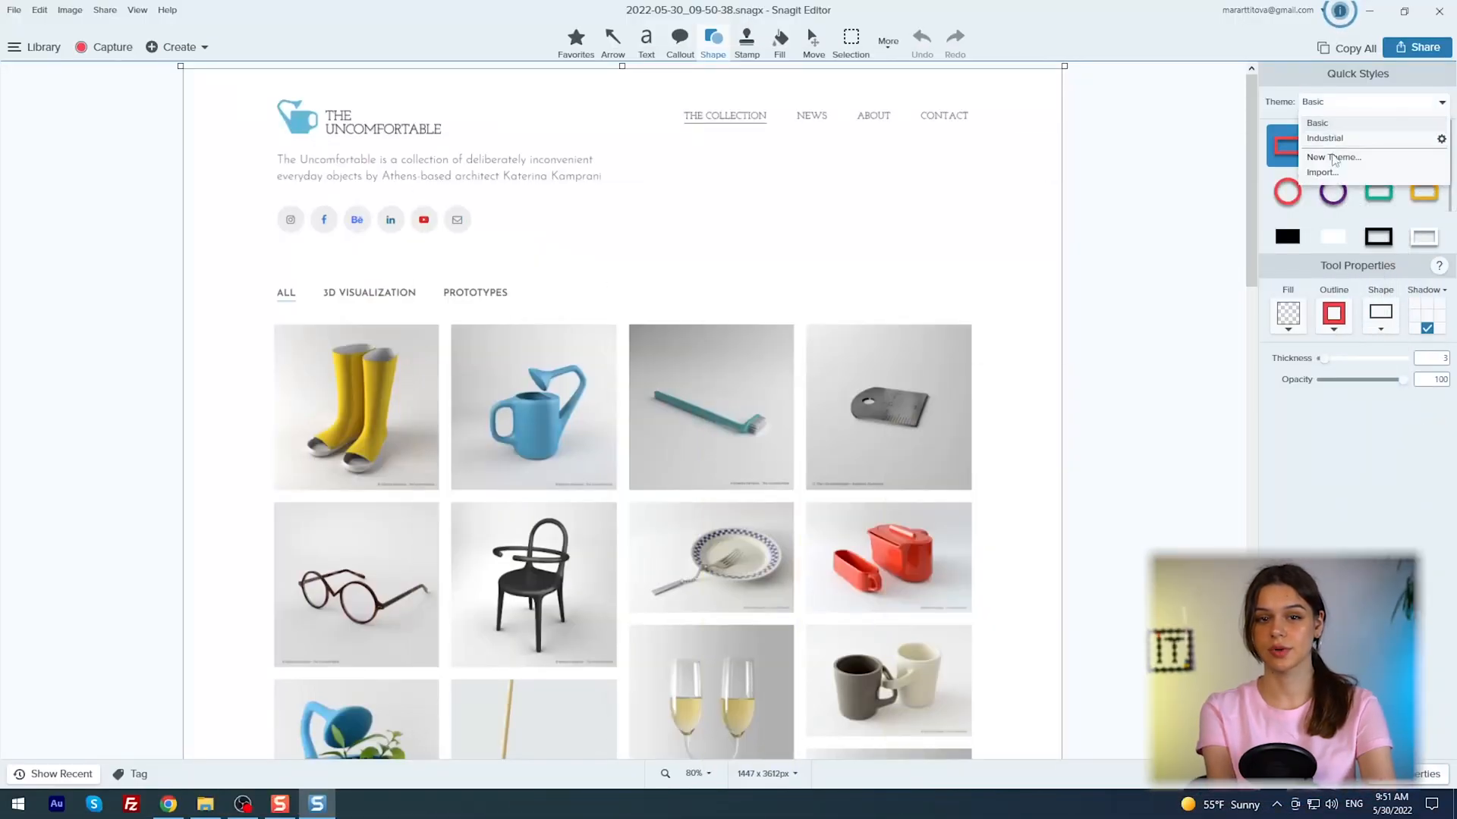
pyautogui.click(1334, 157)
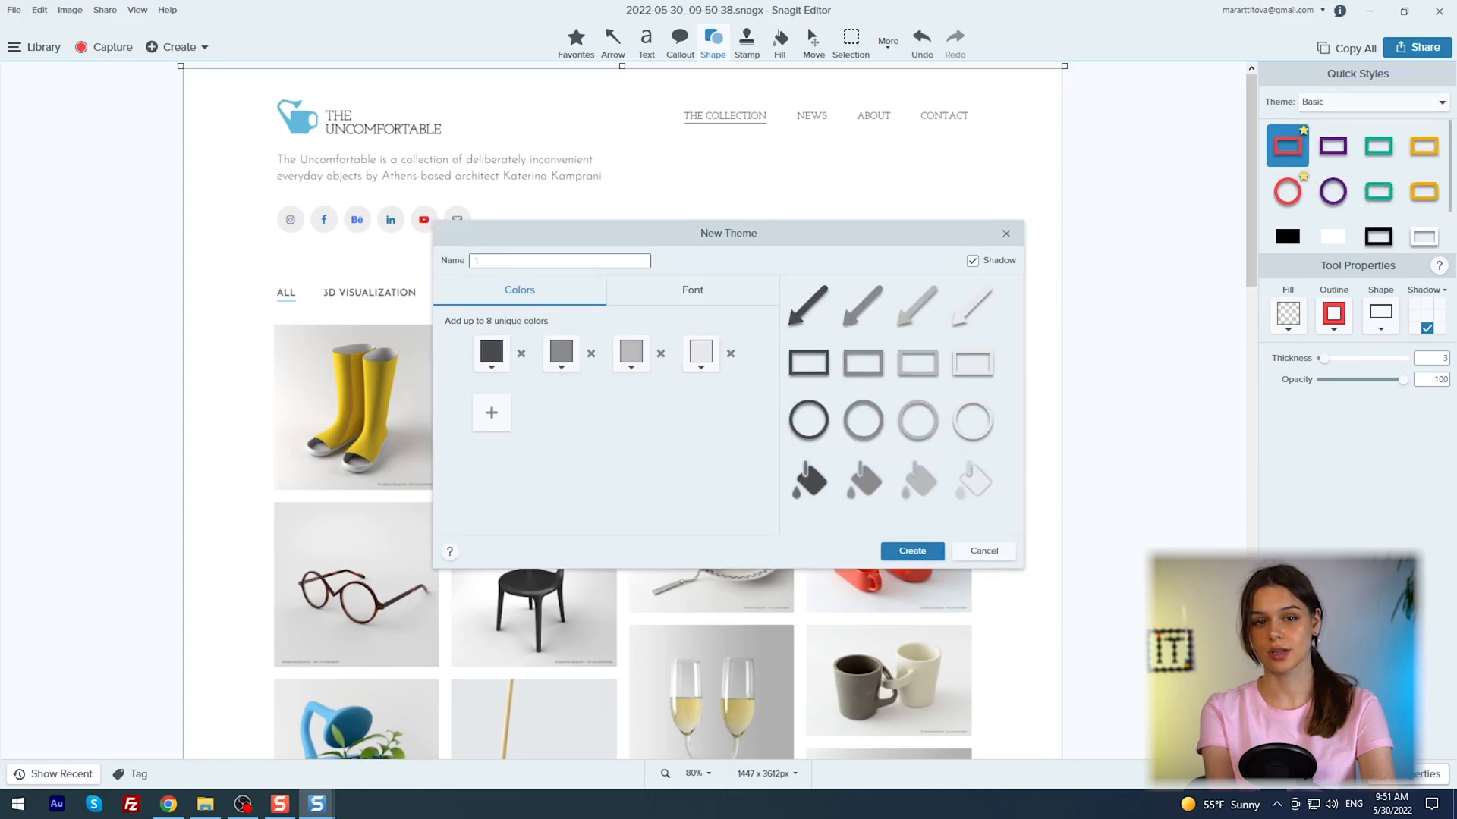
pyautogui.click(492, 367)
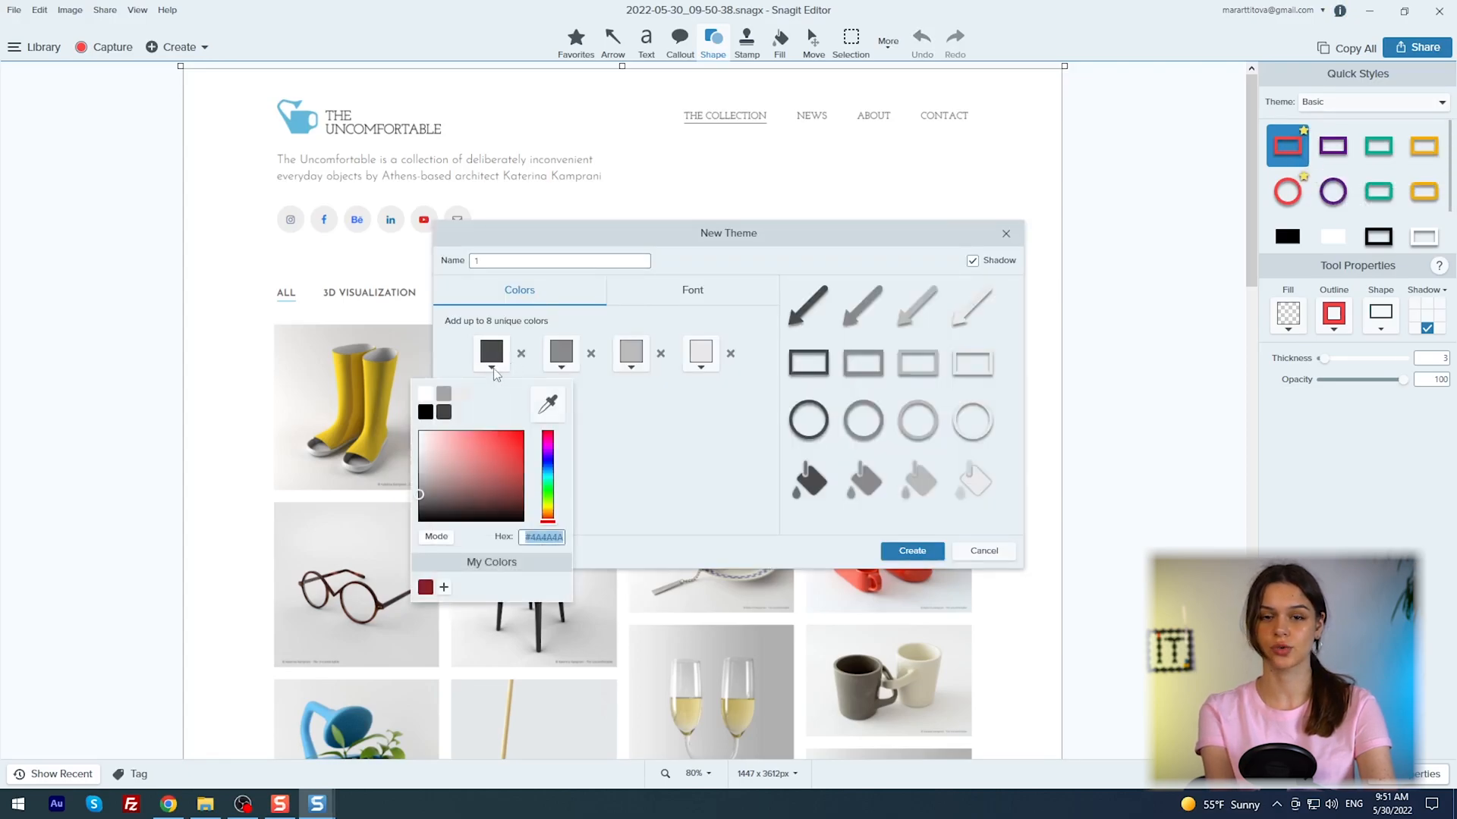
pyautogui.click(692, 290)
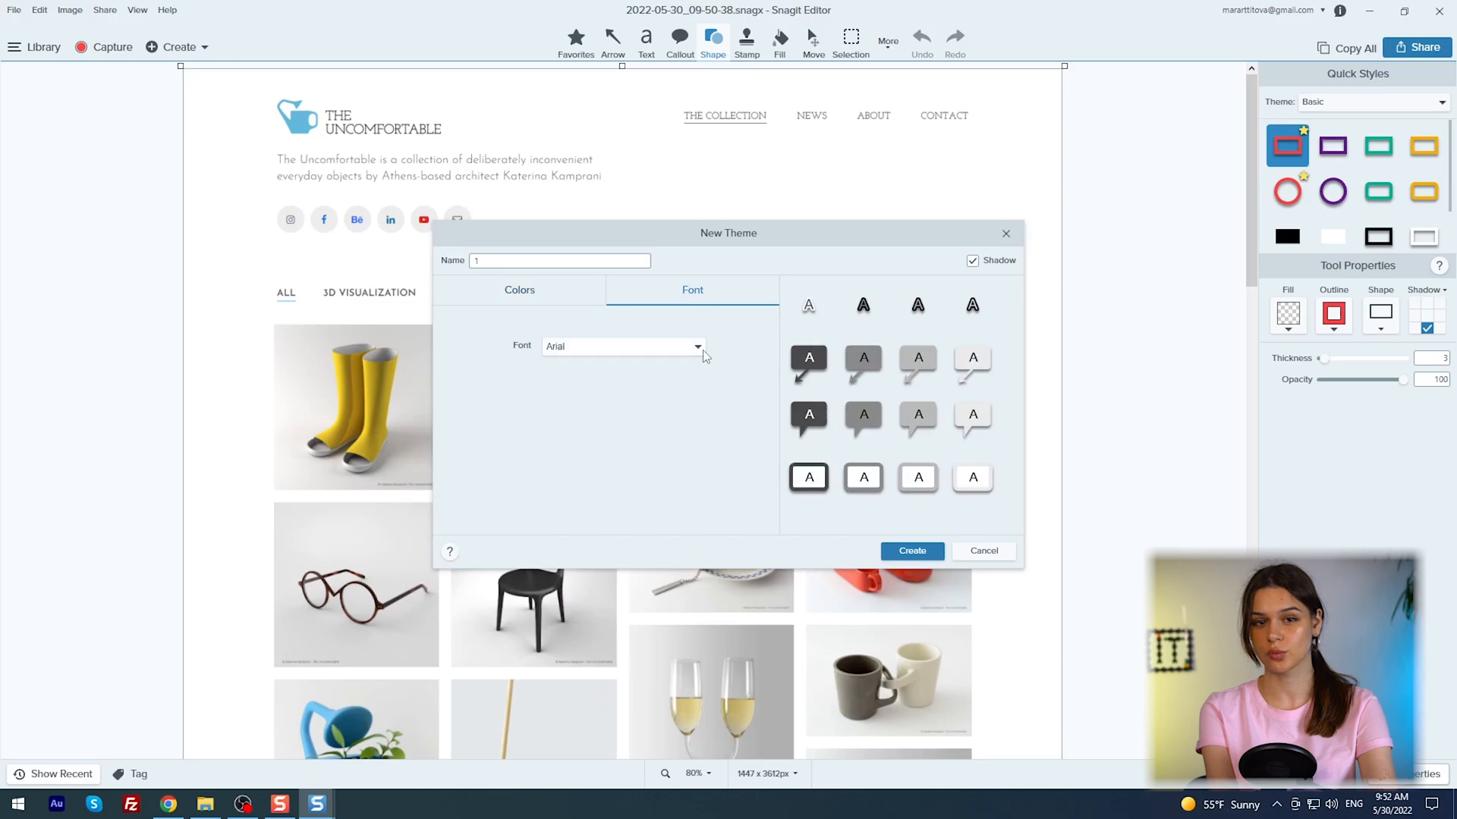
pyautogui.click(698, 346)
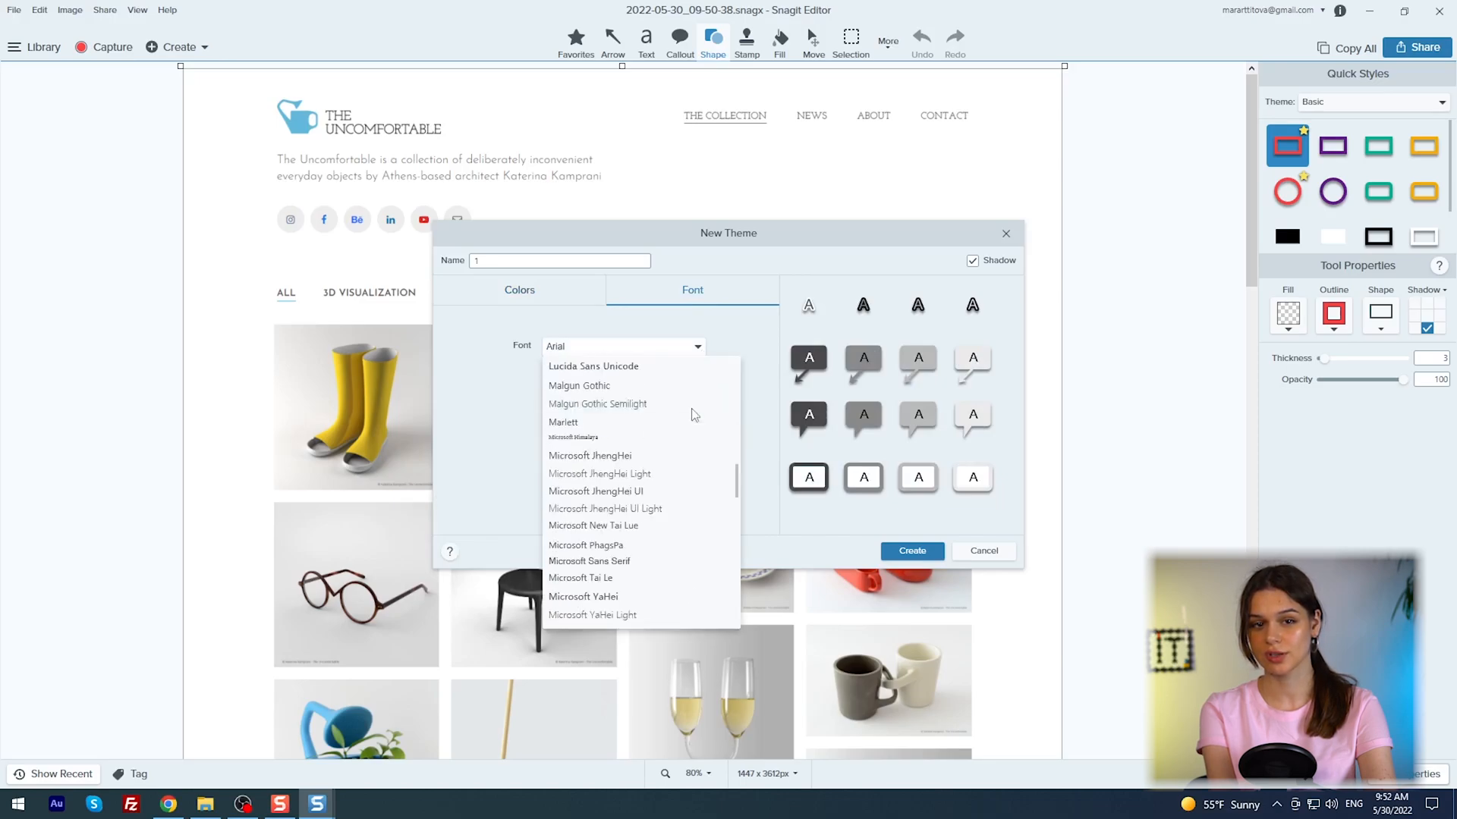
pyautogui.click(972, 259)
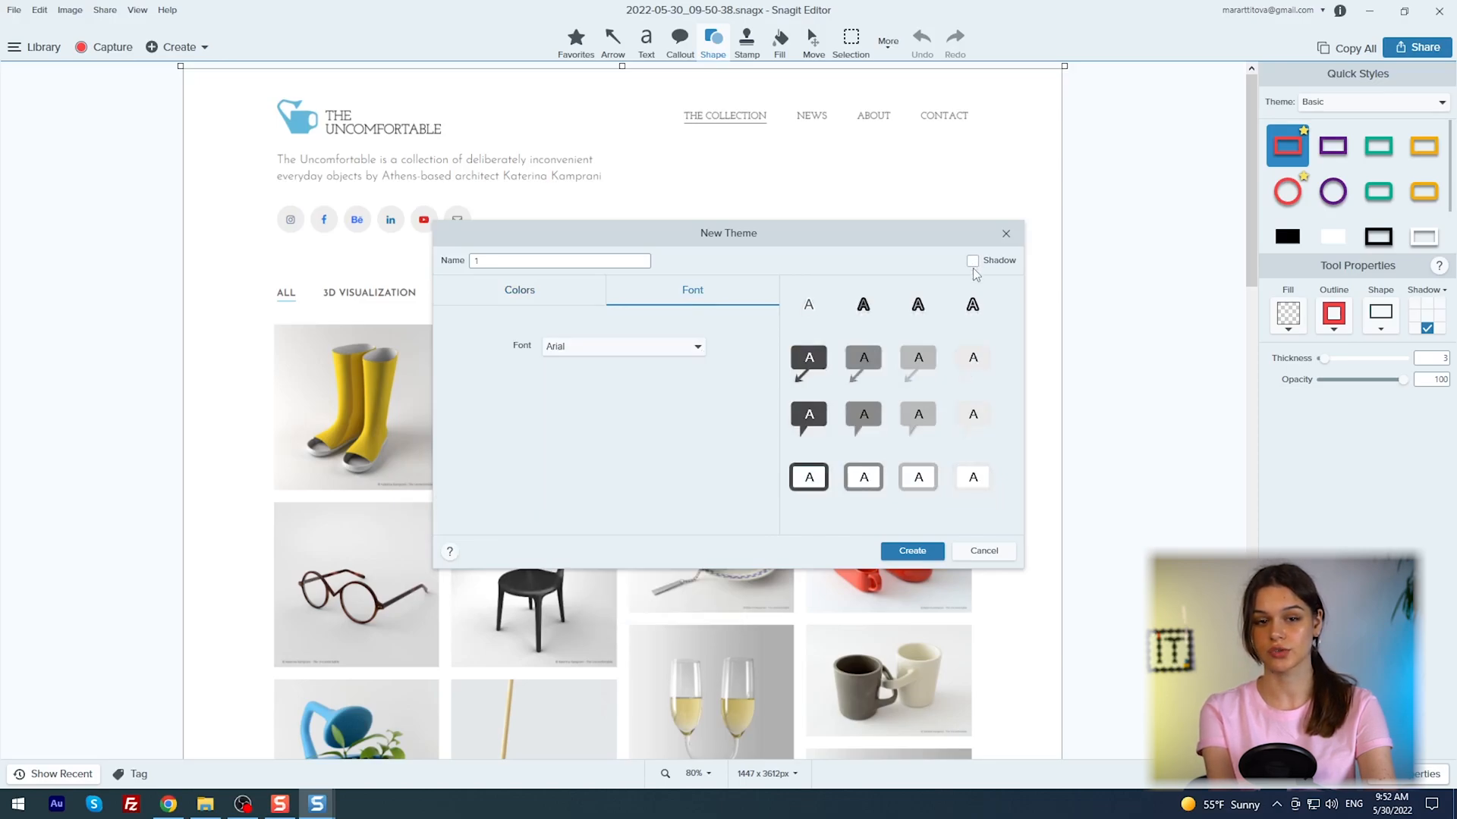
pyautogui.click(910, 551)
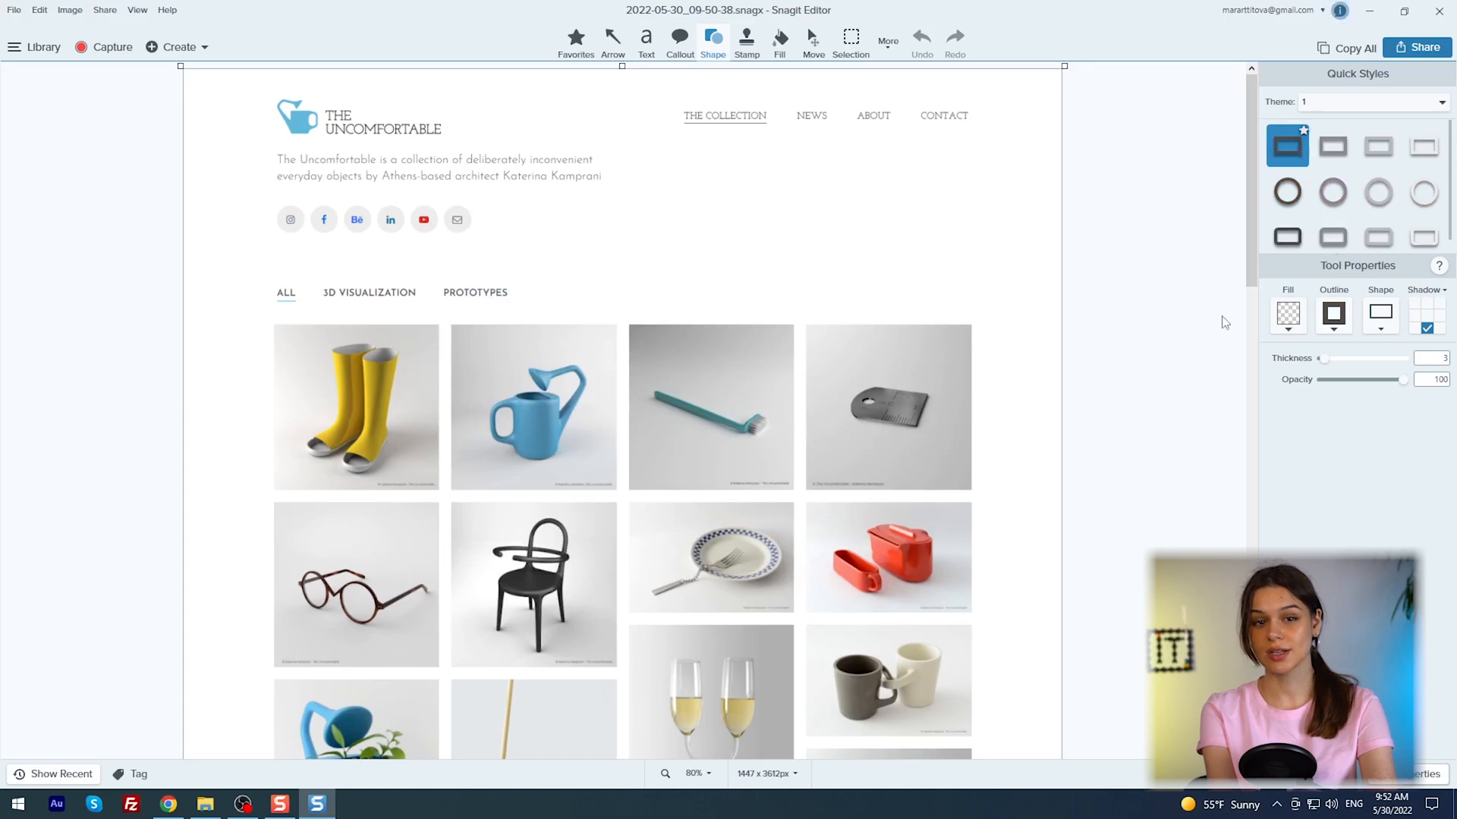
# - Cover both description lines under the logo with a rectangle filled white and outlined white
pyautogui.moveTo(276, 152); pyautogui.dragTo(592, 173)
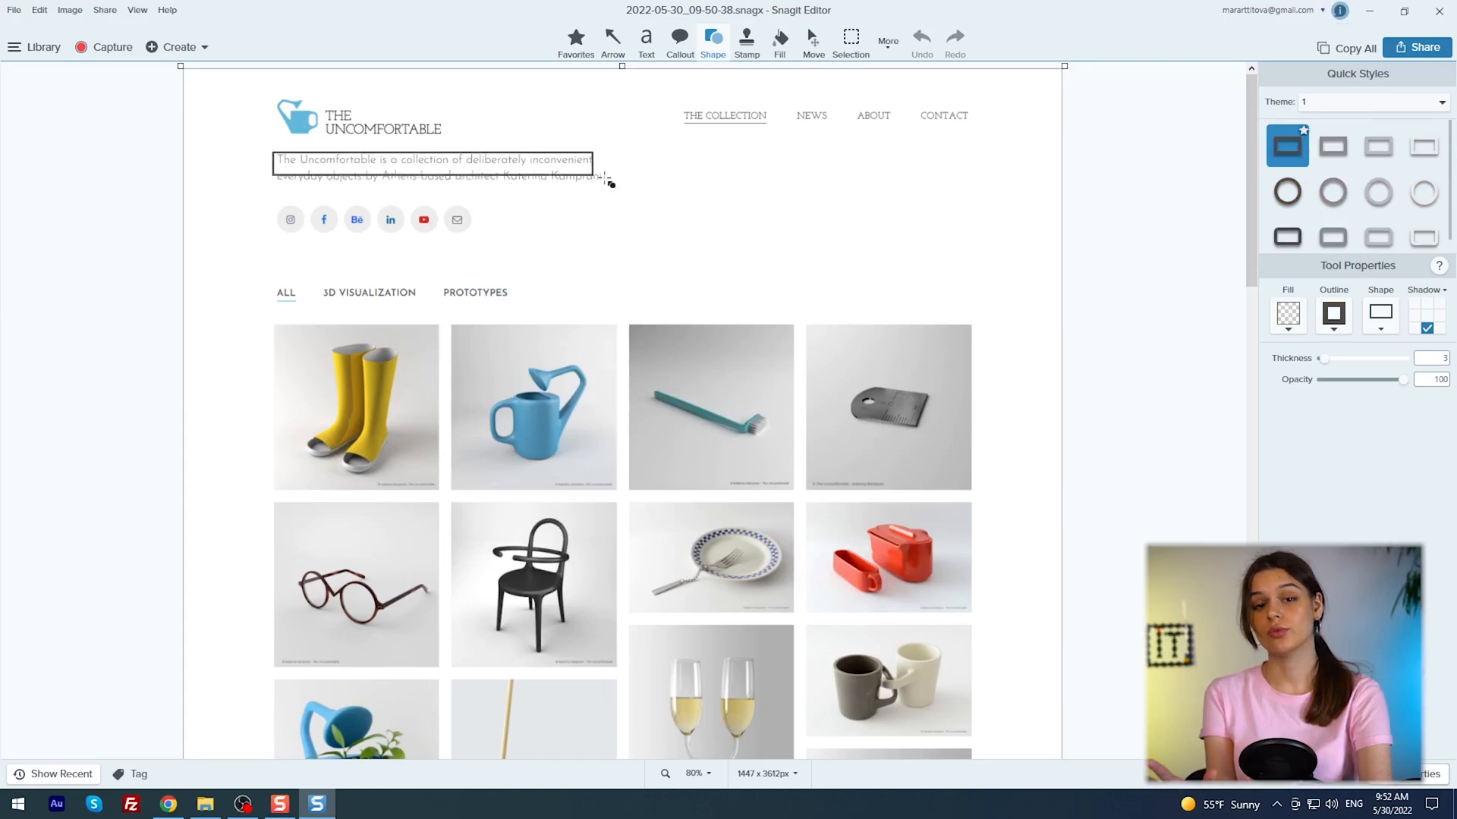
pyautogui.moveTo(602, 179); pyautogui.dragTo(614, 188)
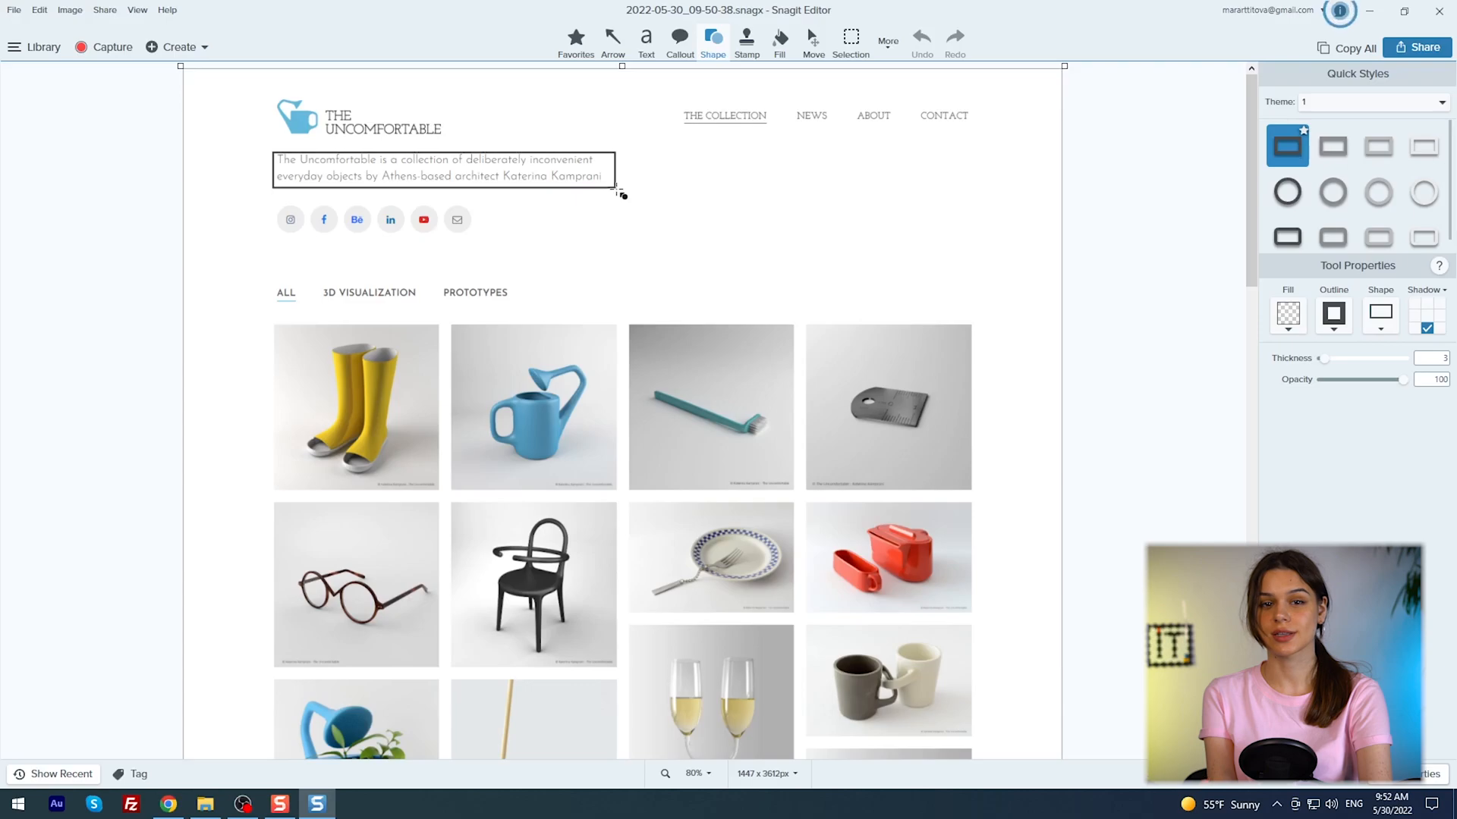
pyautogui.click(1288, 314)
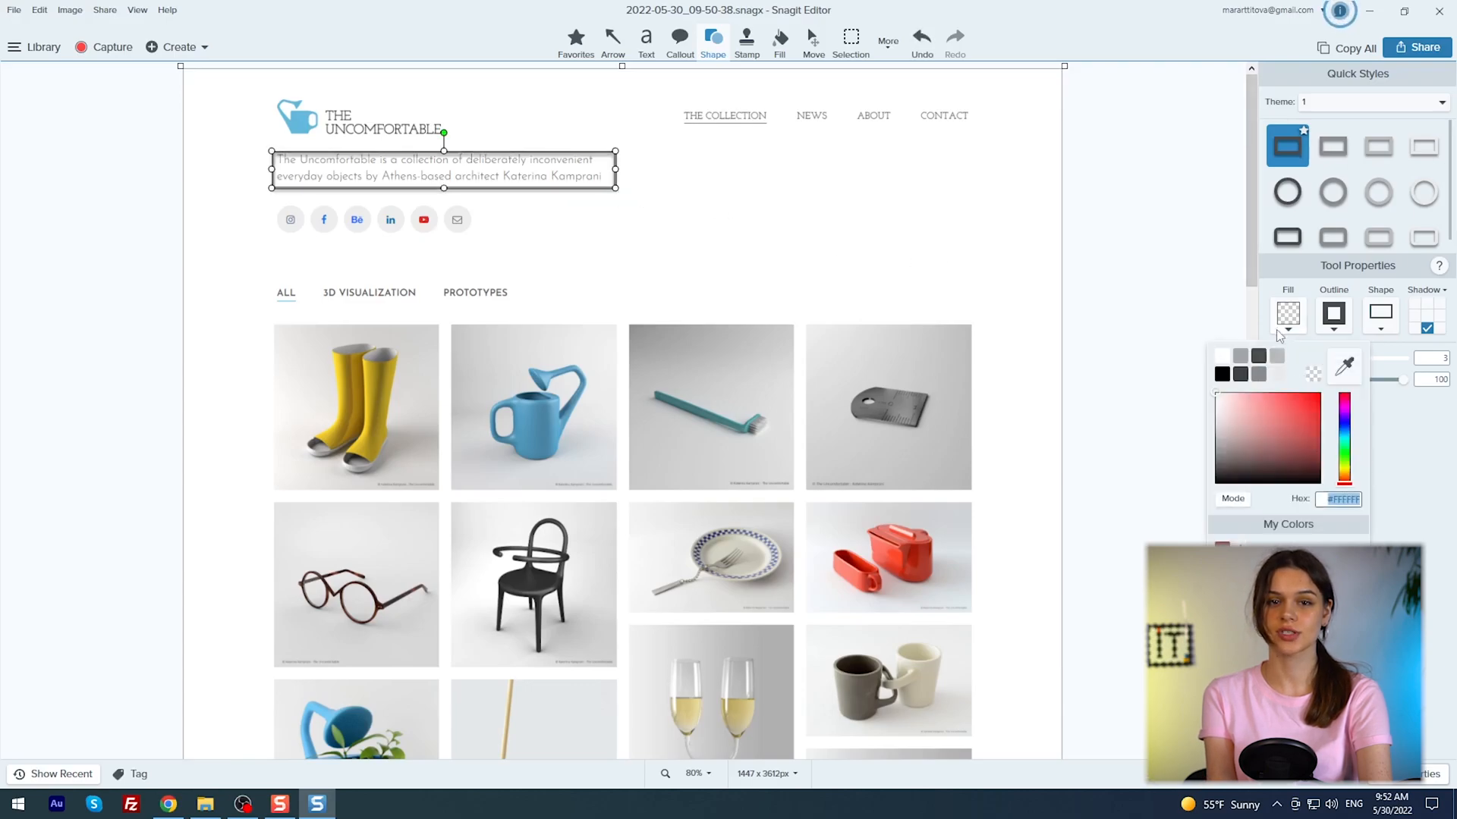
pyautogui.click(1220, 355)
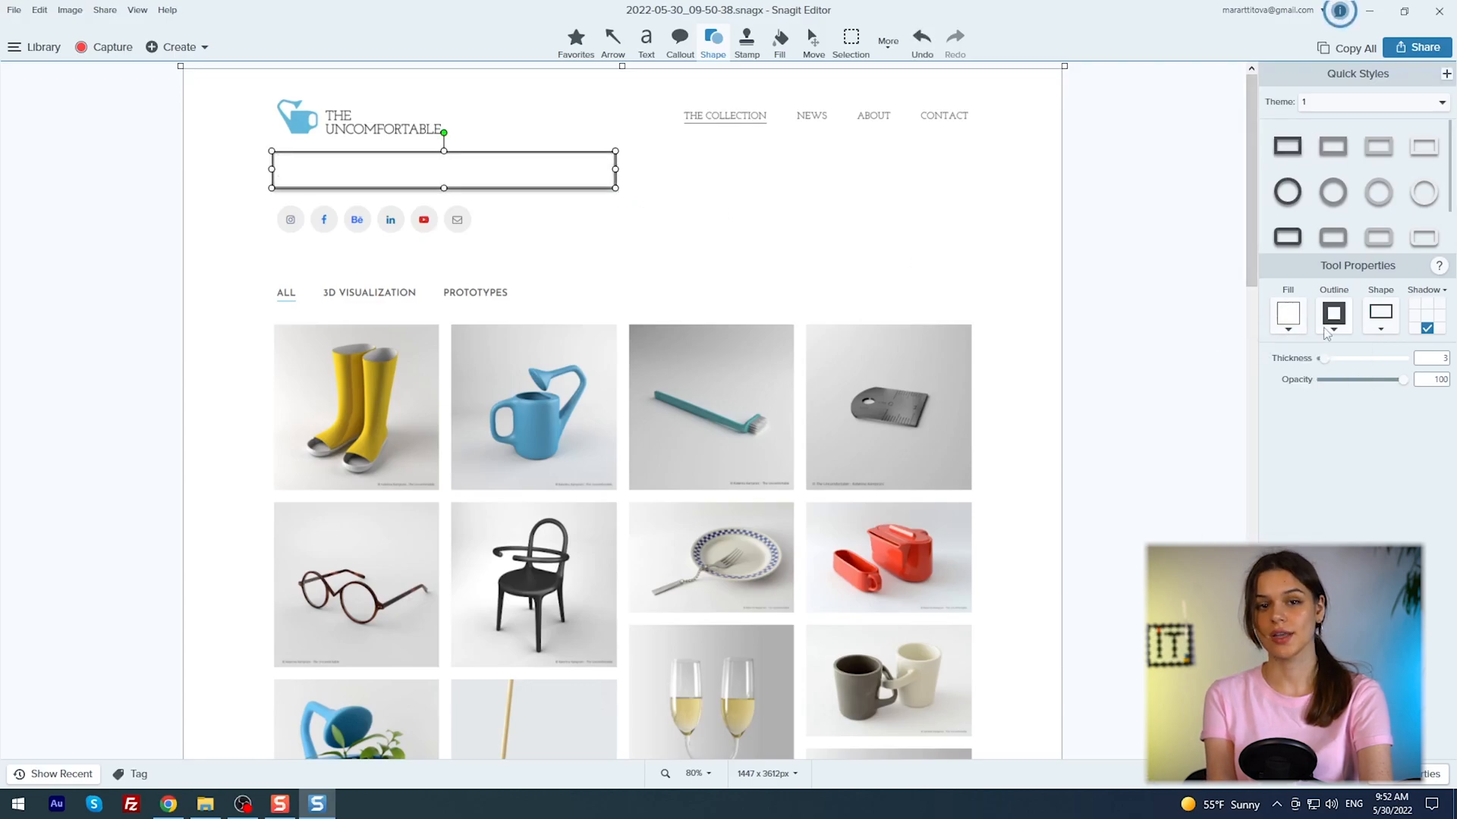
pyautogui.click(1332, 315)
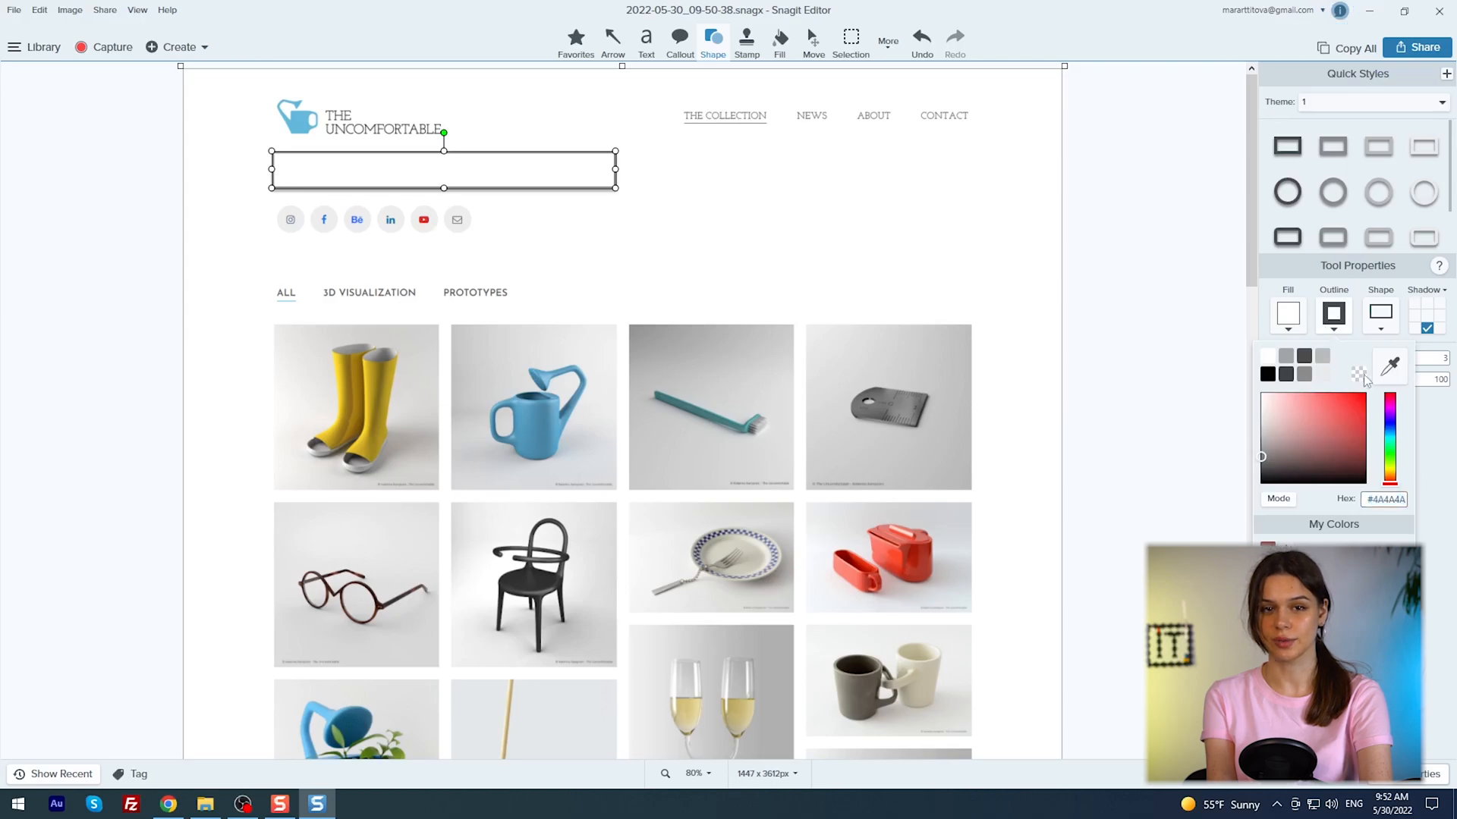
pyautogui.click(849, 36)
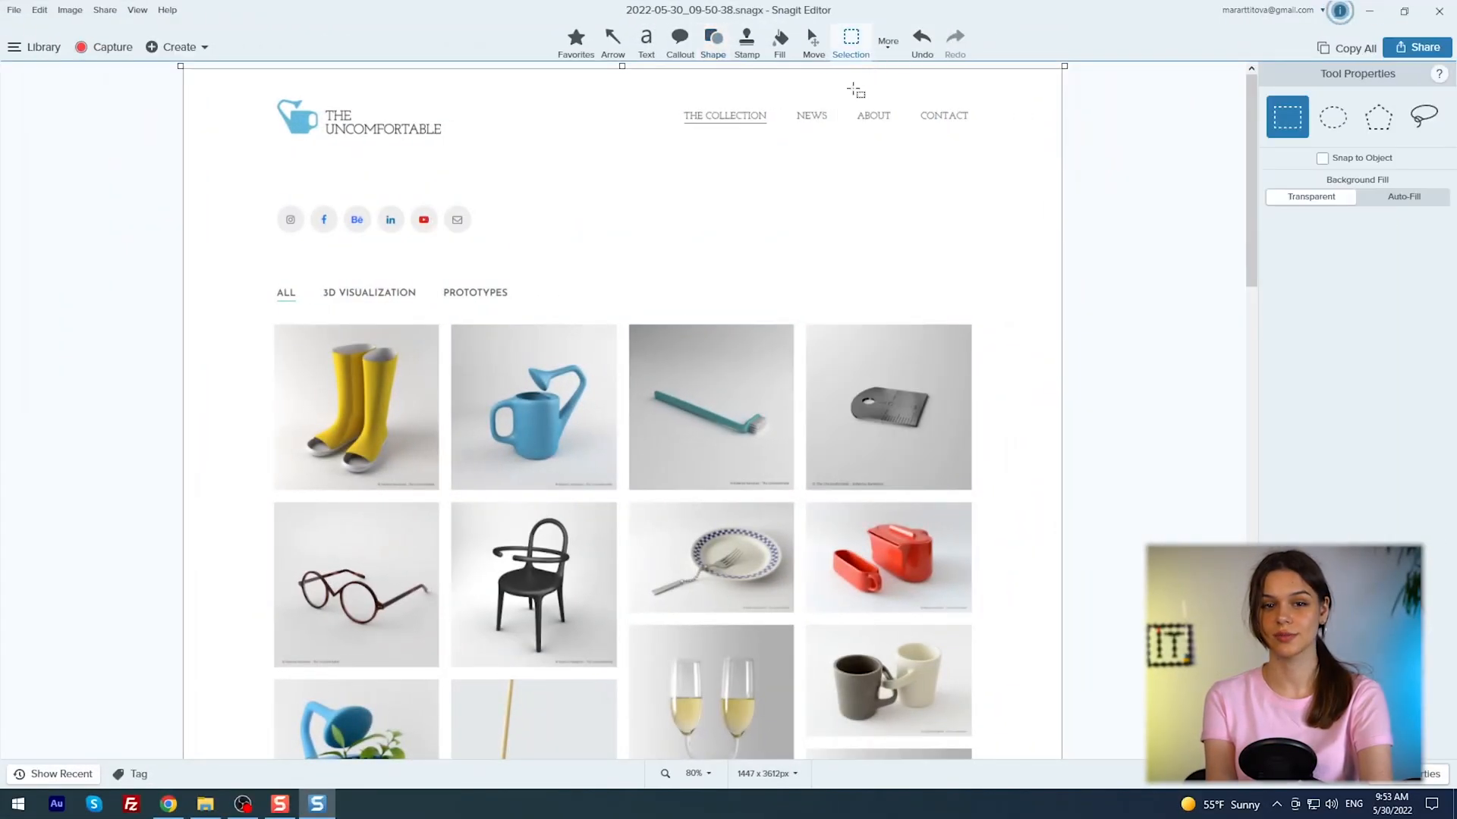
# - Select the four header links with Snap to Object at 97, Auto-Fill them away, then pick the next tool
pyautogui.moveTo(680, 115); pyautogui.dragTo(903, 123)
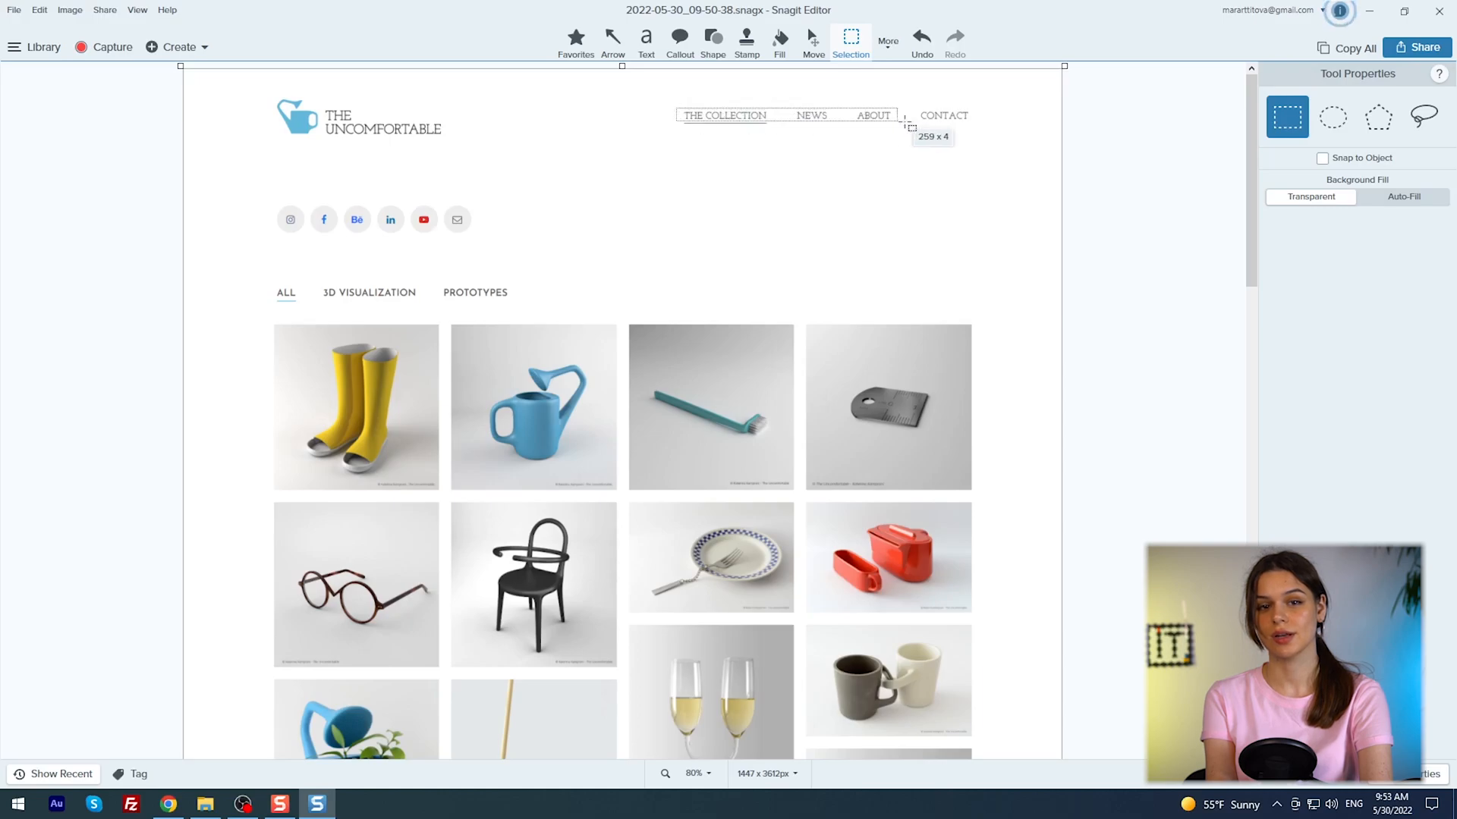
pyautogui.moveTo(906, 126); pyautogui.dragTo(976, 131)
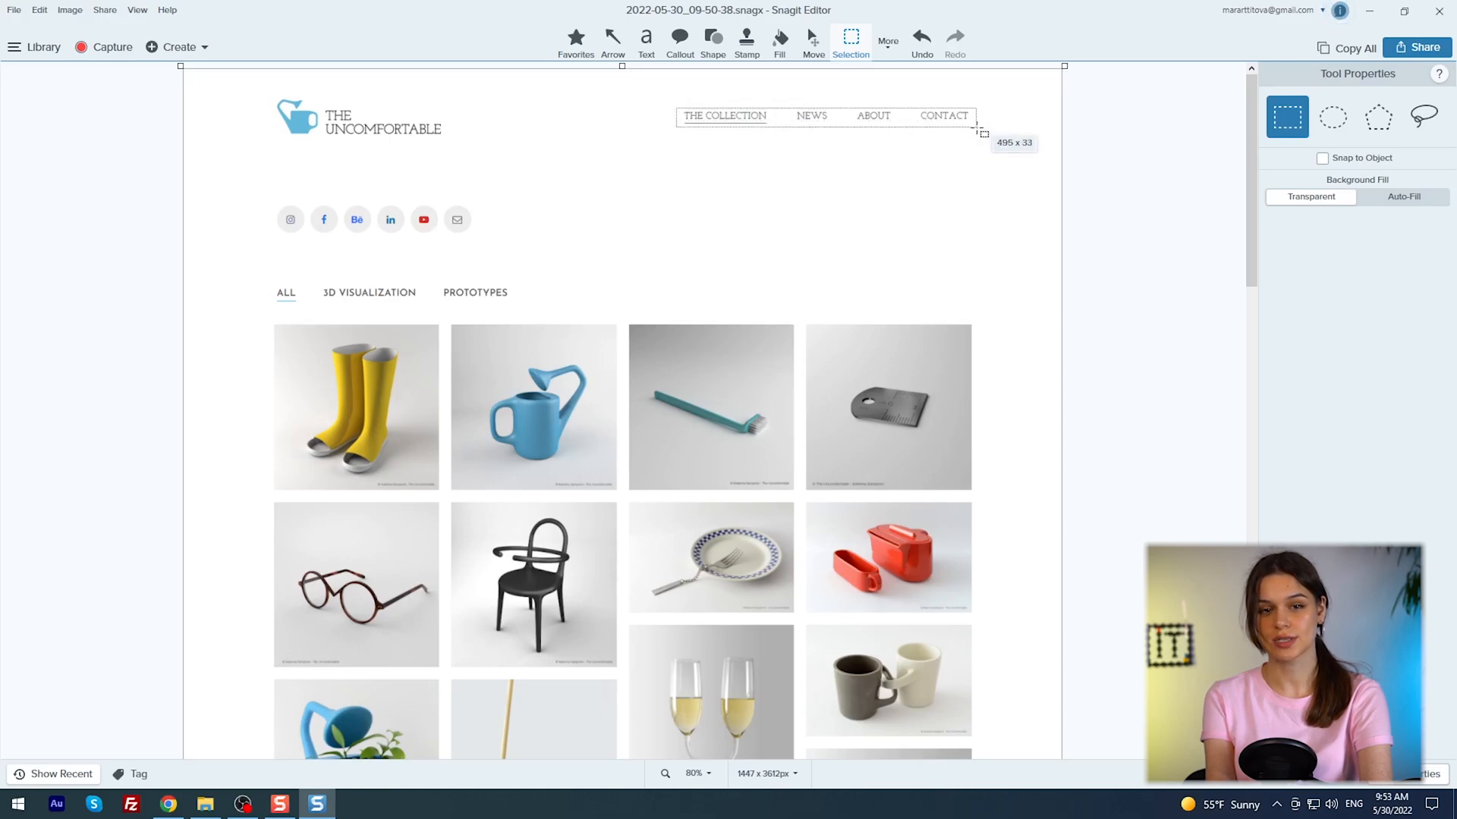
pyautogui.click(1322, 158)
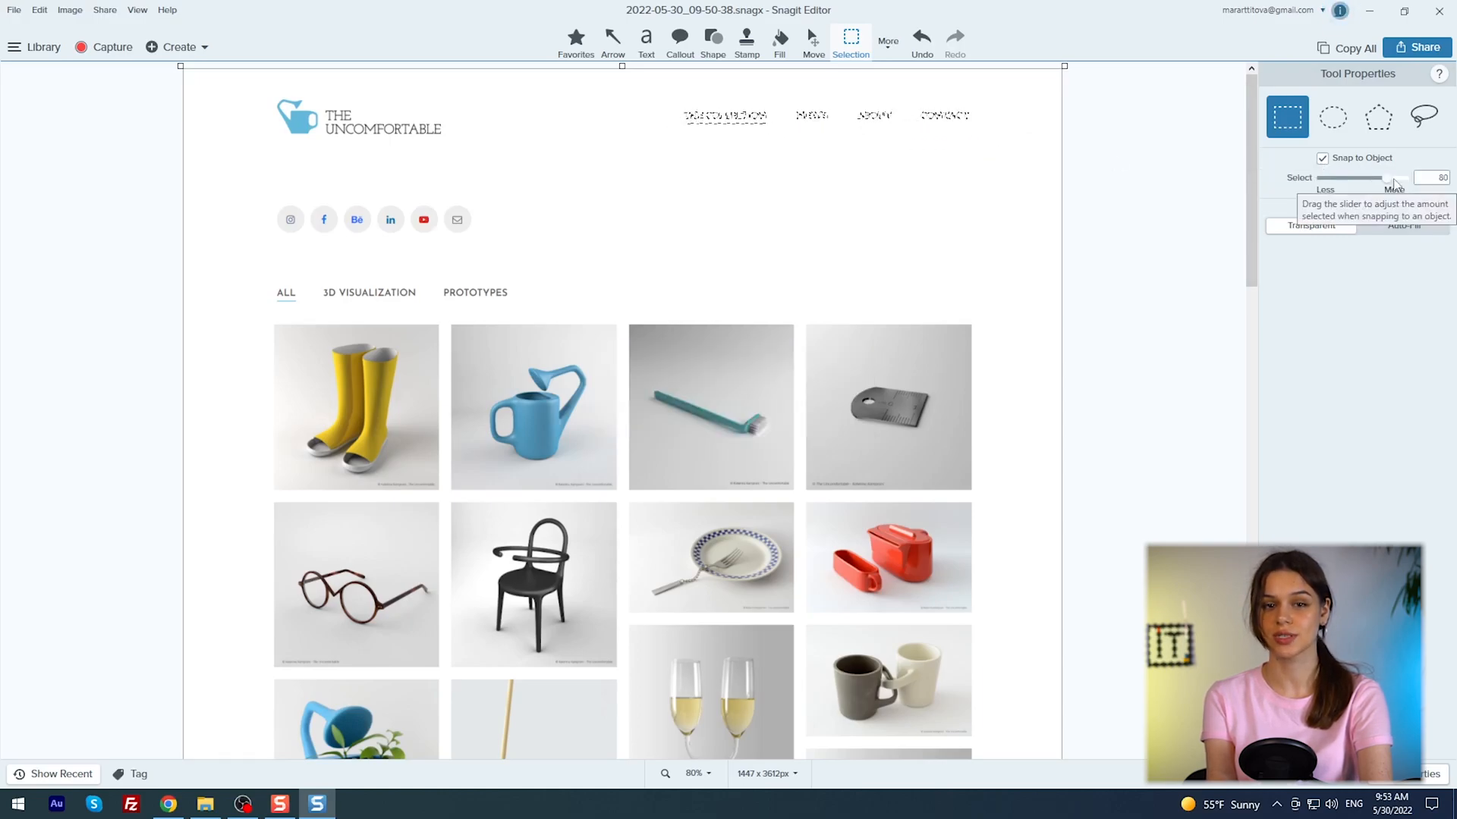
pyautogui.moveTo(1375, 177); pyautogui.dragTo(1402, 177)
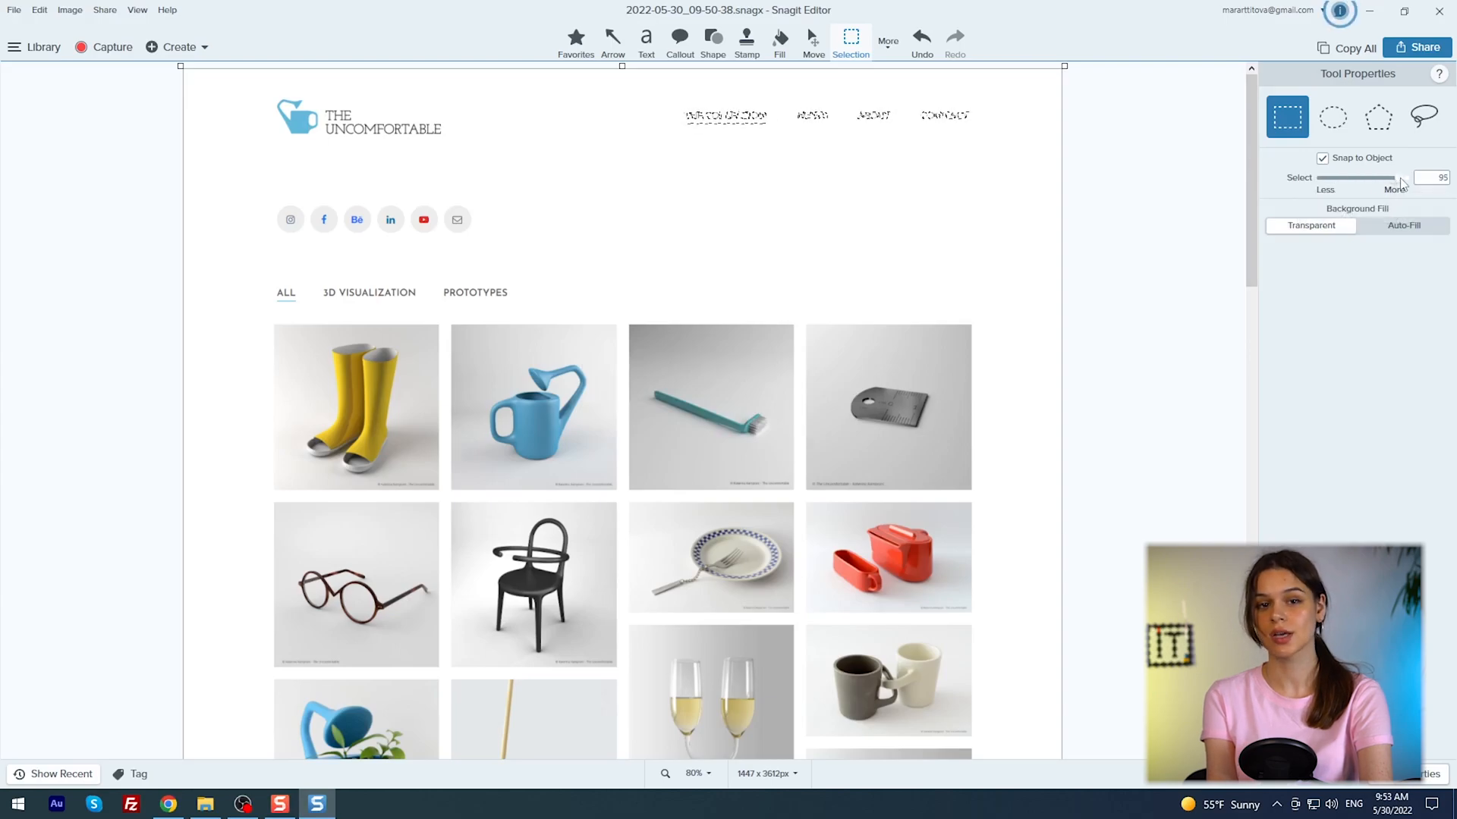
pyautogui.moveTo(1384, 178); pyautogui.dragTo(1397, 178)
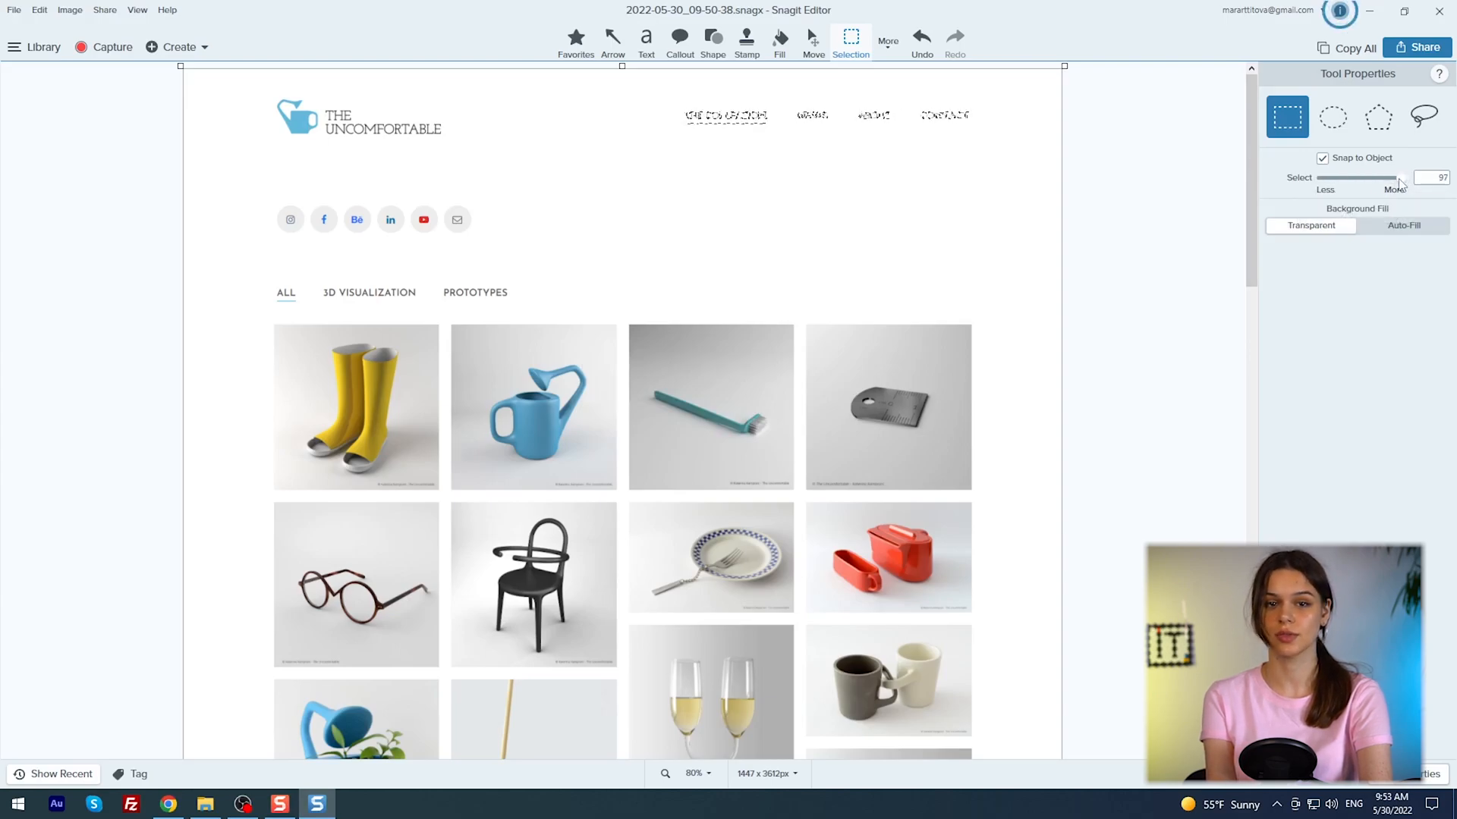
pyautogui.click(1402, 224)
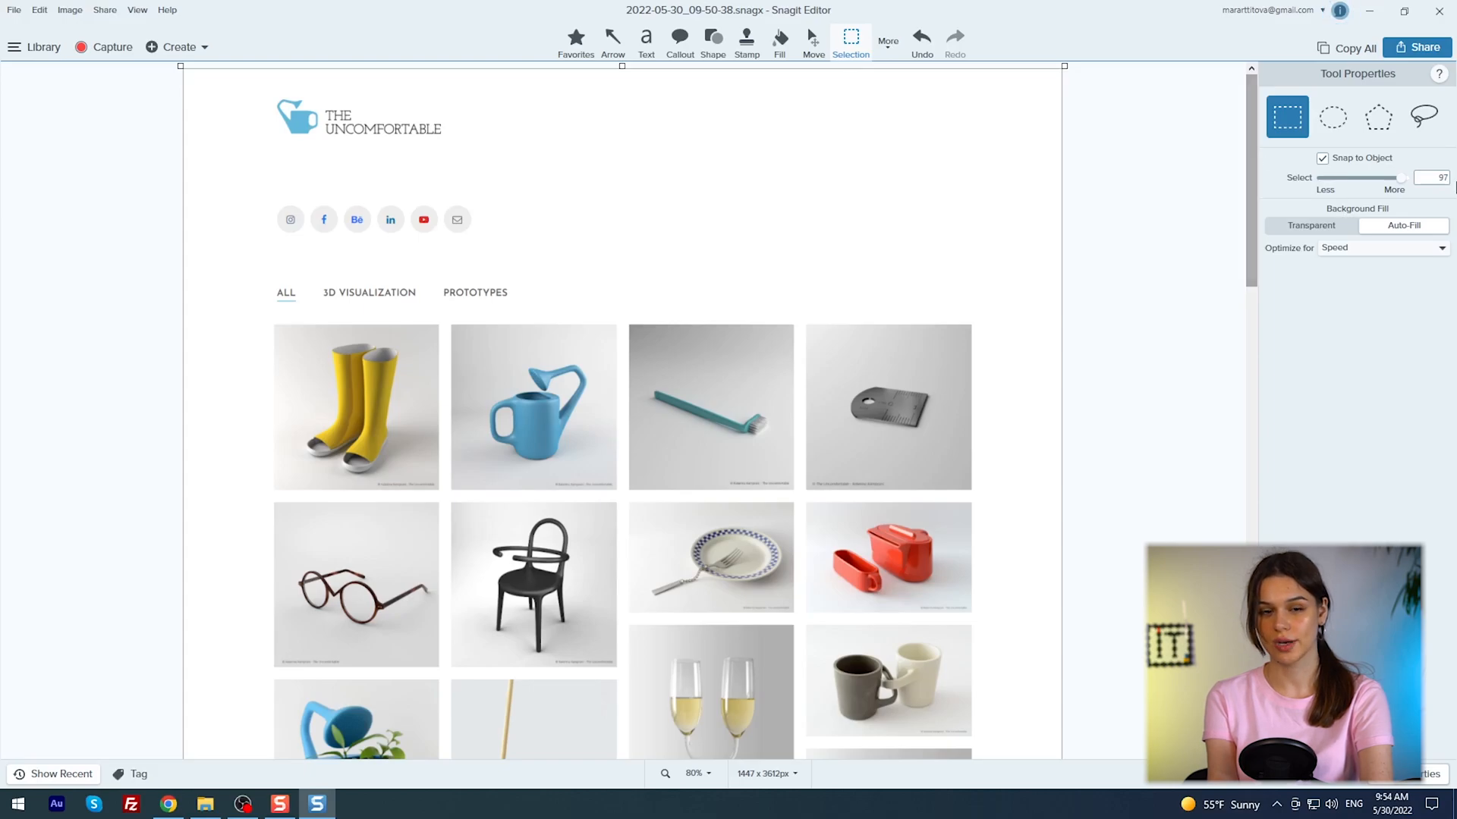
pyautogui.click(886, 42)
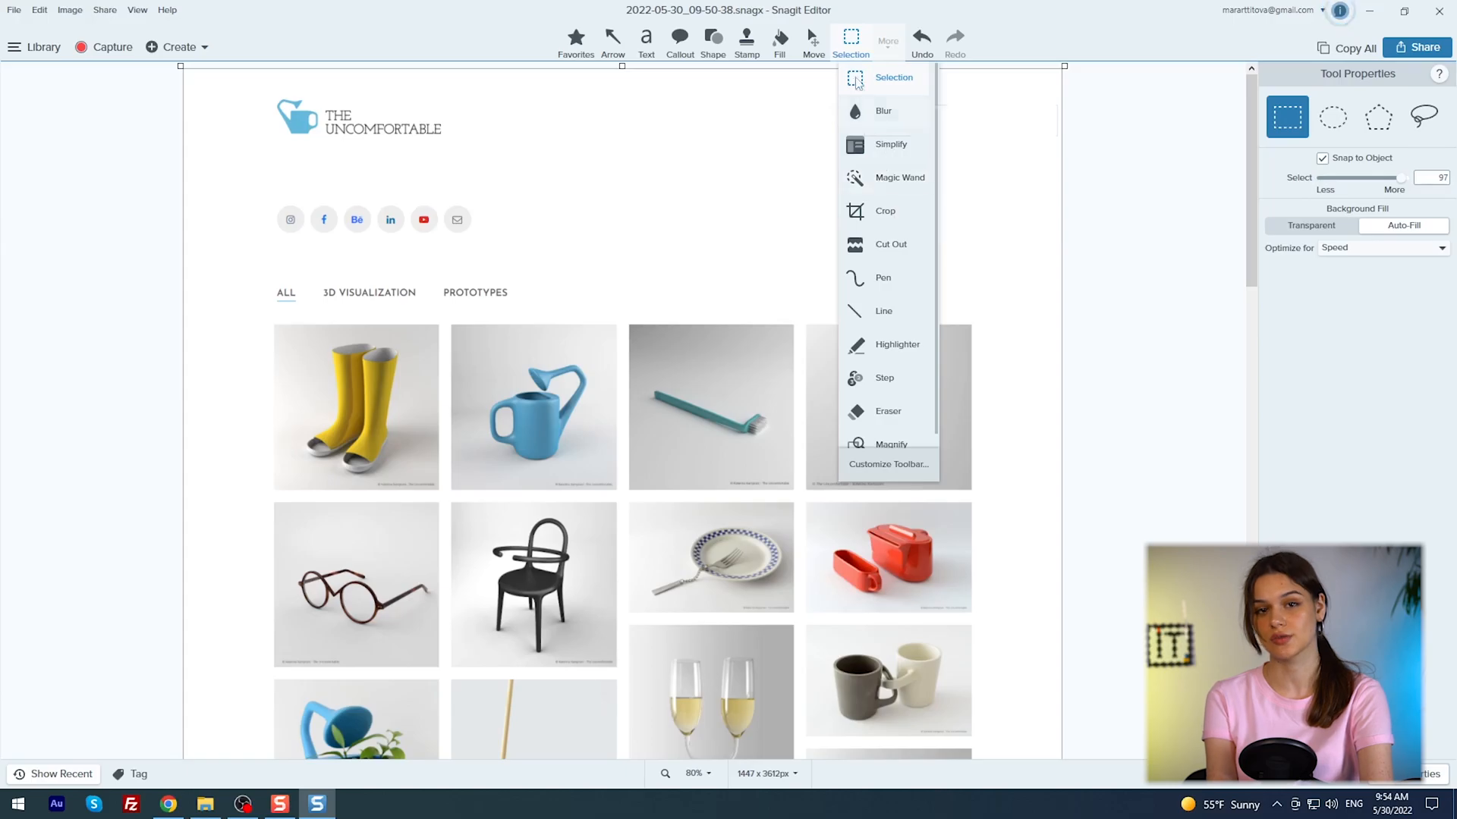
pyautogui.click(647, 36)
pyautogui.write('Playing with Fantasy')
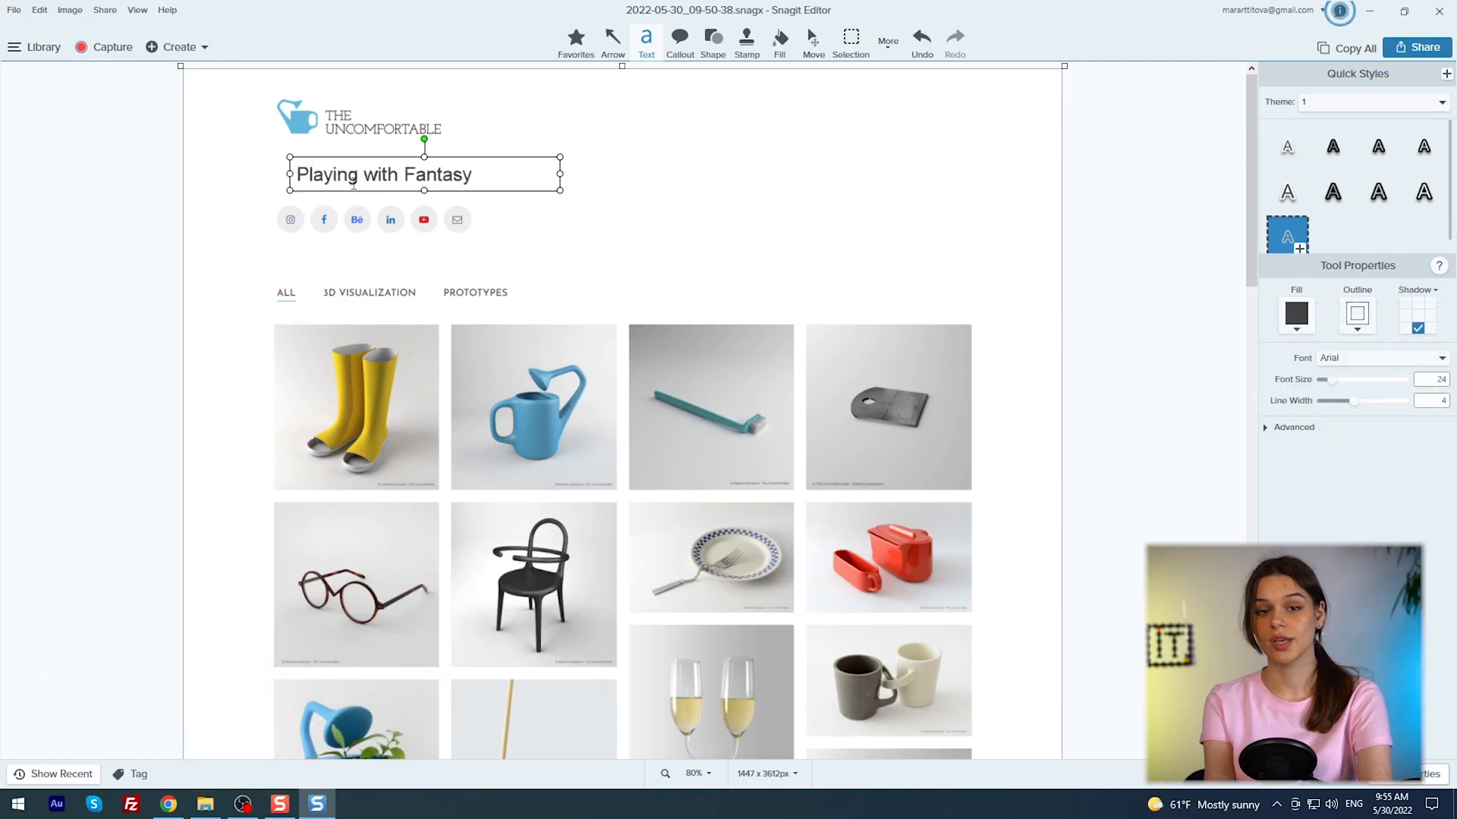
# - Move the 'Playing with Fantasy' heading into place beneath the logo
pyautogui.click(811, 42)
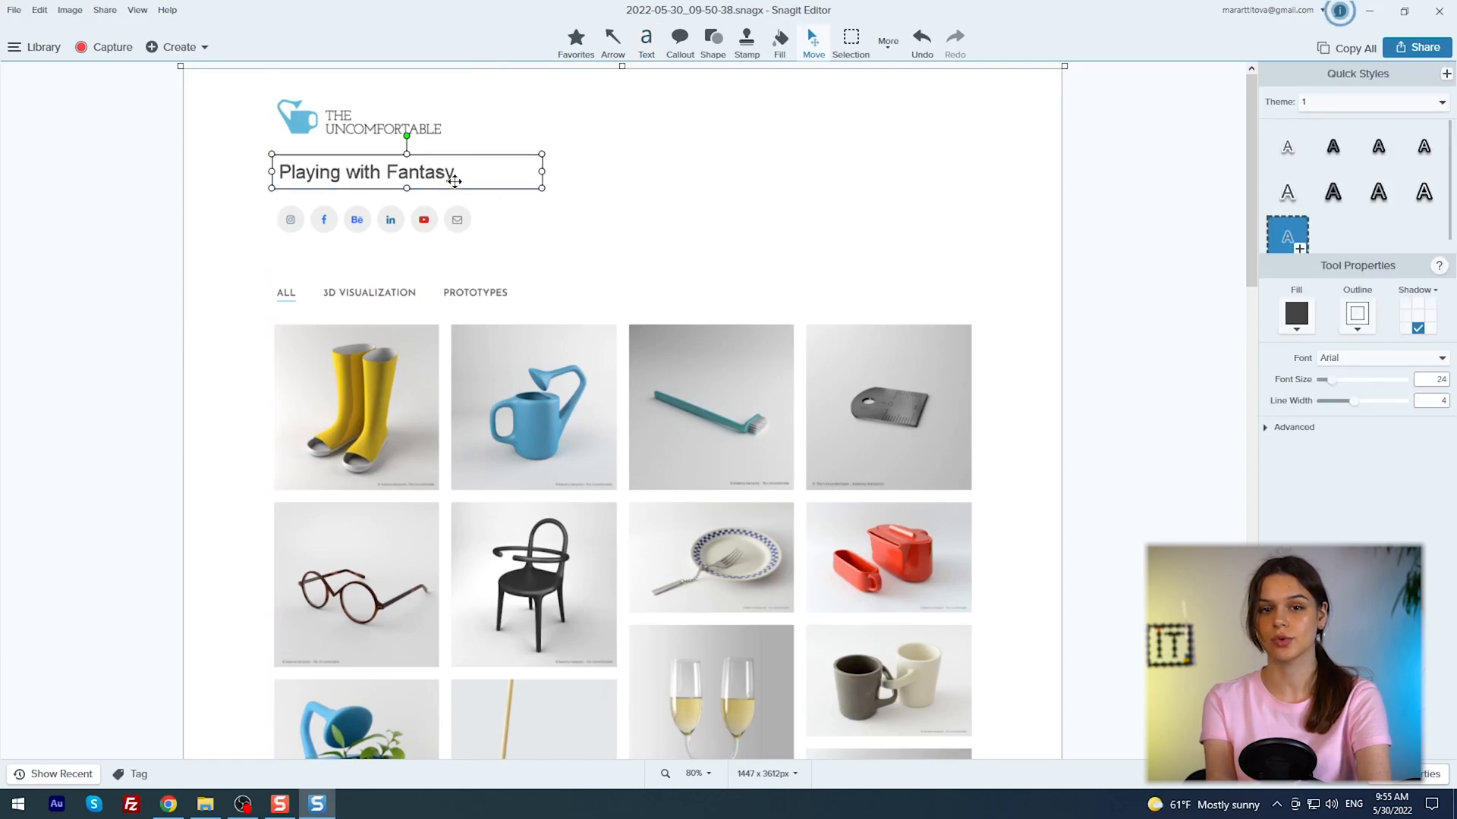
pyautogui.click(747, 36)
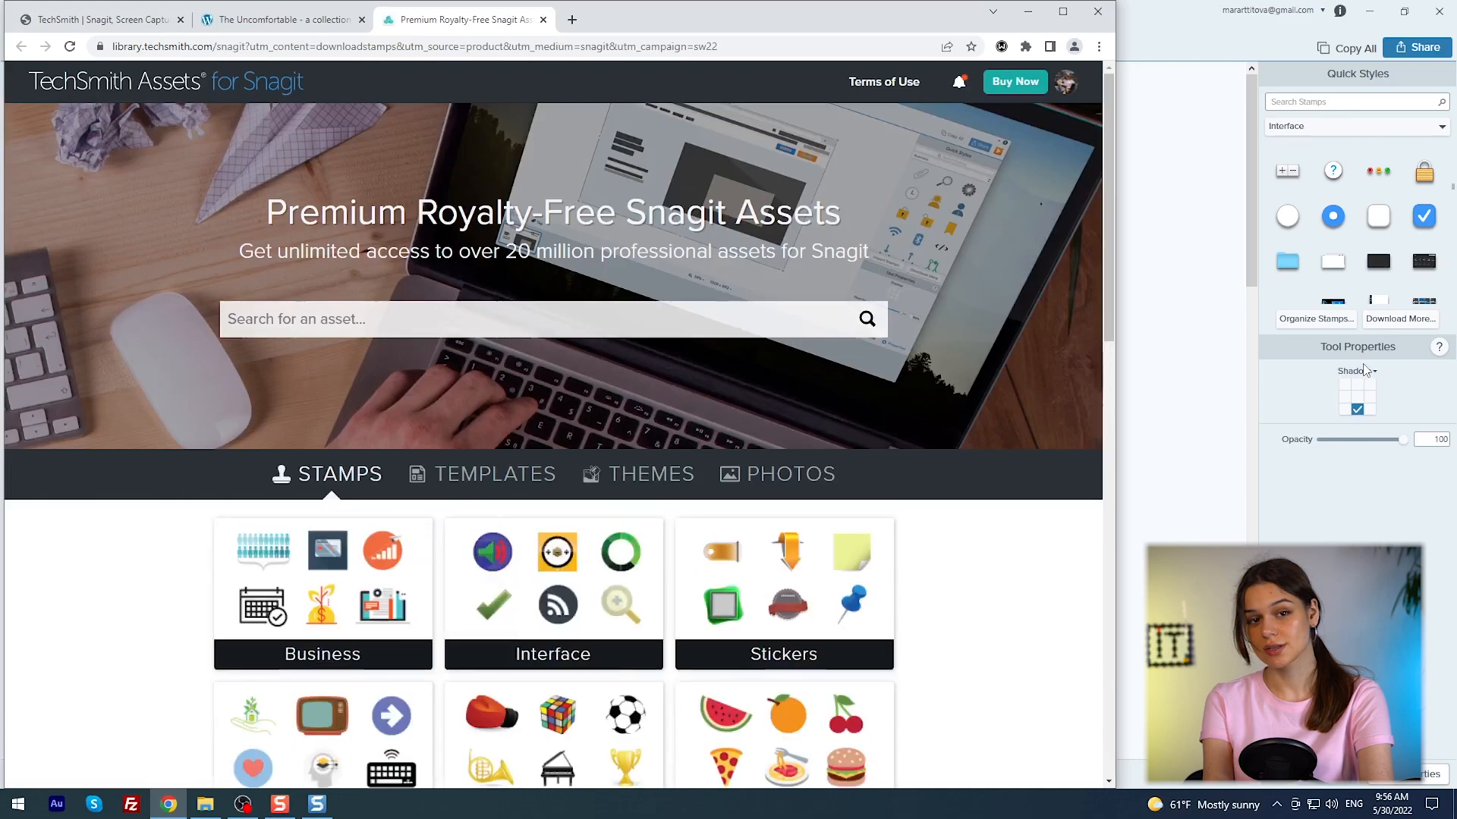
pyautogui.moveTo(844, 446)
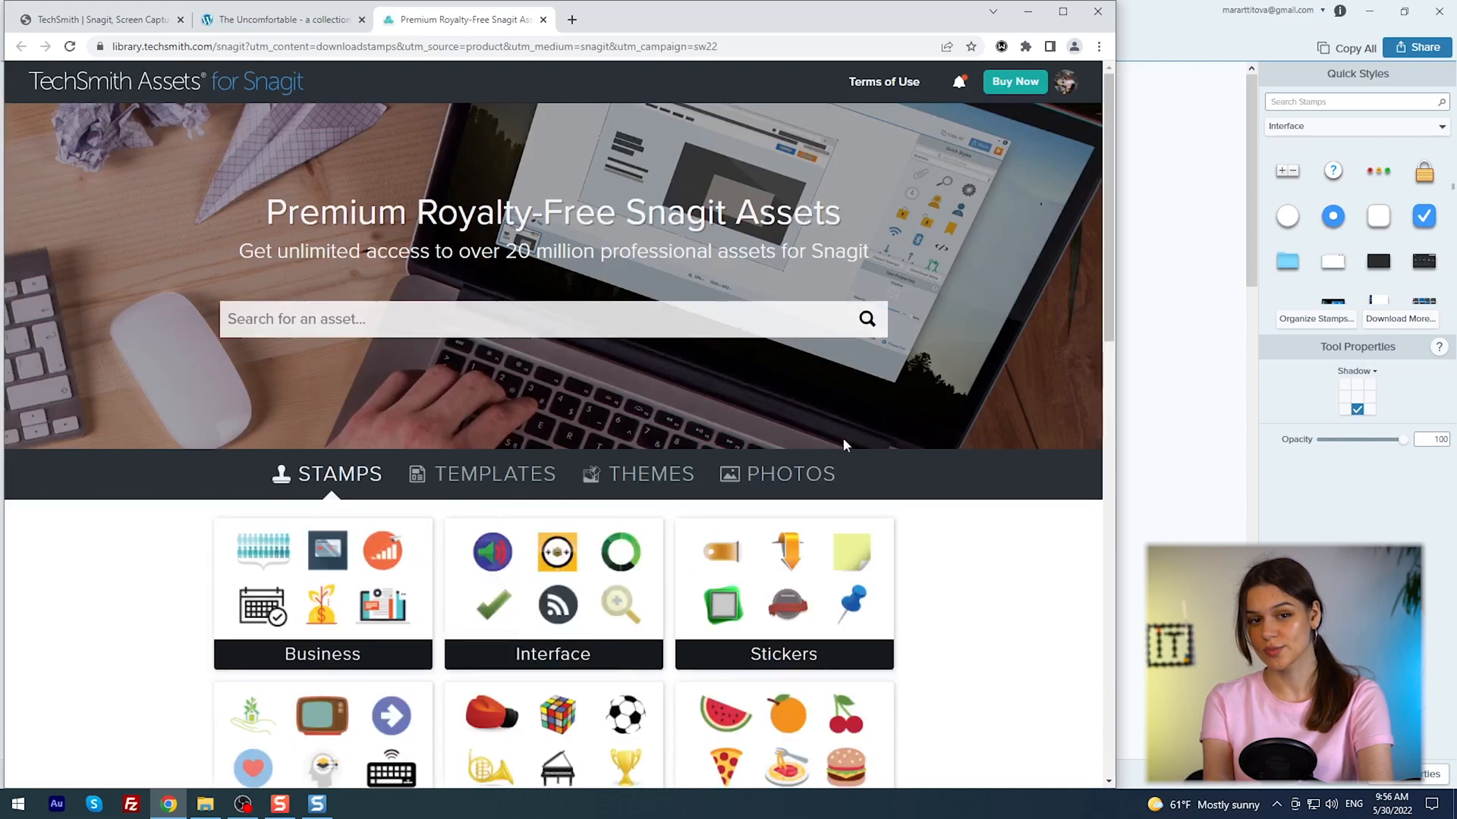
pyautogui.scroll(-3)
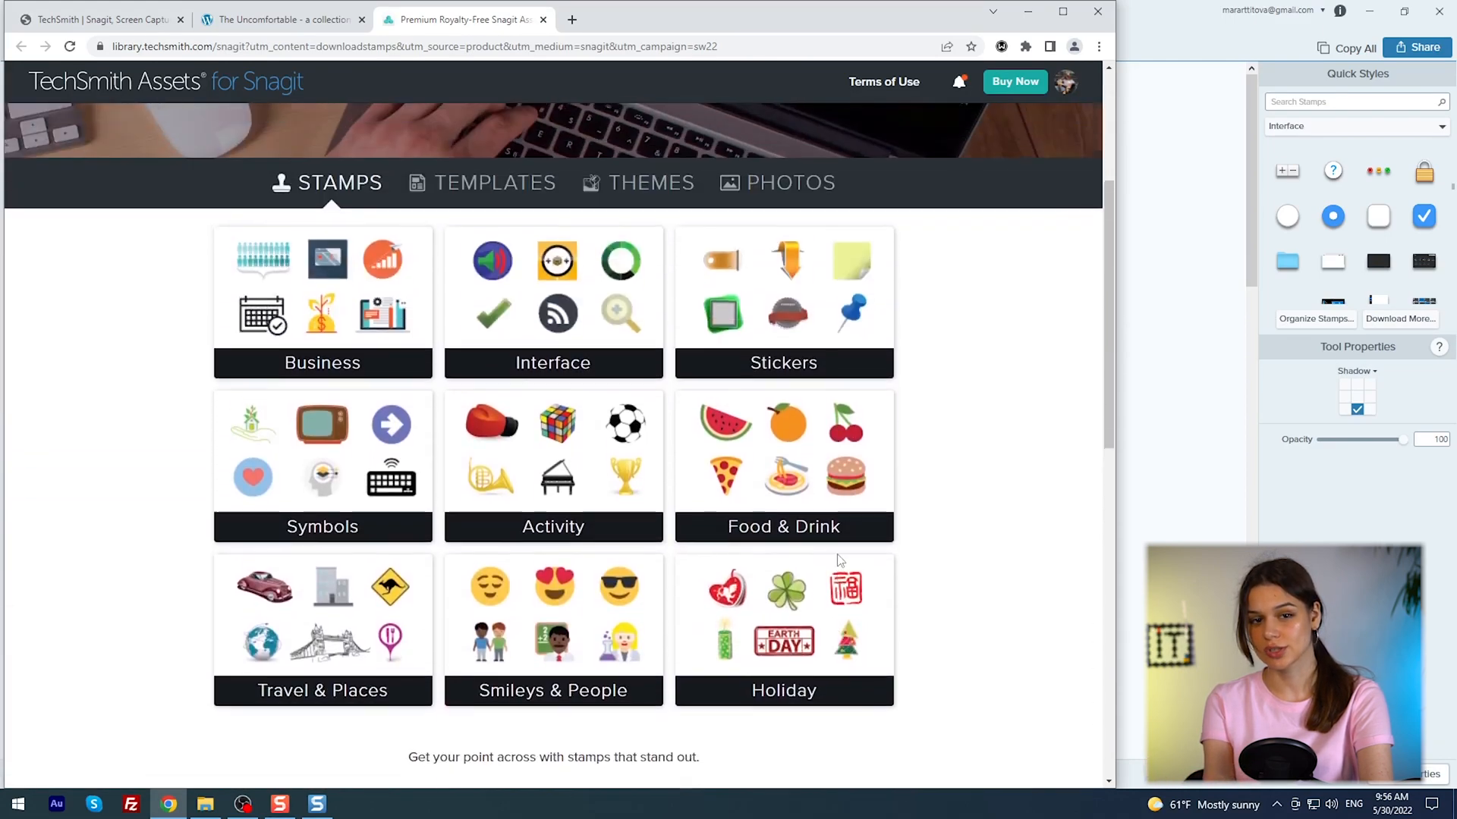
pyautogui.click(316, 805)
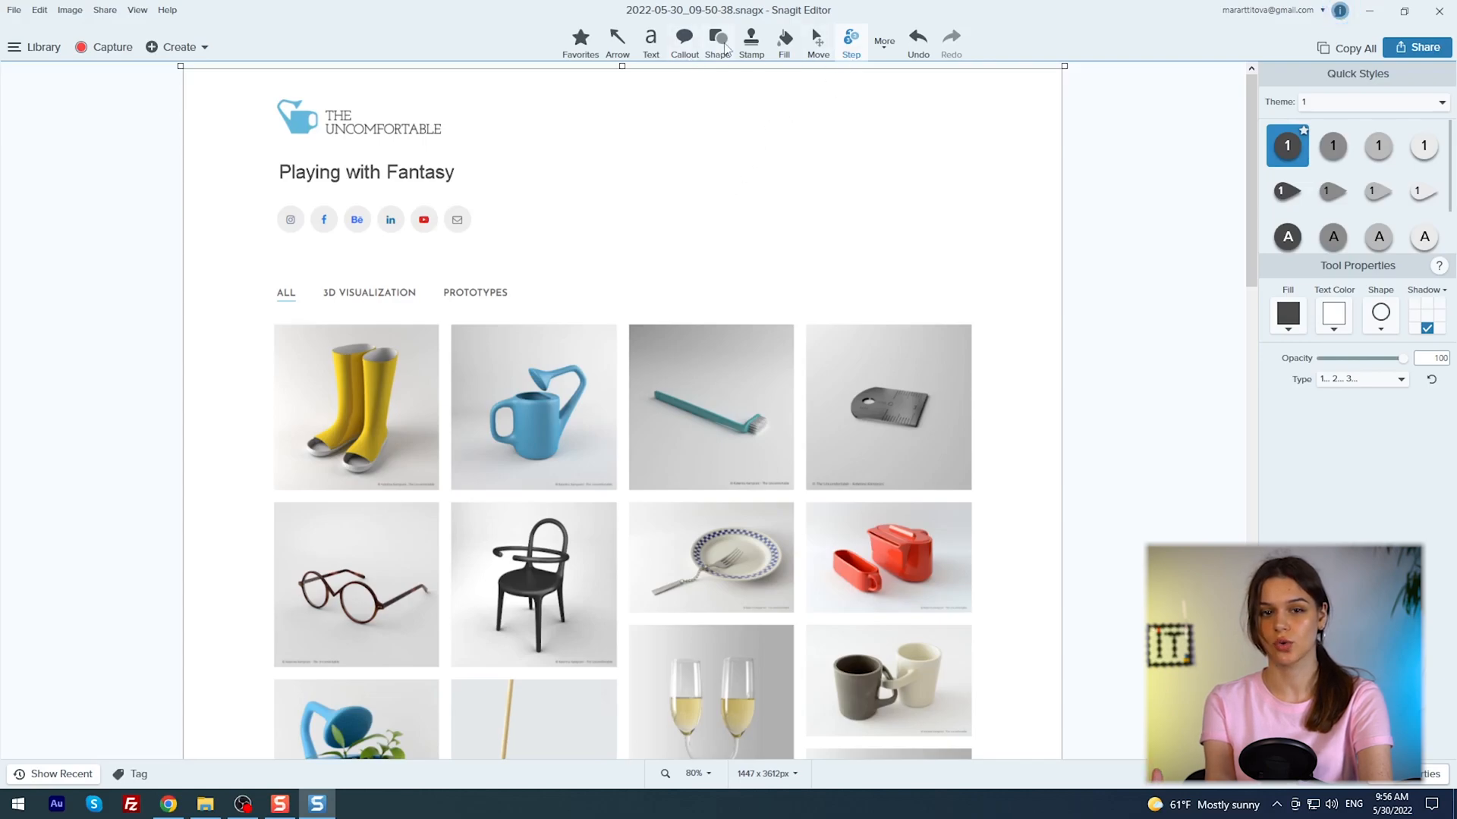
pyautogui.click(751, 42)
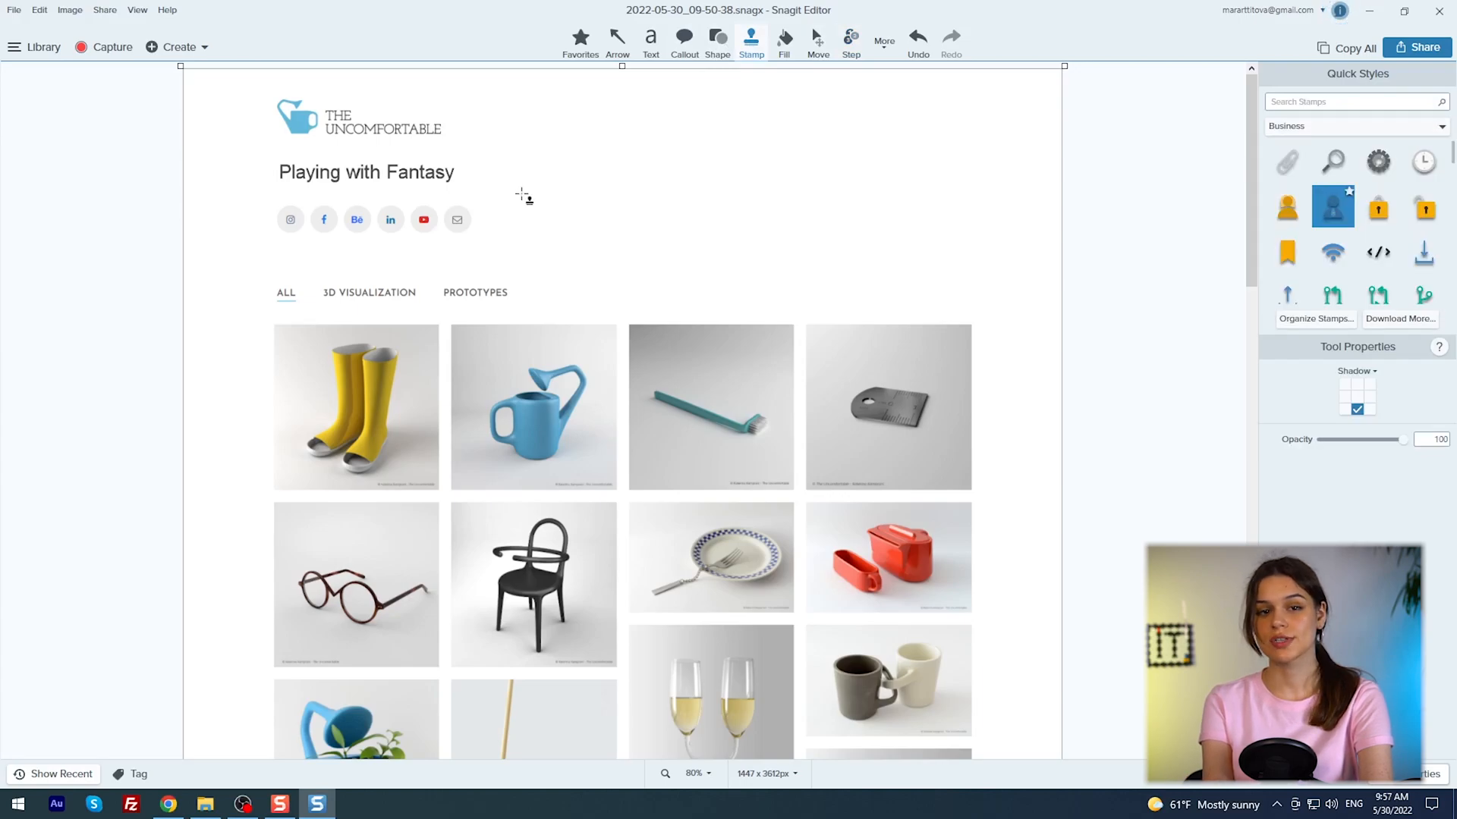
# - Place the person stamp by the heading with a callout reading 'Good luck'
pyautogui.click(515, 181)
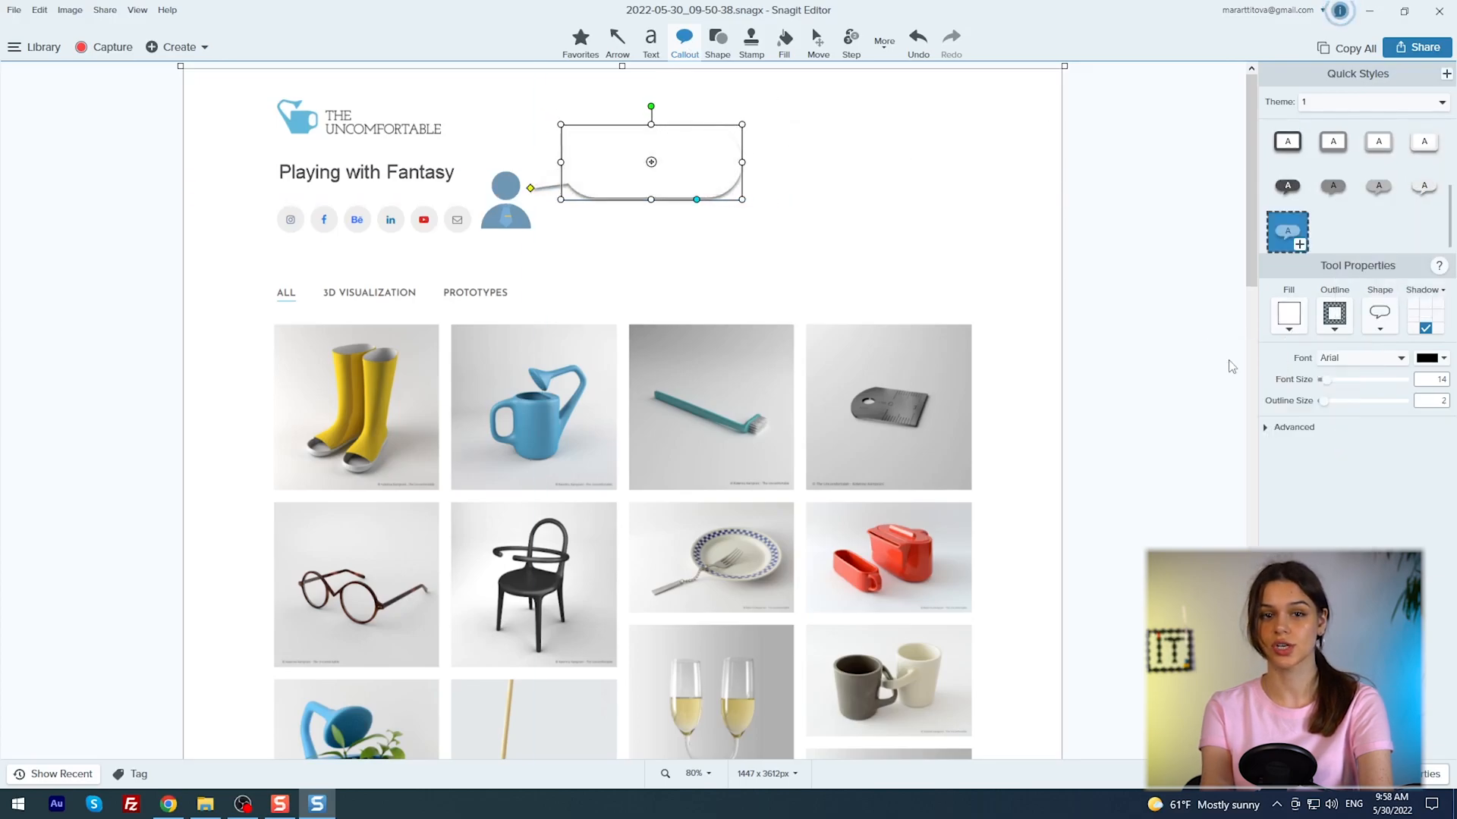
pyautogui.write('Good luck')
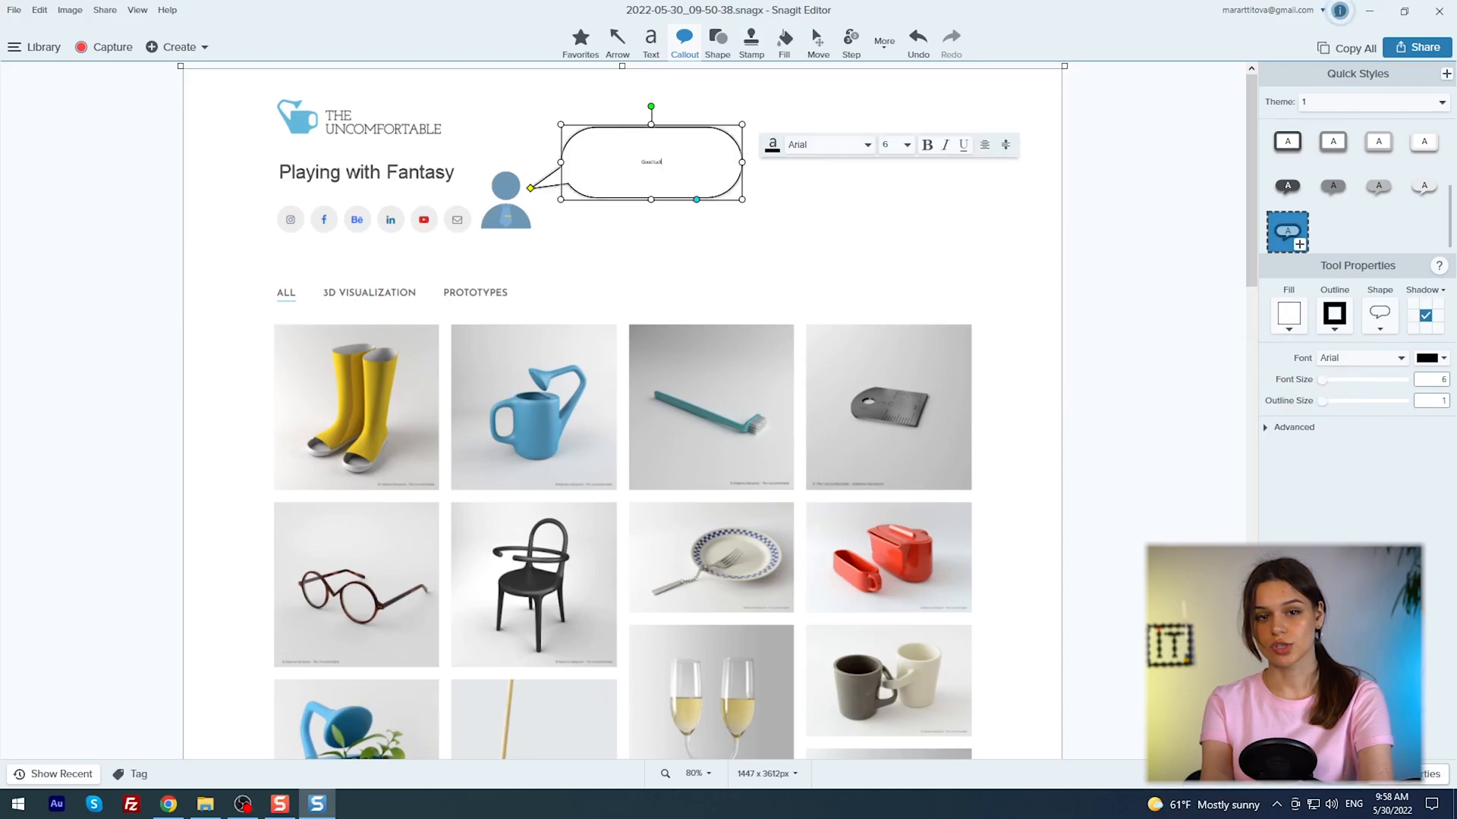
pyautogui.moveTo(677, 169)
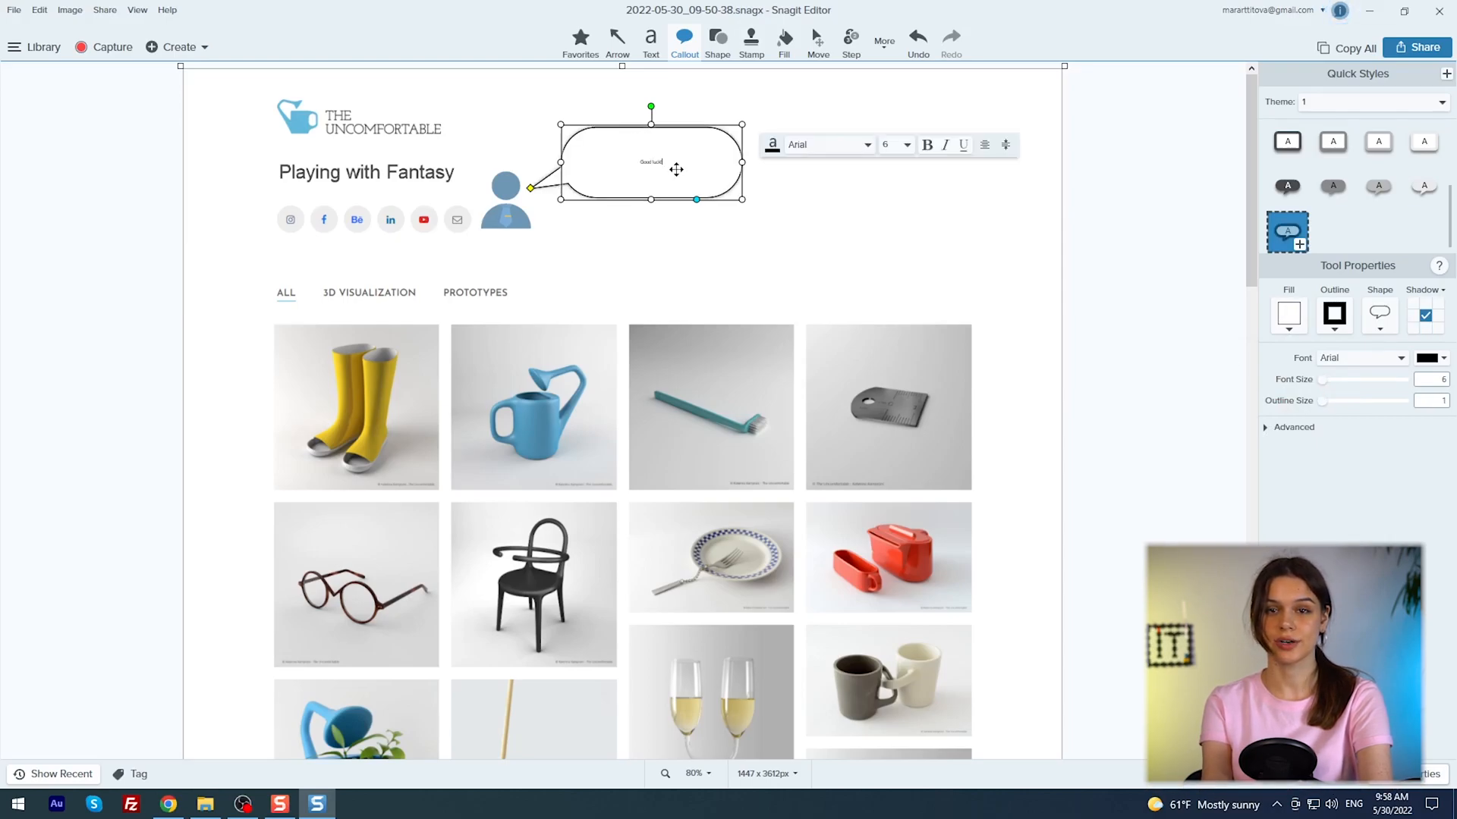
pyautogui.click(850, 37)
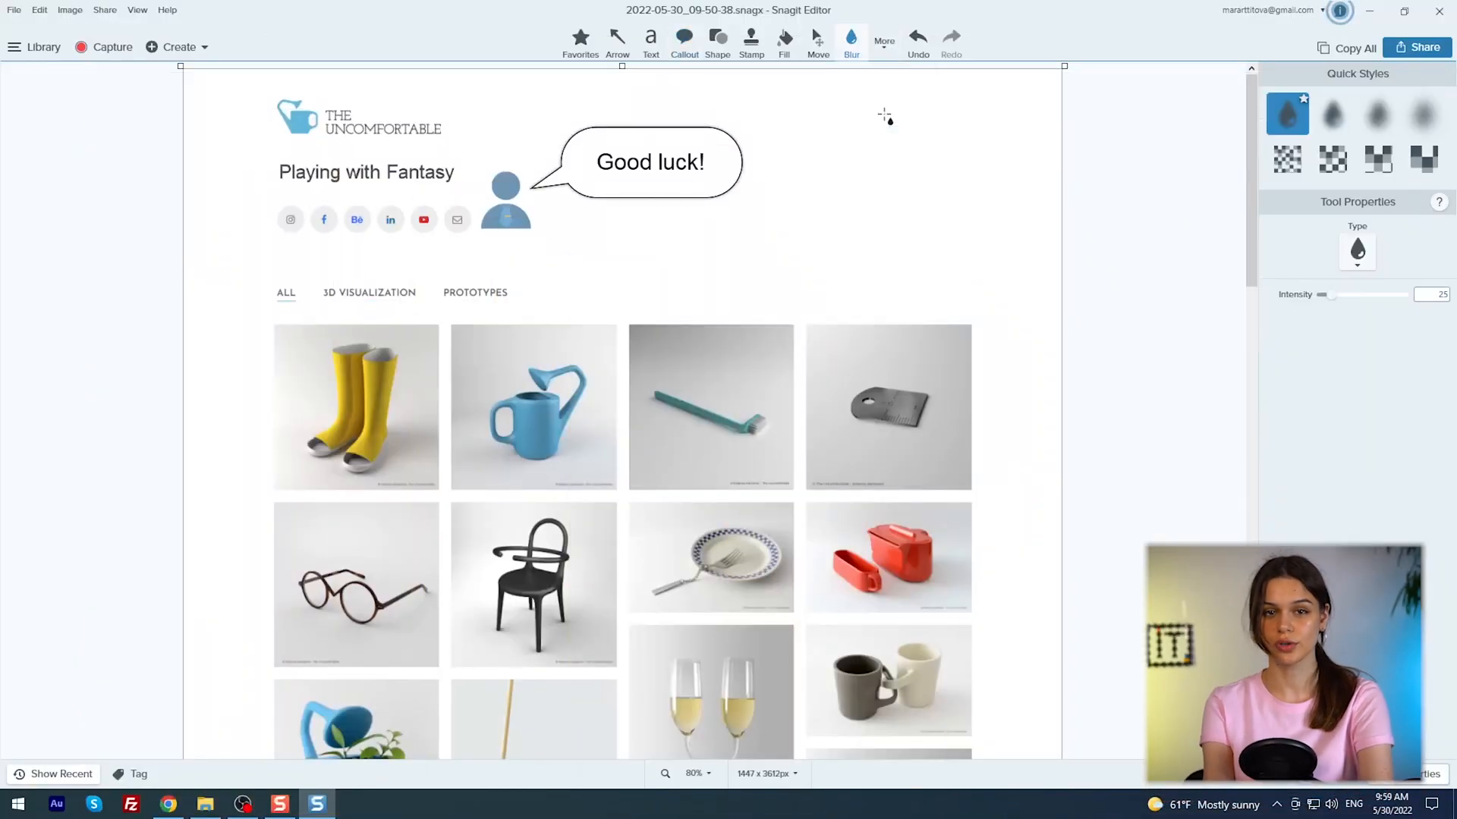
pyautogui.moveTo(279, 325)
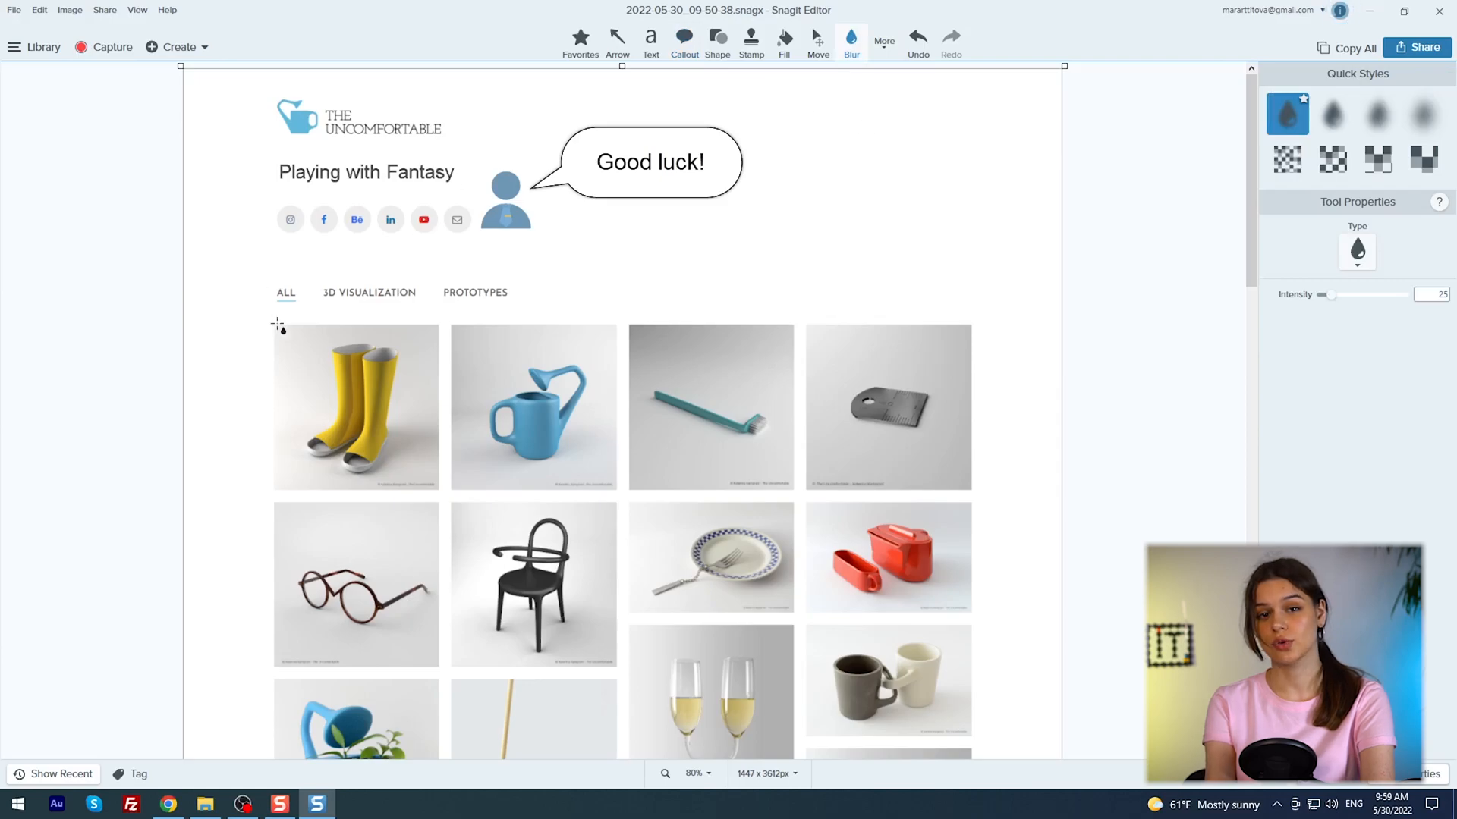
# - Blur the yellow boots photo and the remaining gallery thumbnails
pyautogui.moveTo(279, 329); pyautogui.dragTo(437, 487)
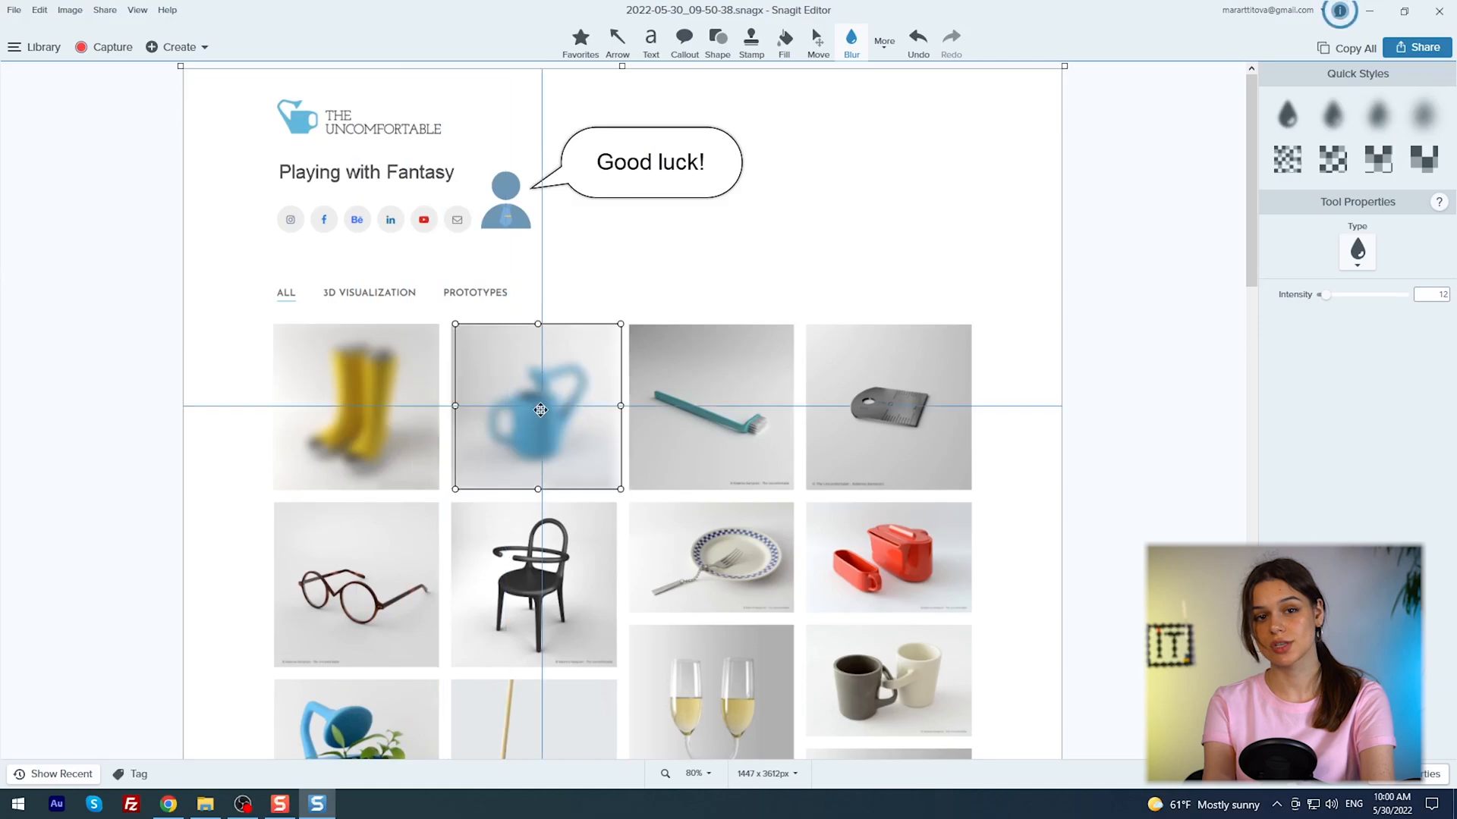
pyautogui.click(849, 37)
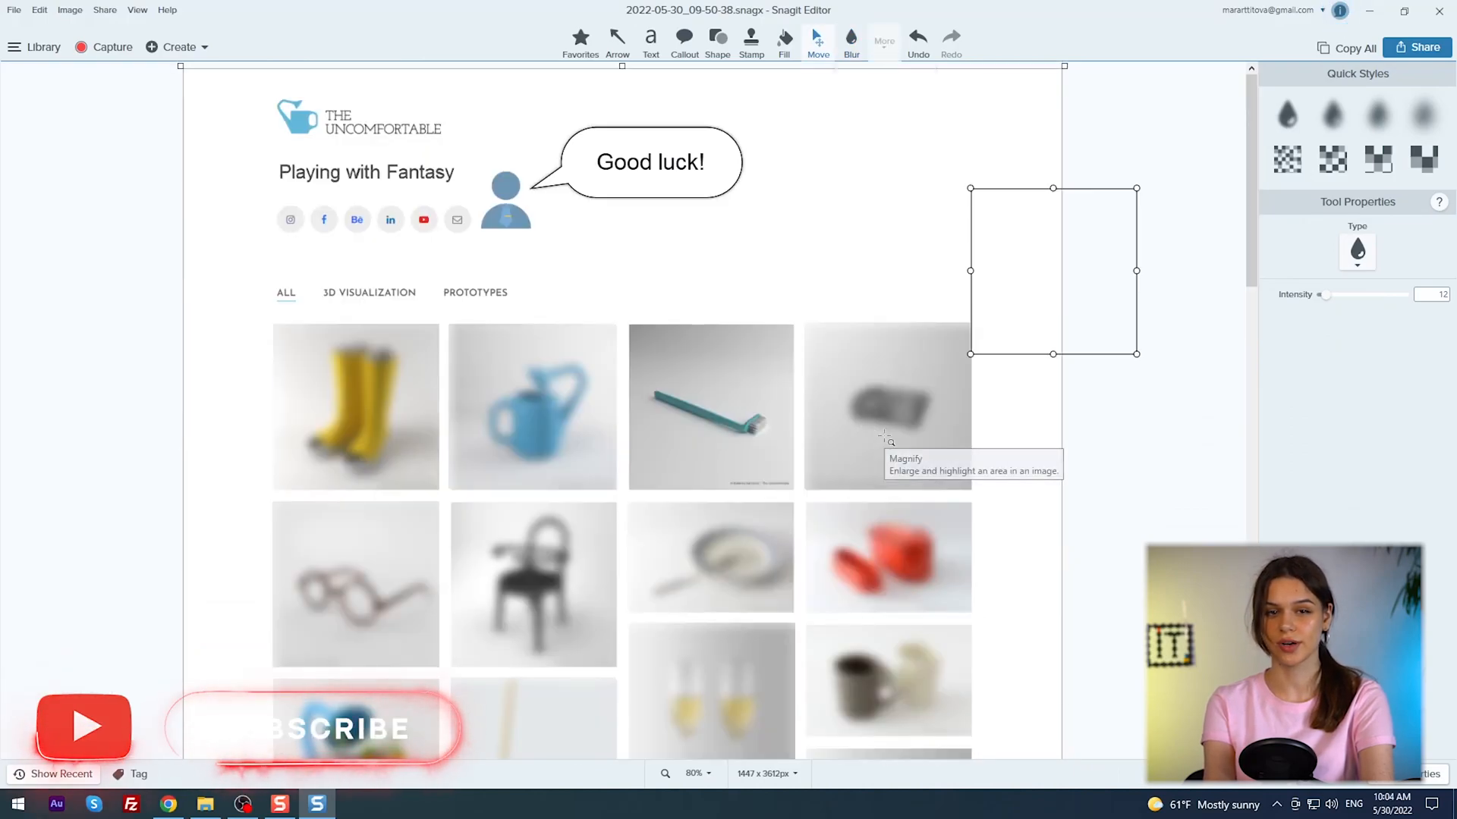
# - Magnify the teal toothbrush thumbnail in a round lens and adjust its line width
pyautogui.click(851, 36)
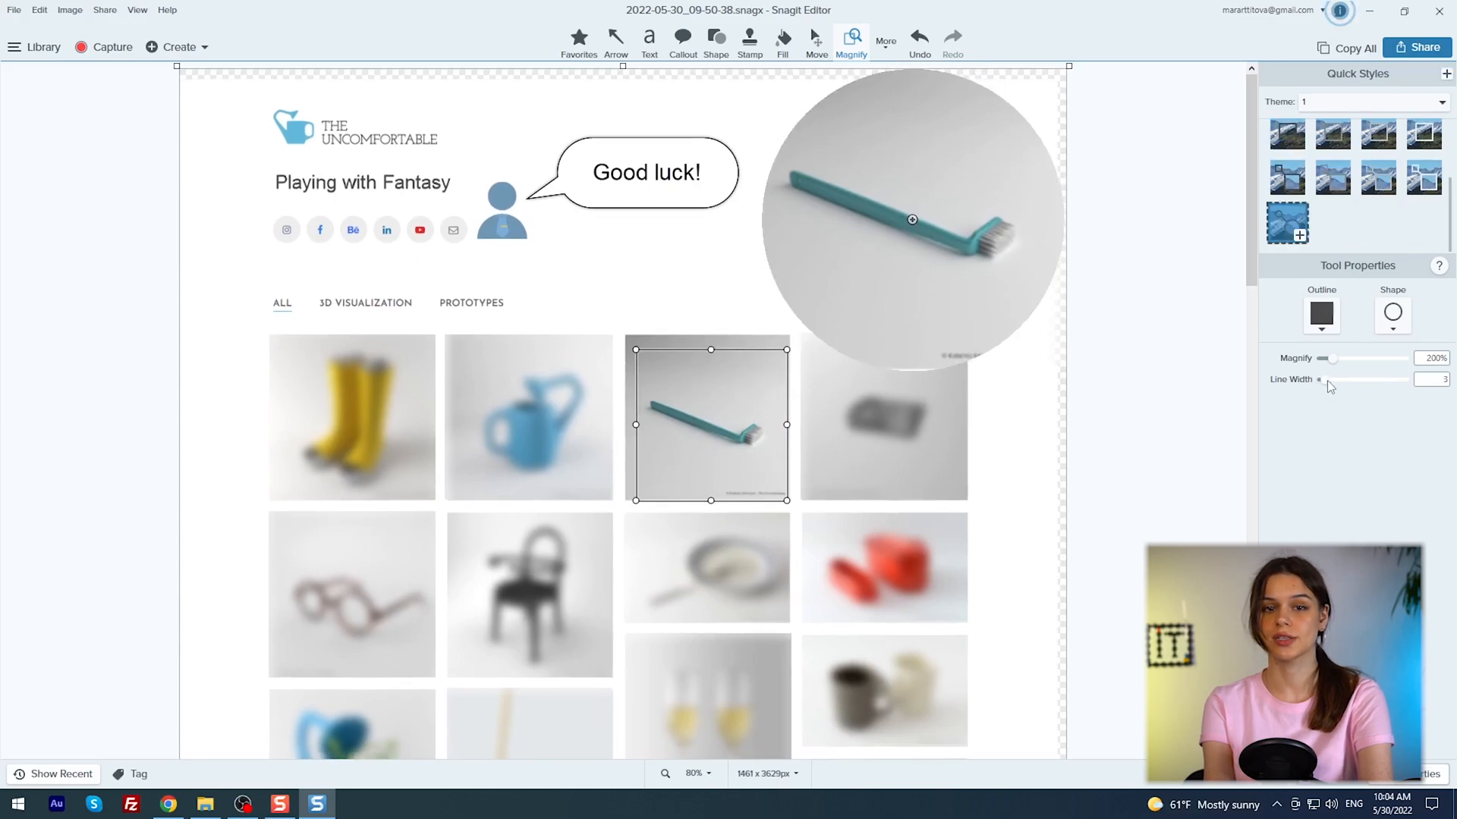
pyautogui.click(783, 37)
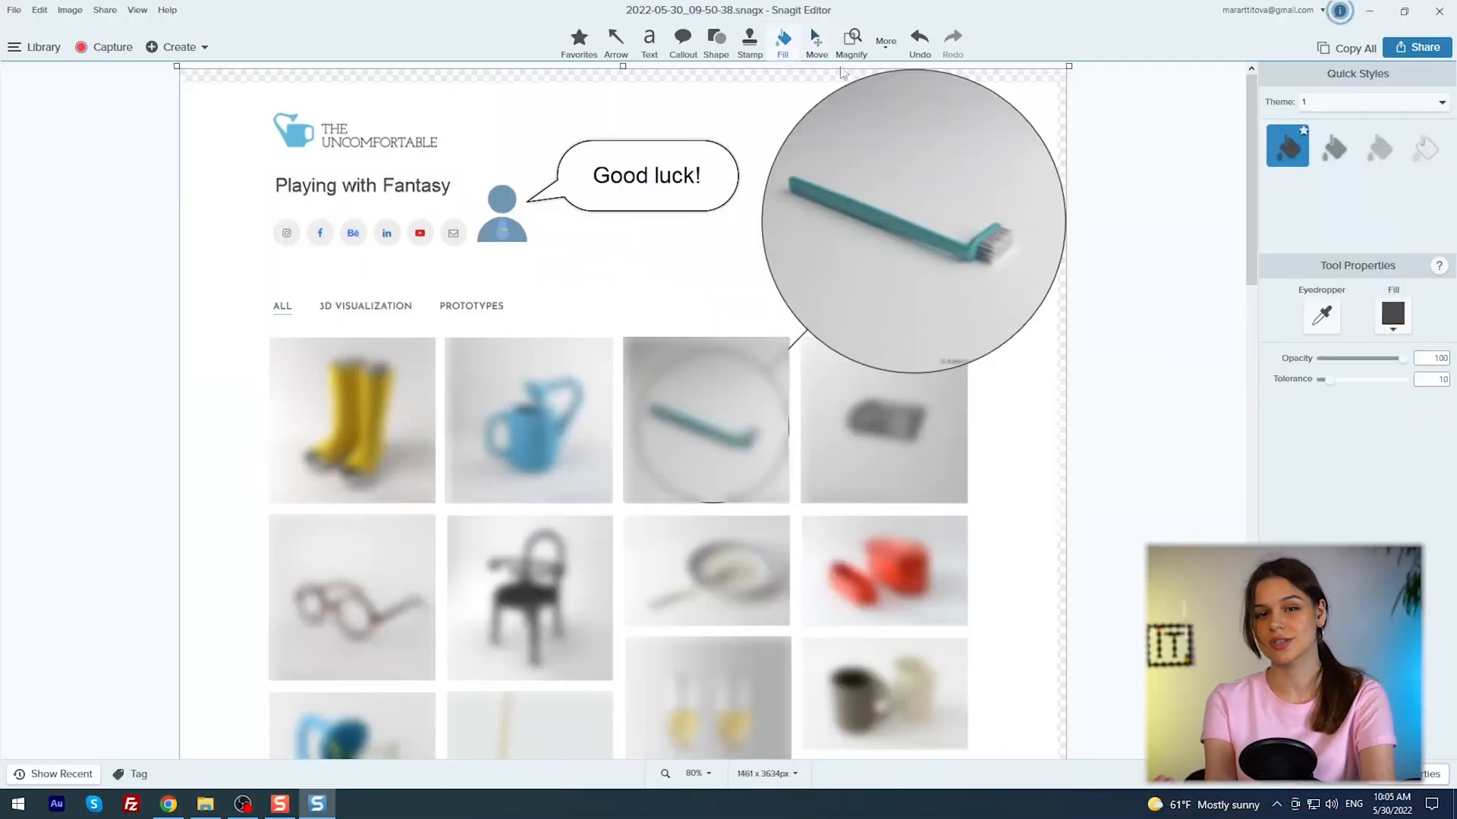
# - Fill the teapot logo yellow, then switch to the Arrow tool
pyautogui.click(1391, 314)
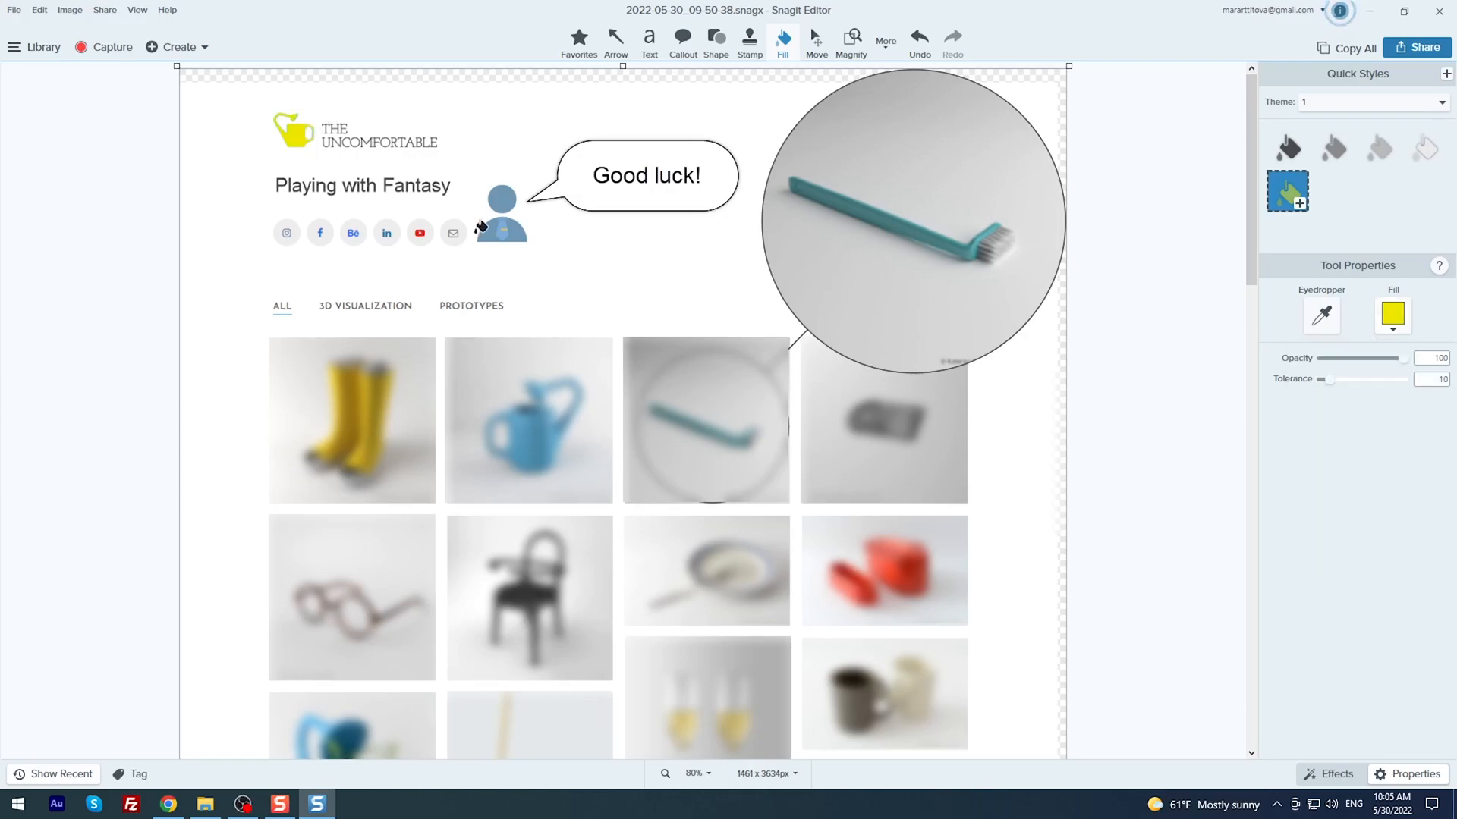
pyautogui.click(614, 36)
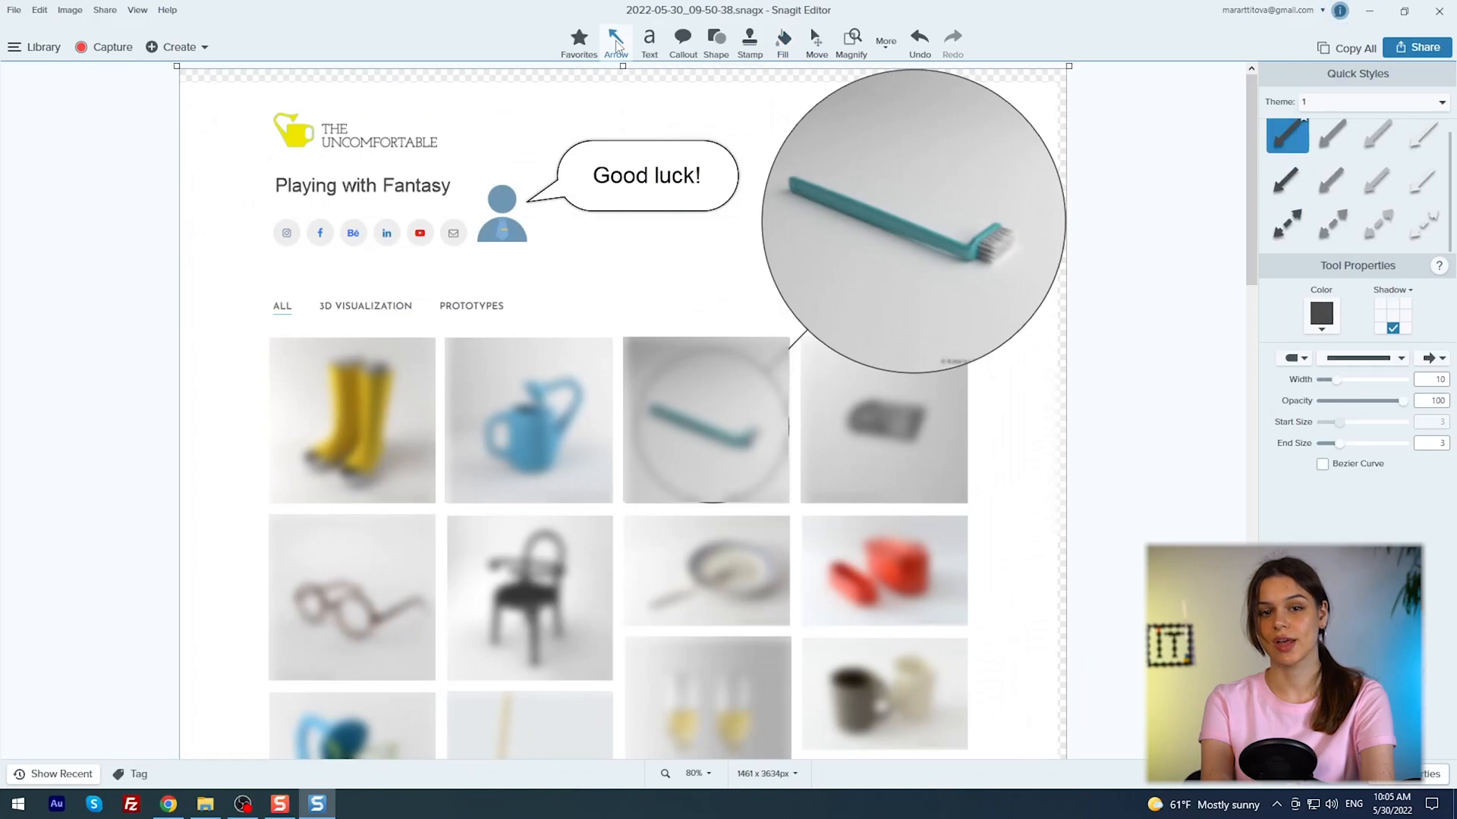
pyautogui.moveTo(236, 273); pyautogui.dragTo(404, 273)
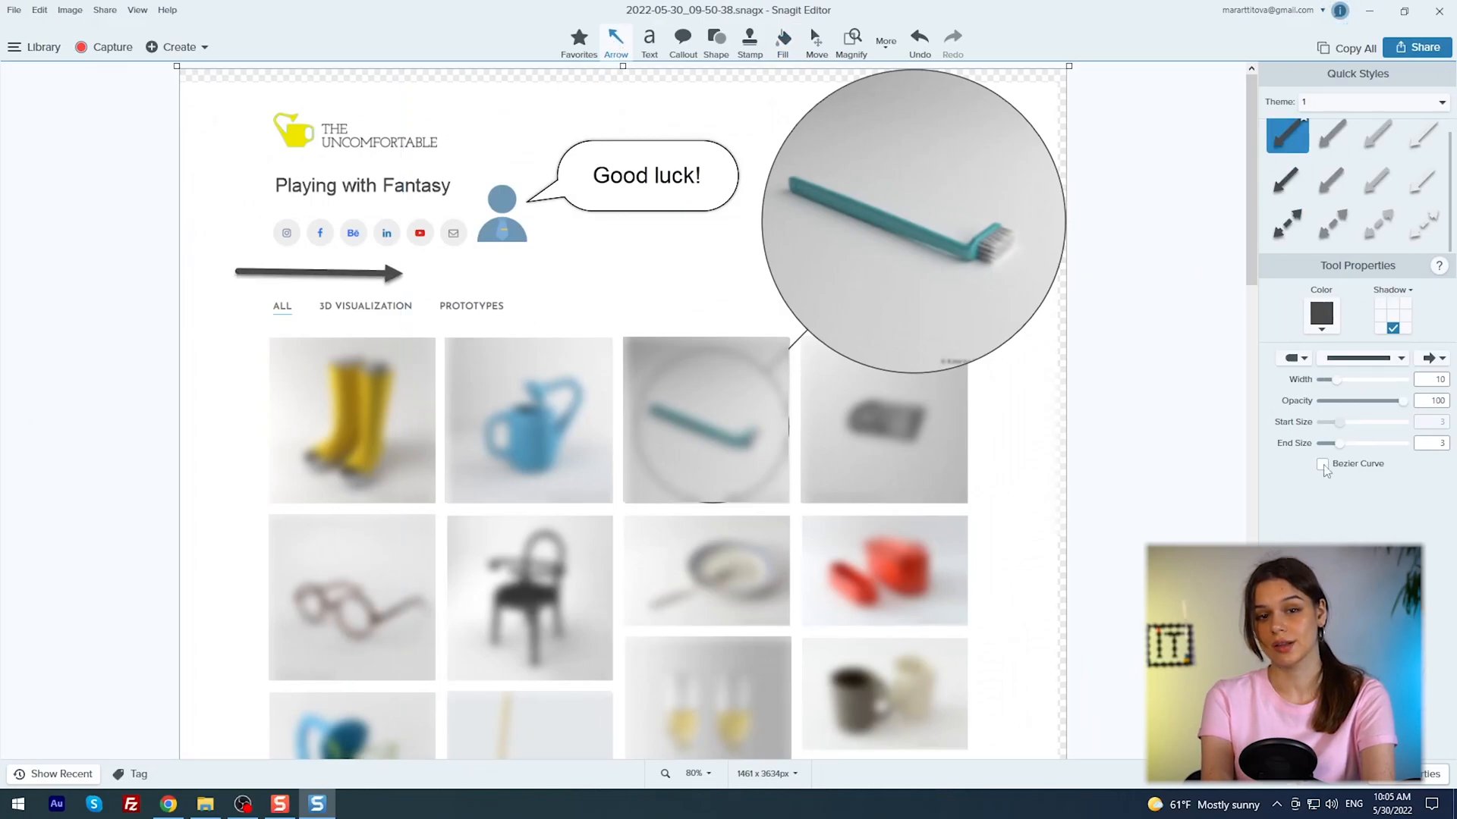
pyautogui.click(1322, 464)
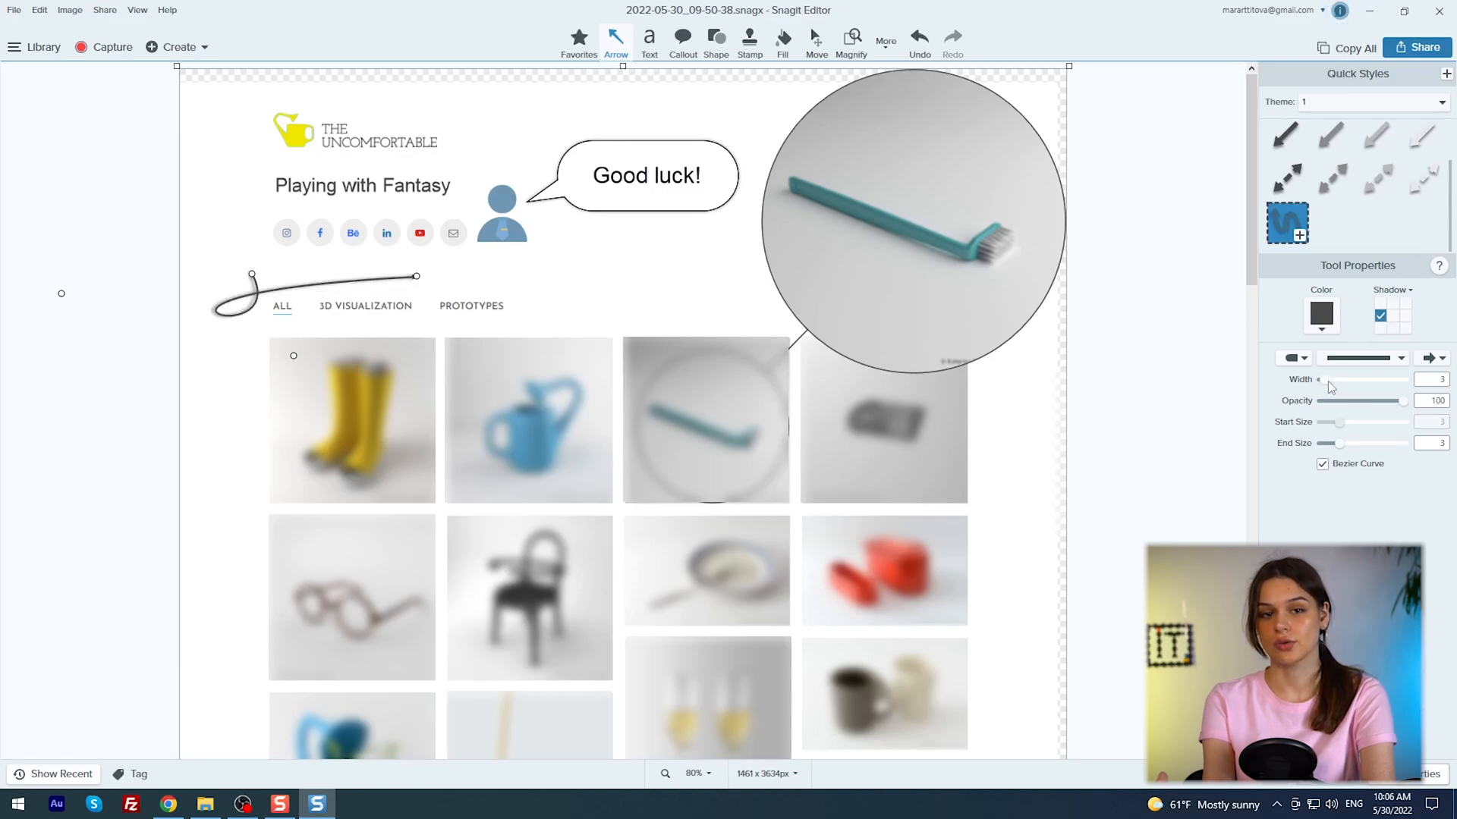
pyautogui.moveTo(1323, 380); pyautogui.dragTo(1335, 379)
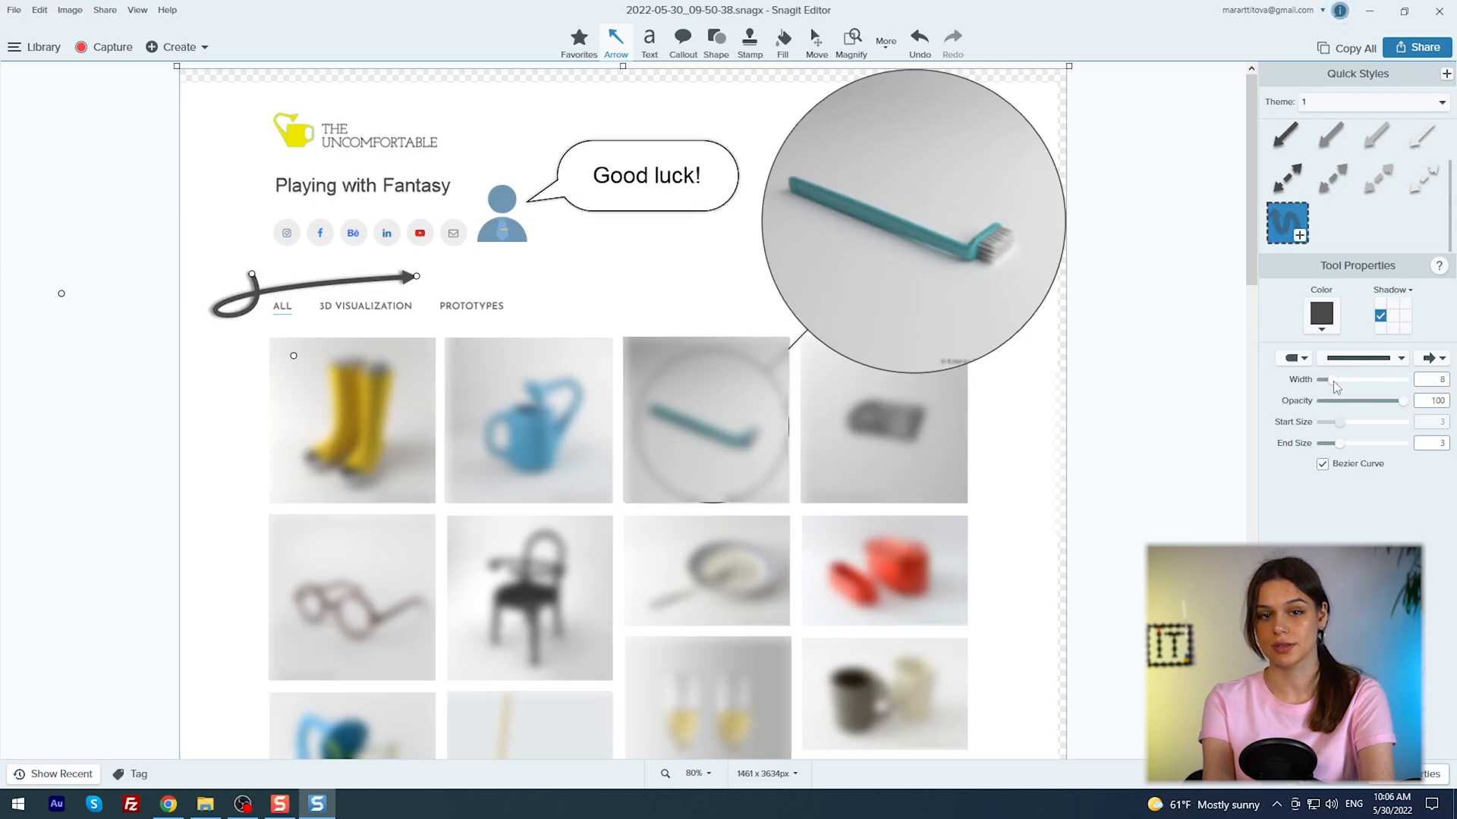
pyautogui.click(850, 43)
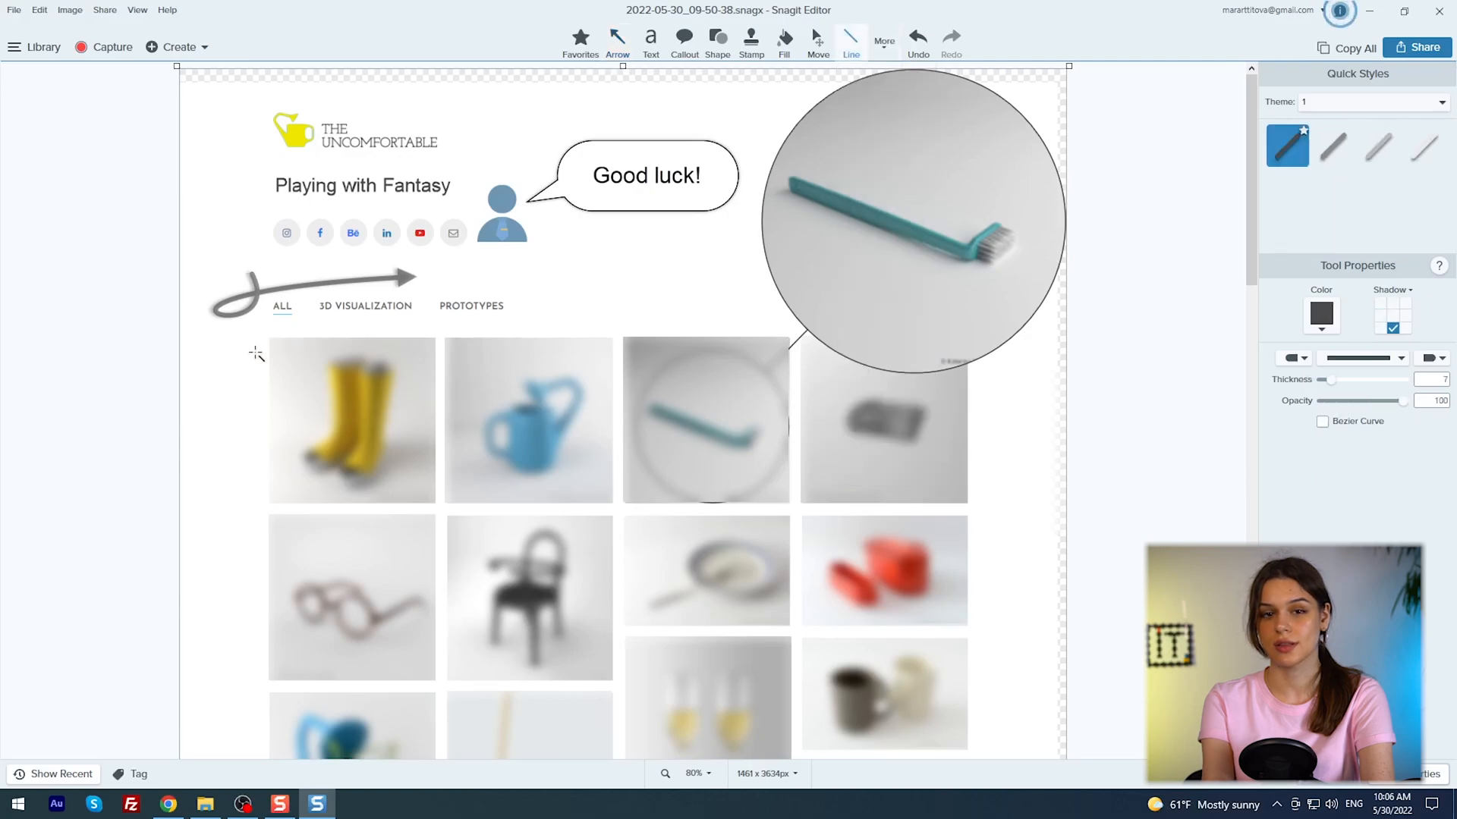
pyautogui.moveTo(215, 357)
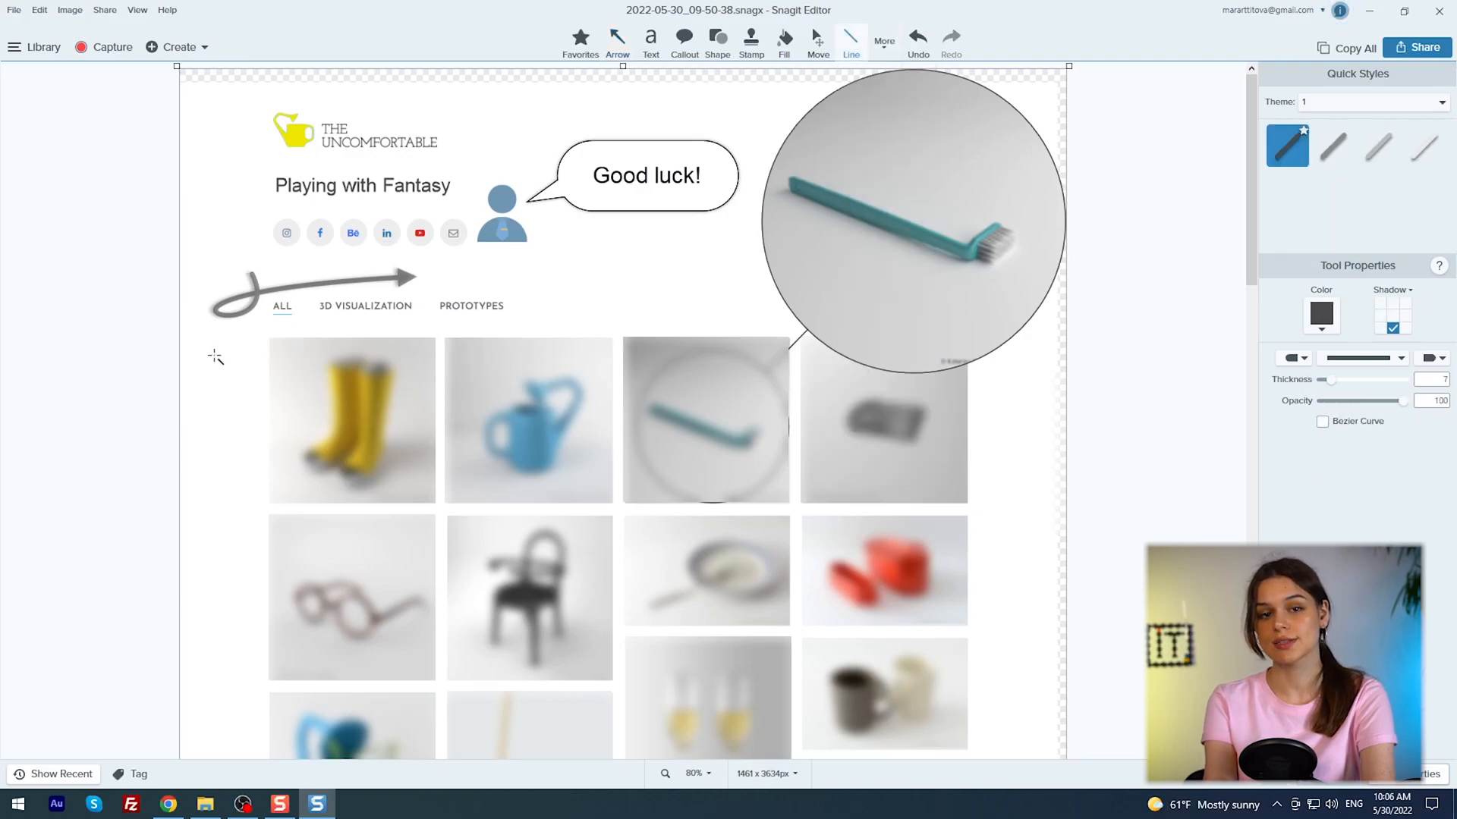
pyautogui.moveTo(214, 358); pyautogui.dragTo(423, 329)
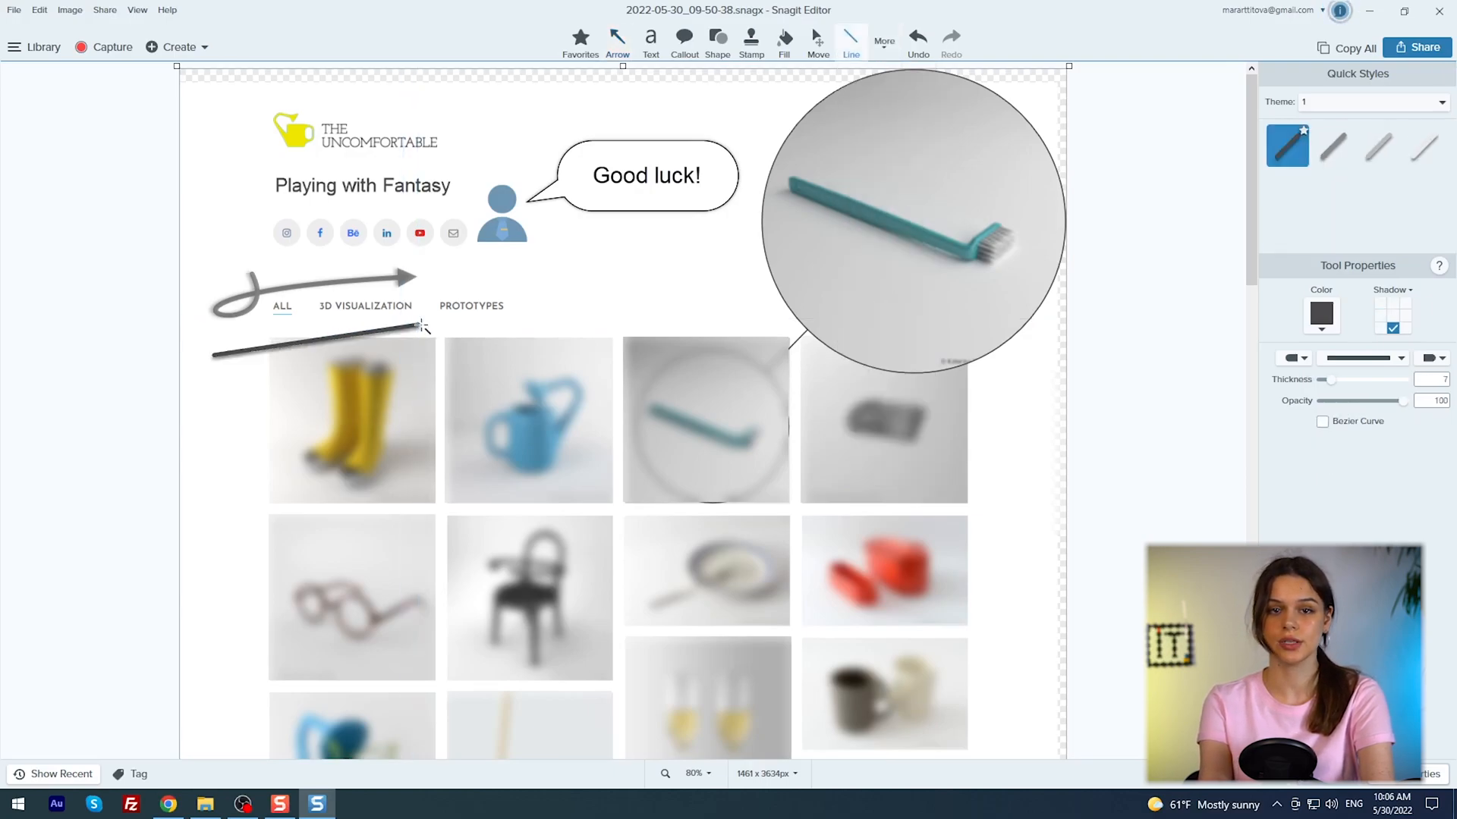
pyautogui.click(850, 42)
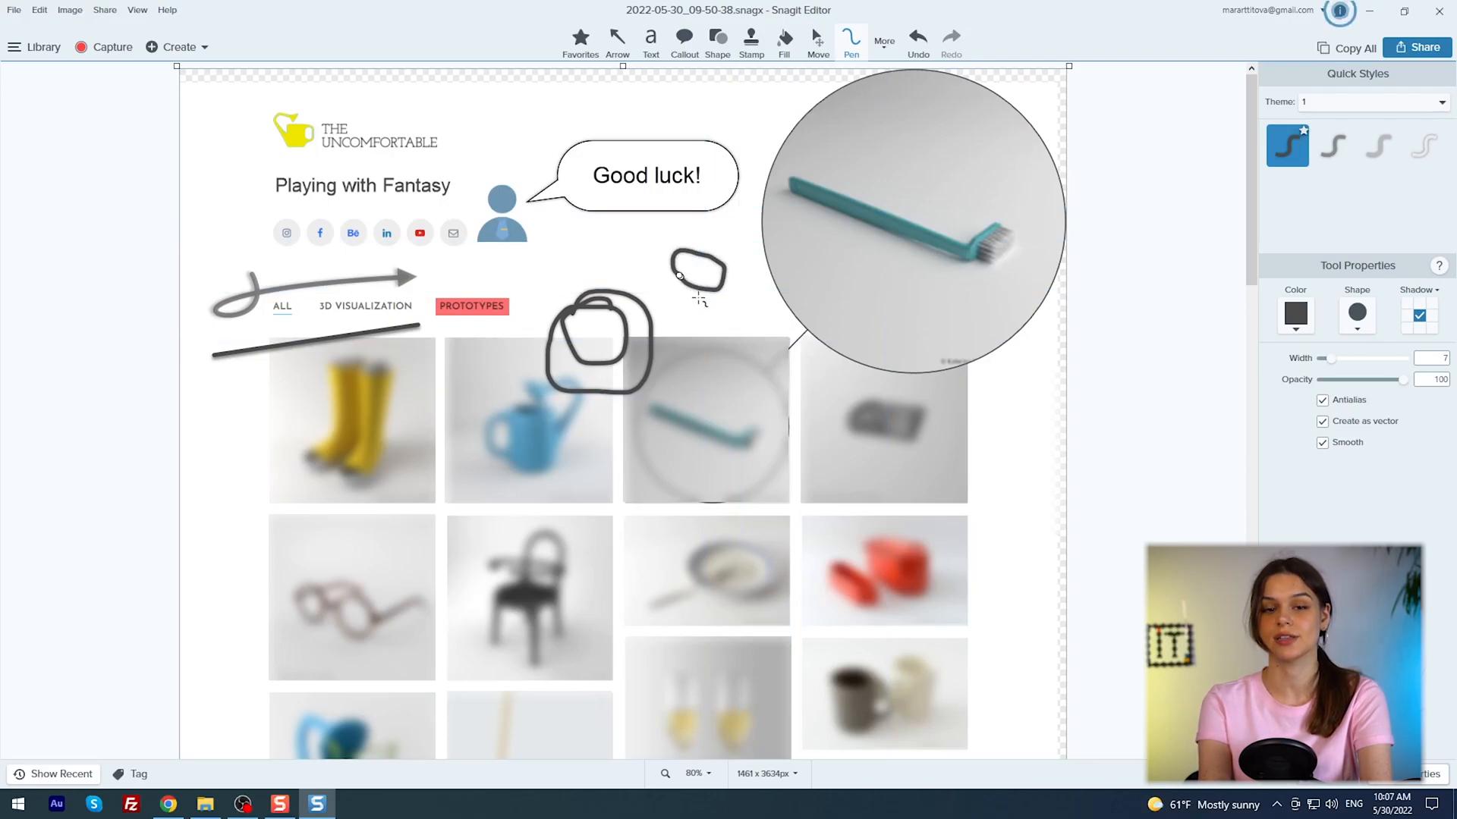
pyautogui.click(883, 40)
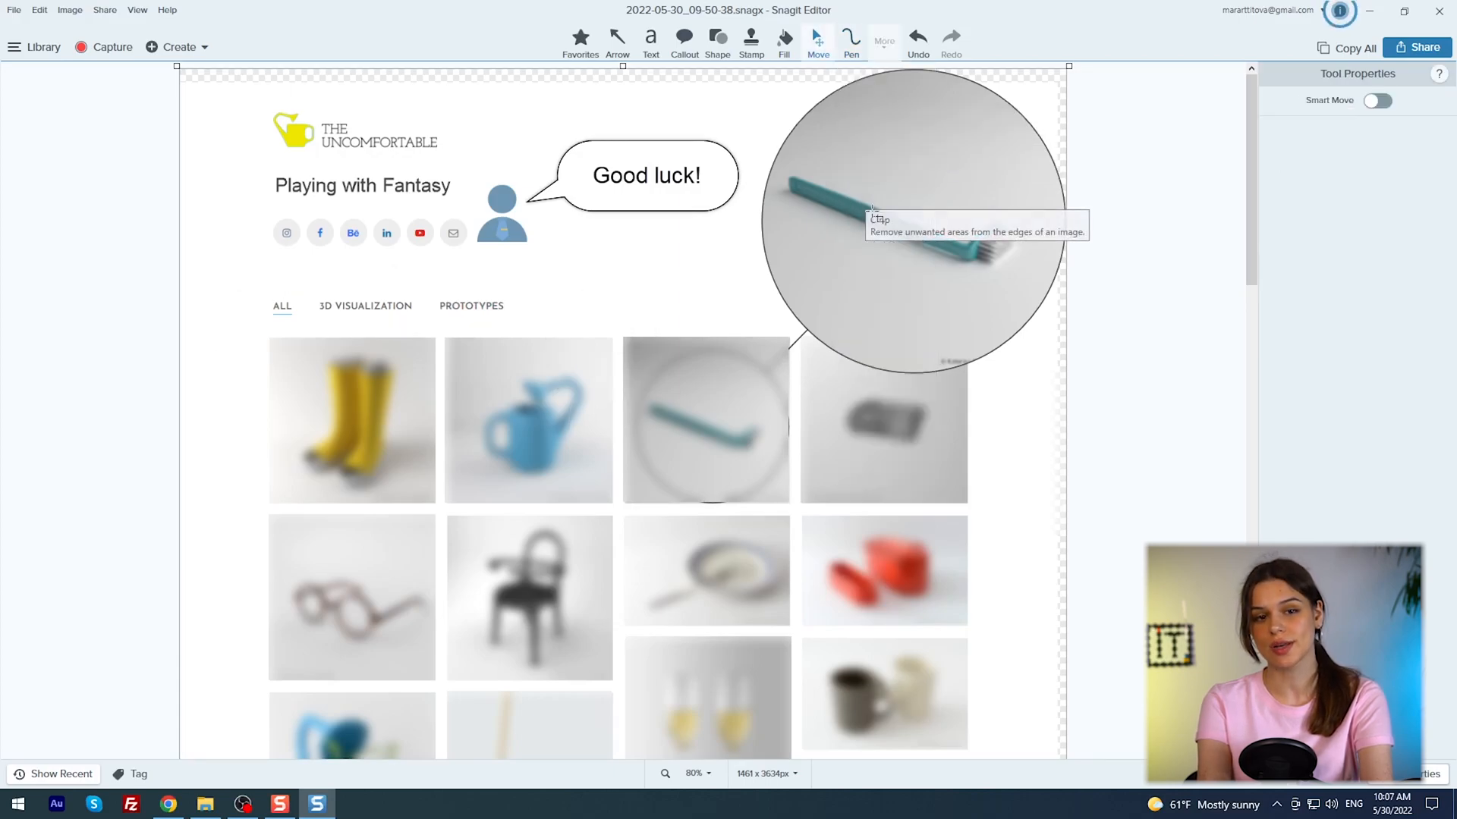
# - Cut a torn horizontal strip below the social icons, try the Eraser, then choose Simplify
pyautogui.click(850, 36)
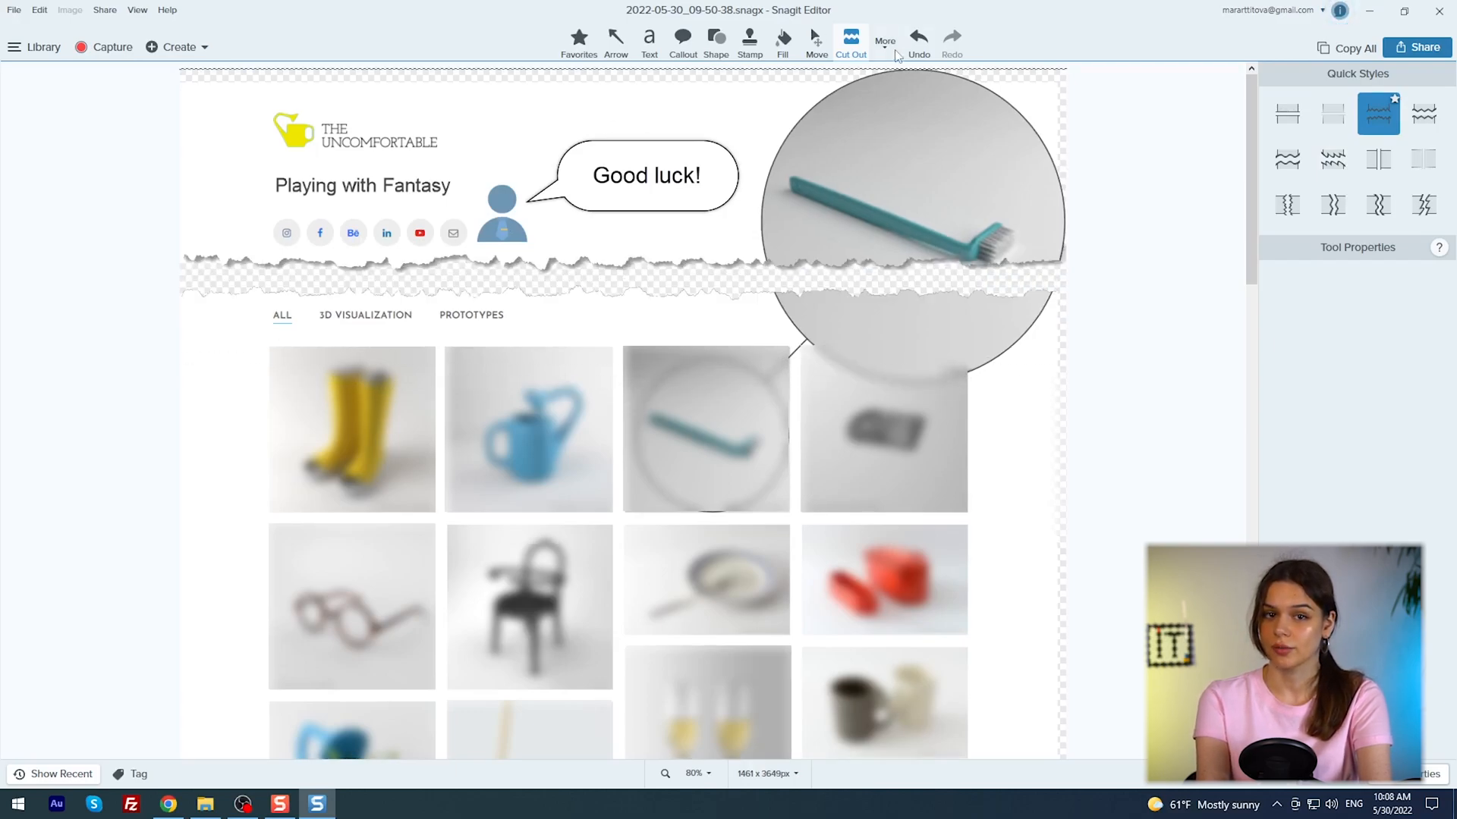
pyautogui.click(849, 43)
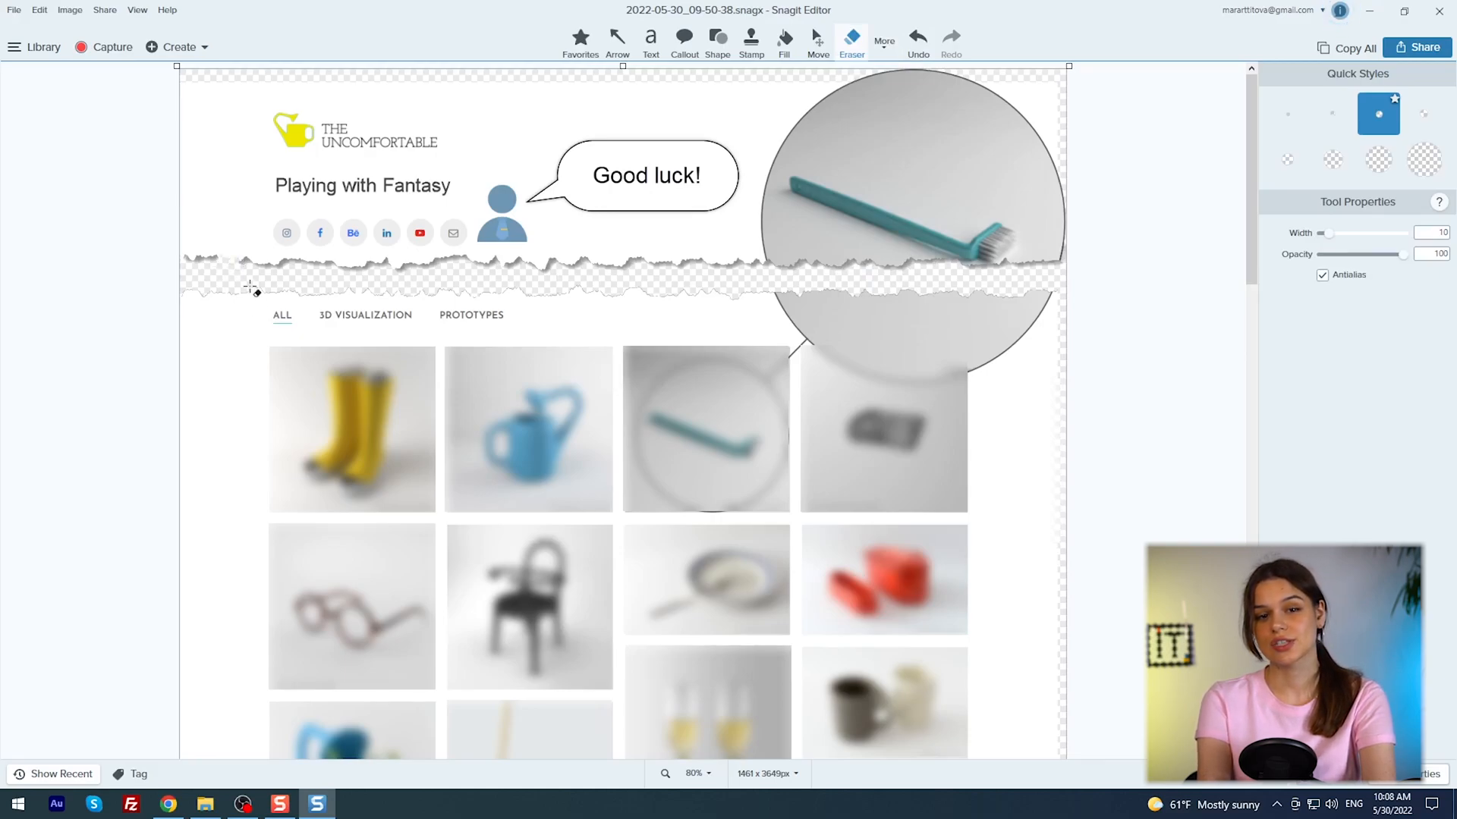
pyautogui.click(882, 38)
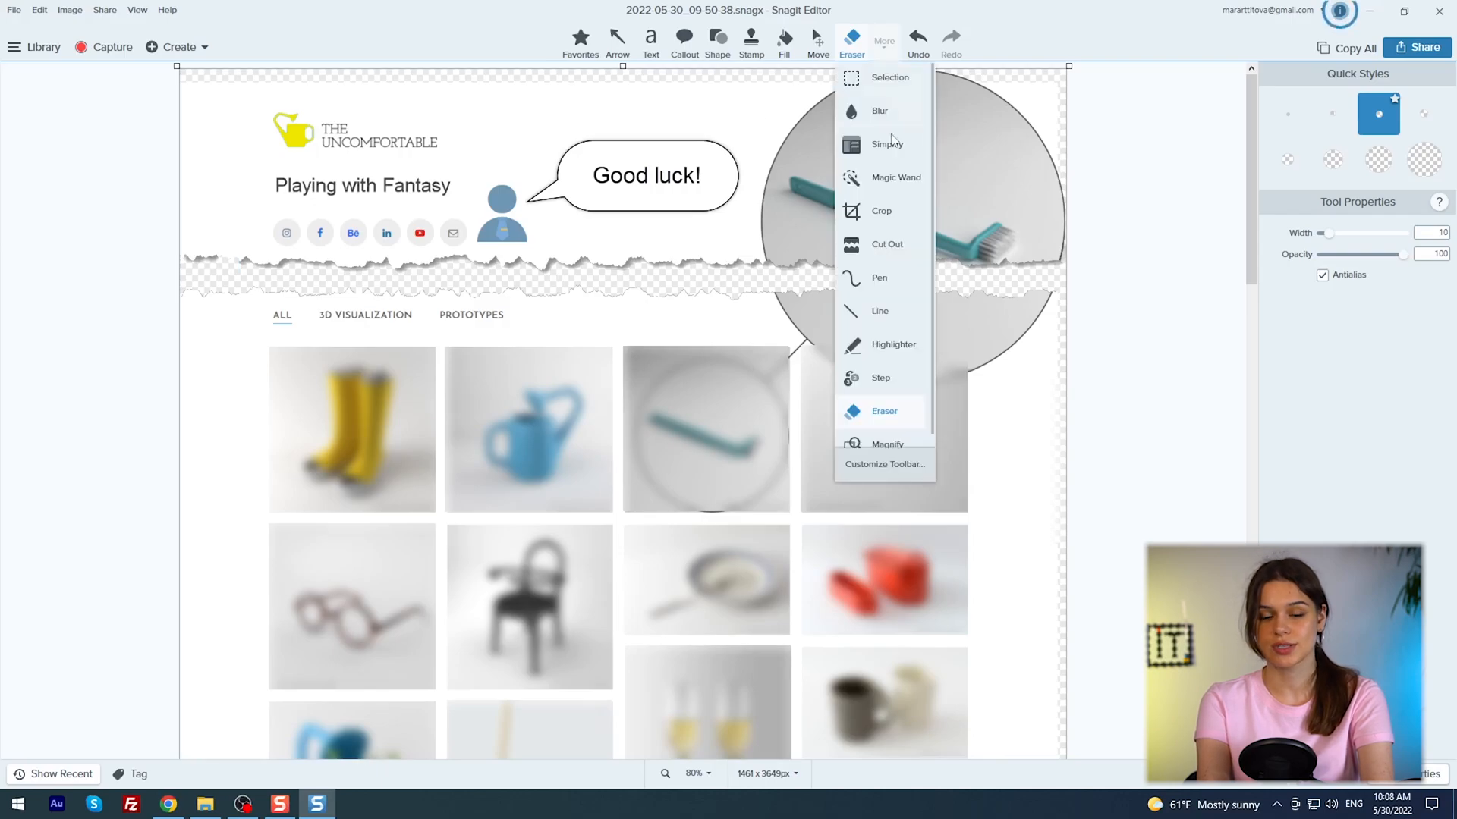
pyautogui.click(886, 144)
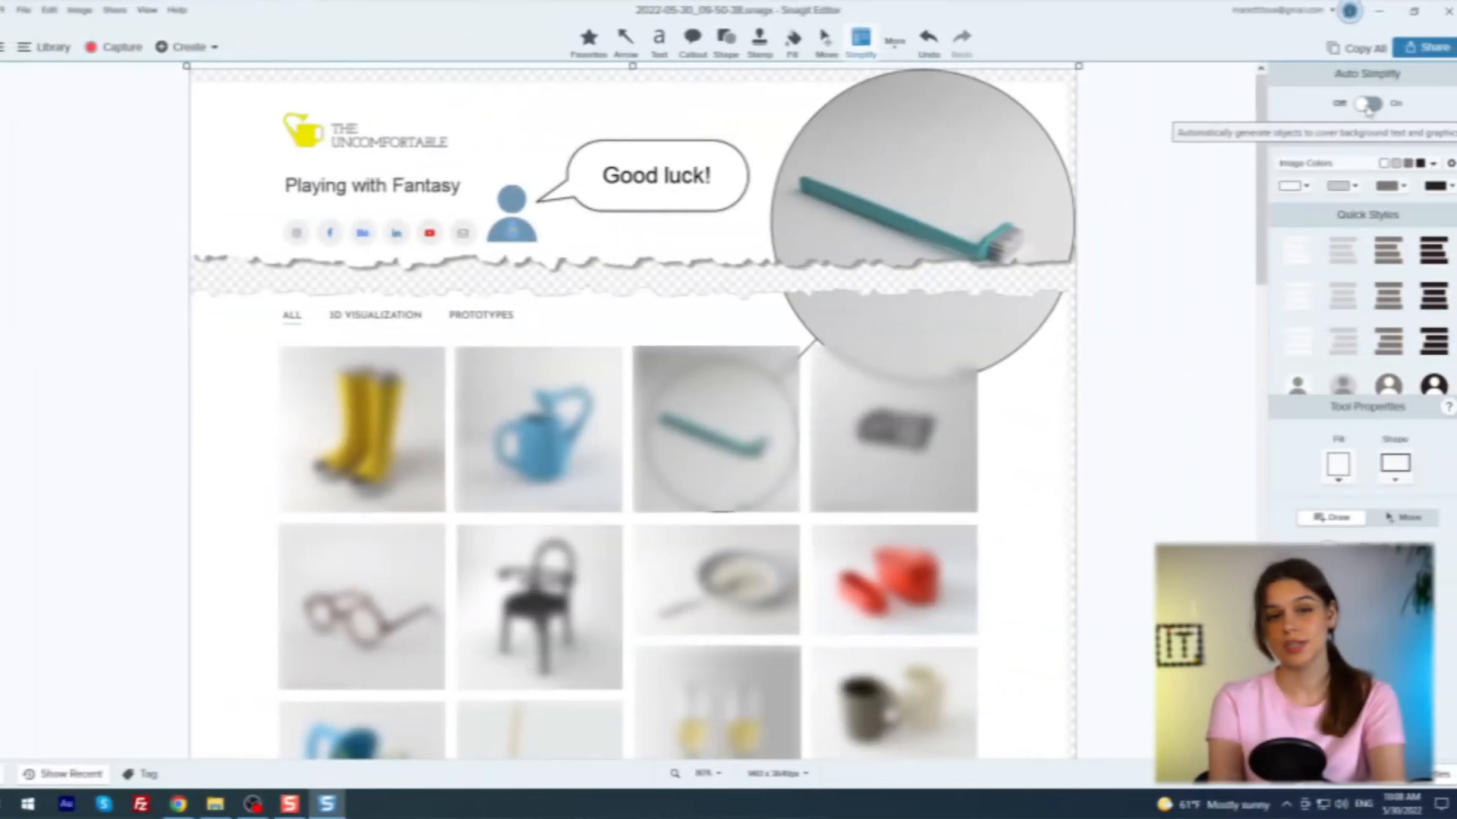
# - Toggle Auto Simplify on and off again, then save the capture as PNG 2022-05-30_09-50-38 in Documents
pyautogui.click(1359, 103)
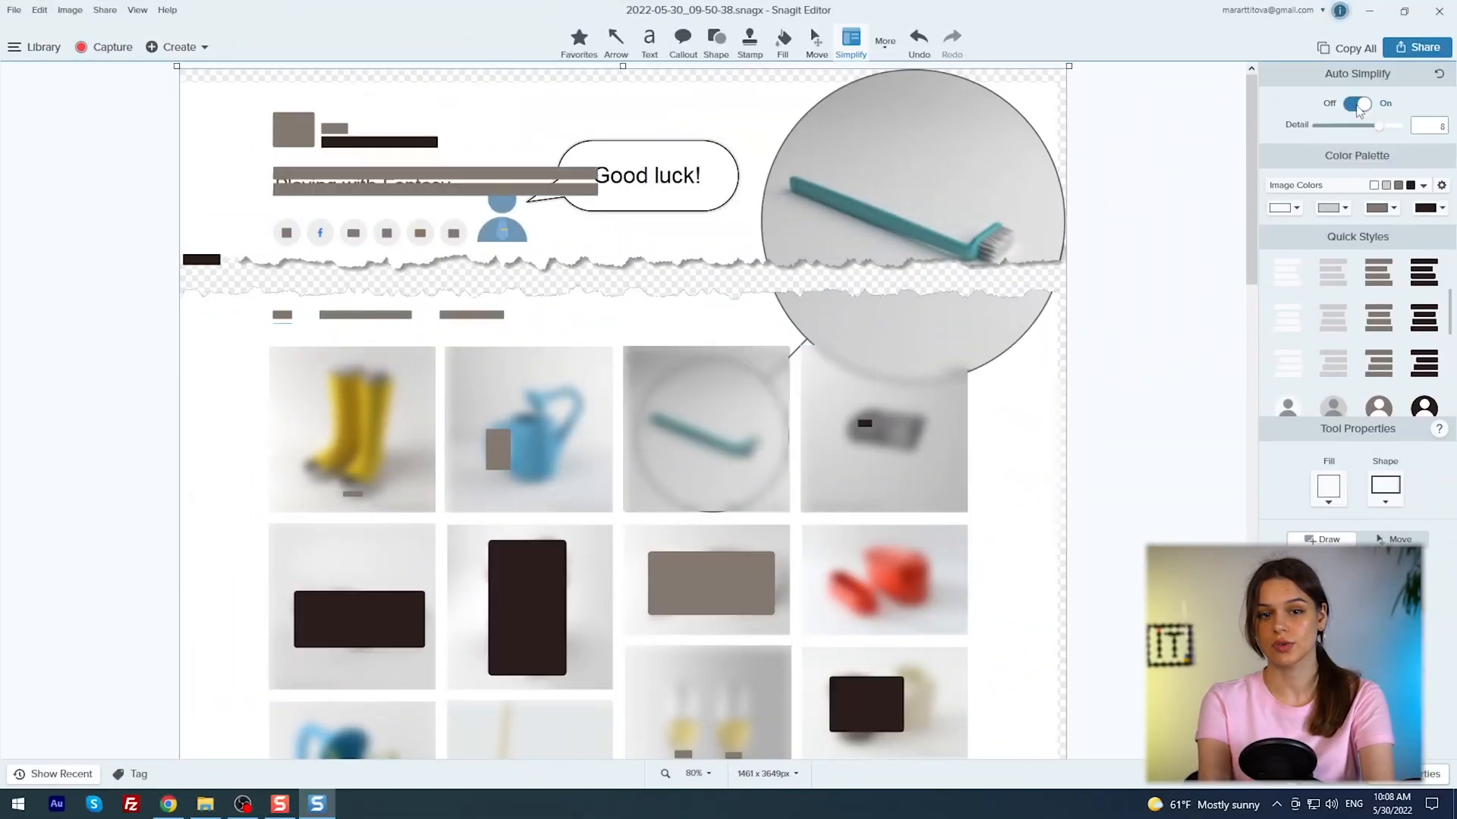
pyautogui.click(1357, 103)
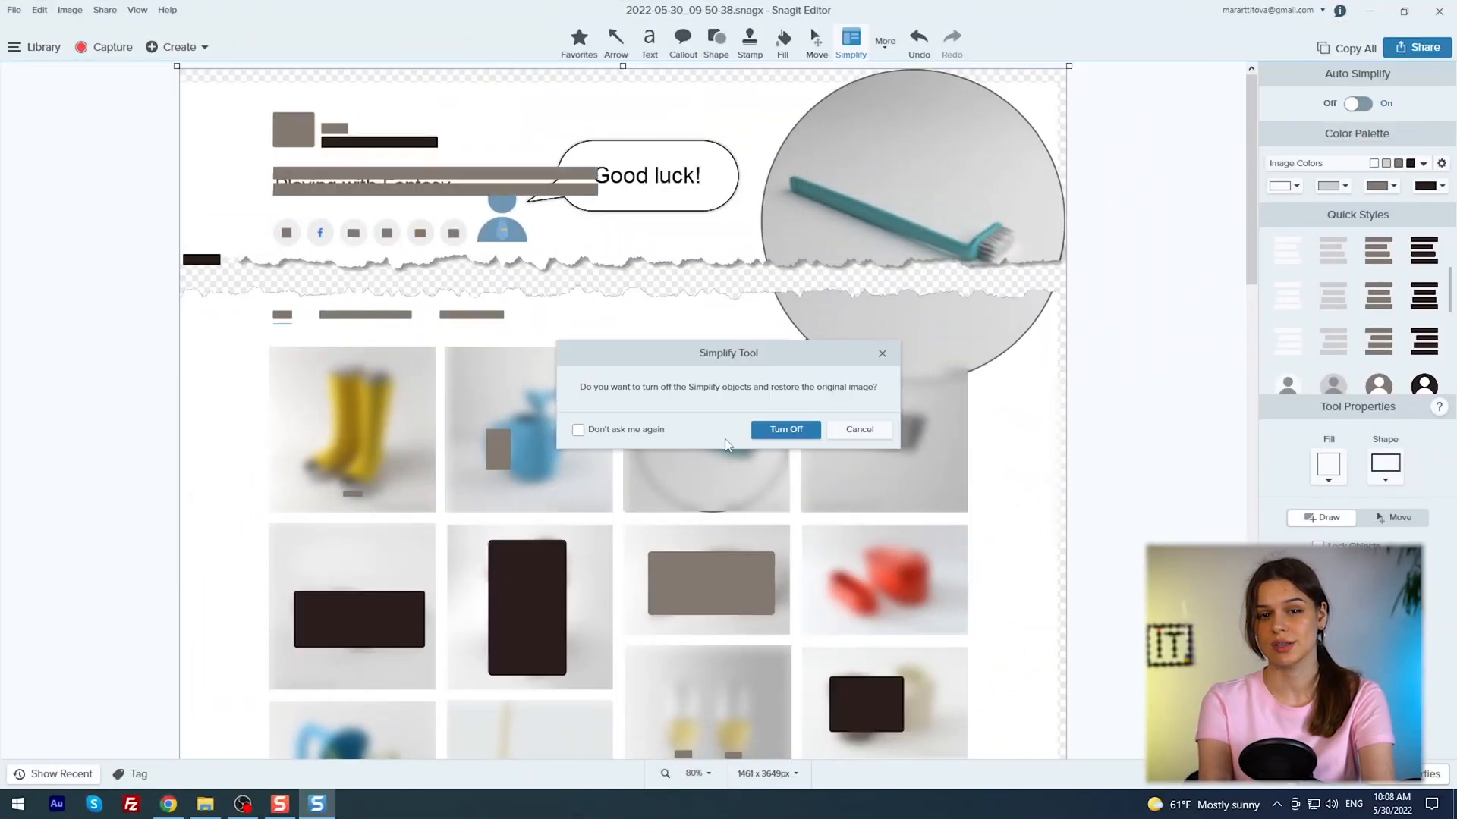
pyautogui.click(784, 429)
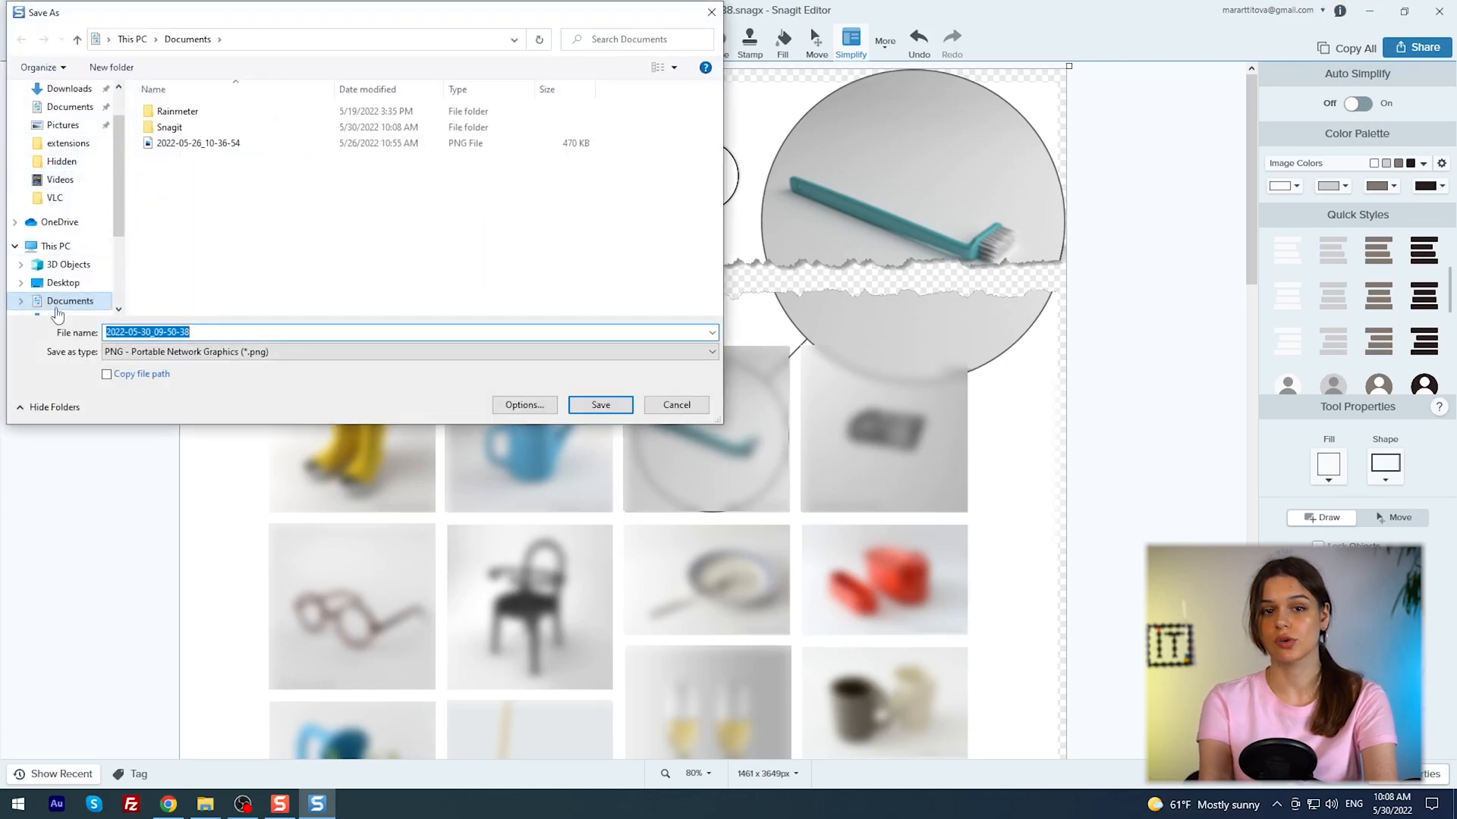
pyautogui.click(601, 404)
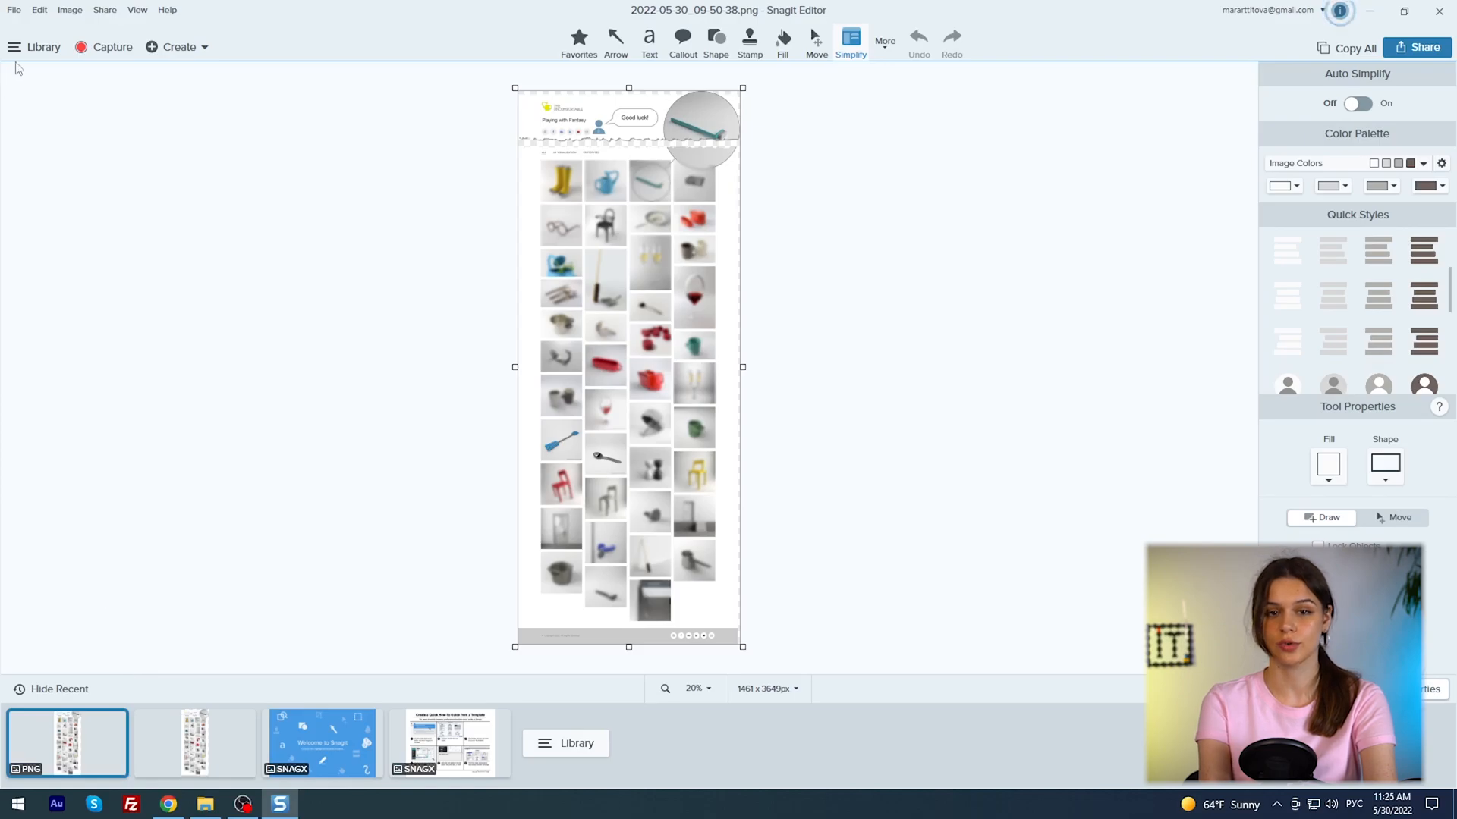
# - Open the 2022-05-20_11-37-47.mp4 recording from the Library, then bring up the Help menu
pyautogui.click(42, 47)
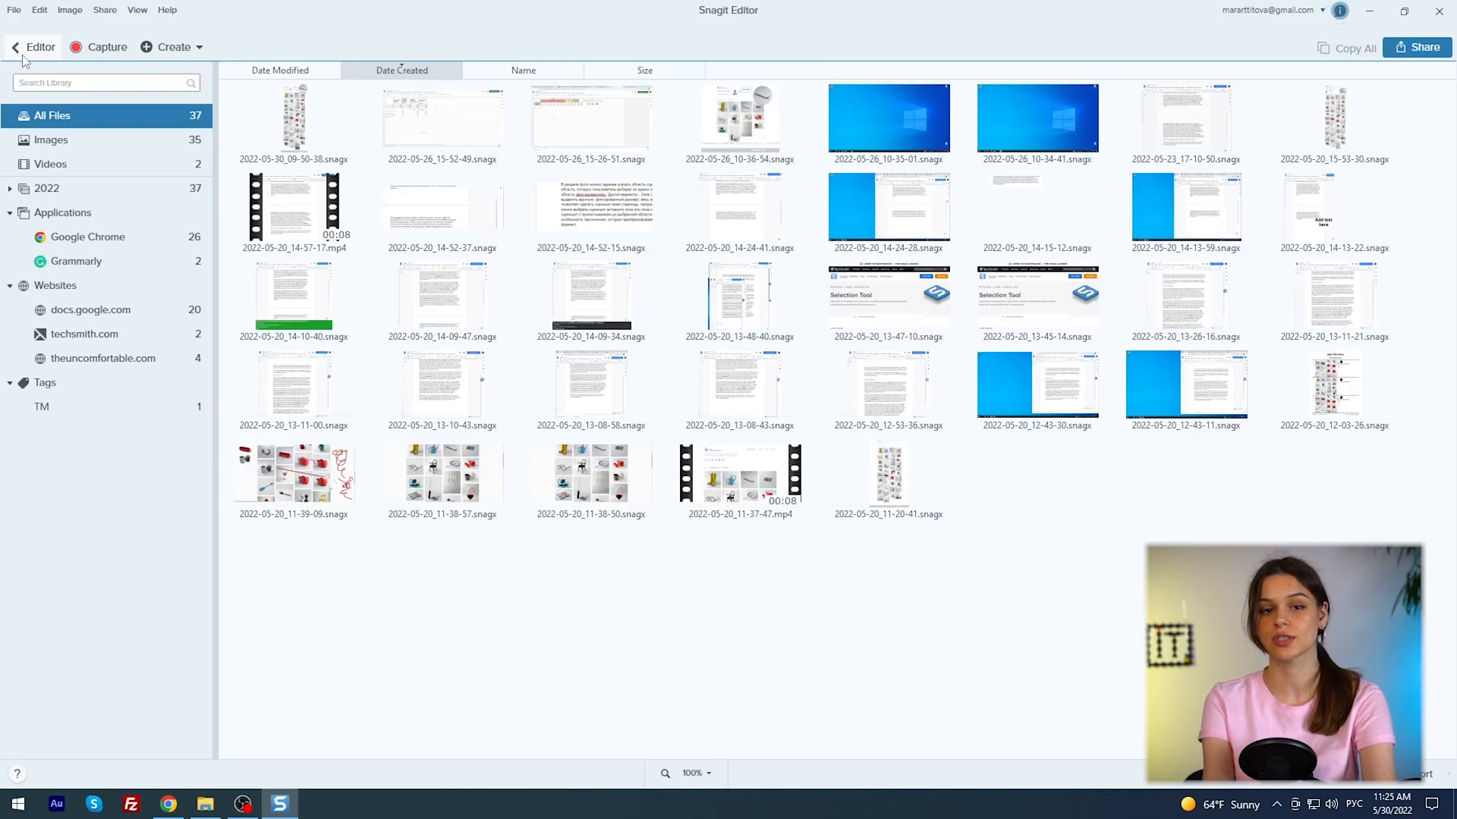
pyautogui.doubleClick(740, 478)
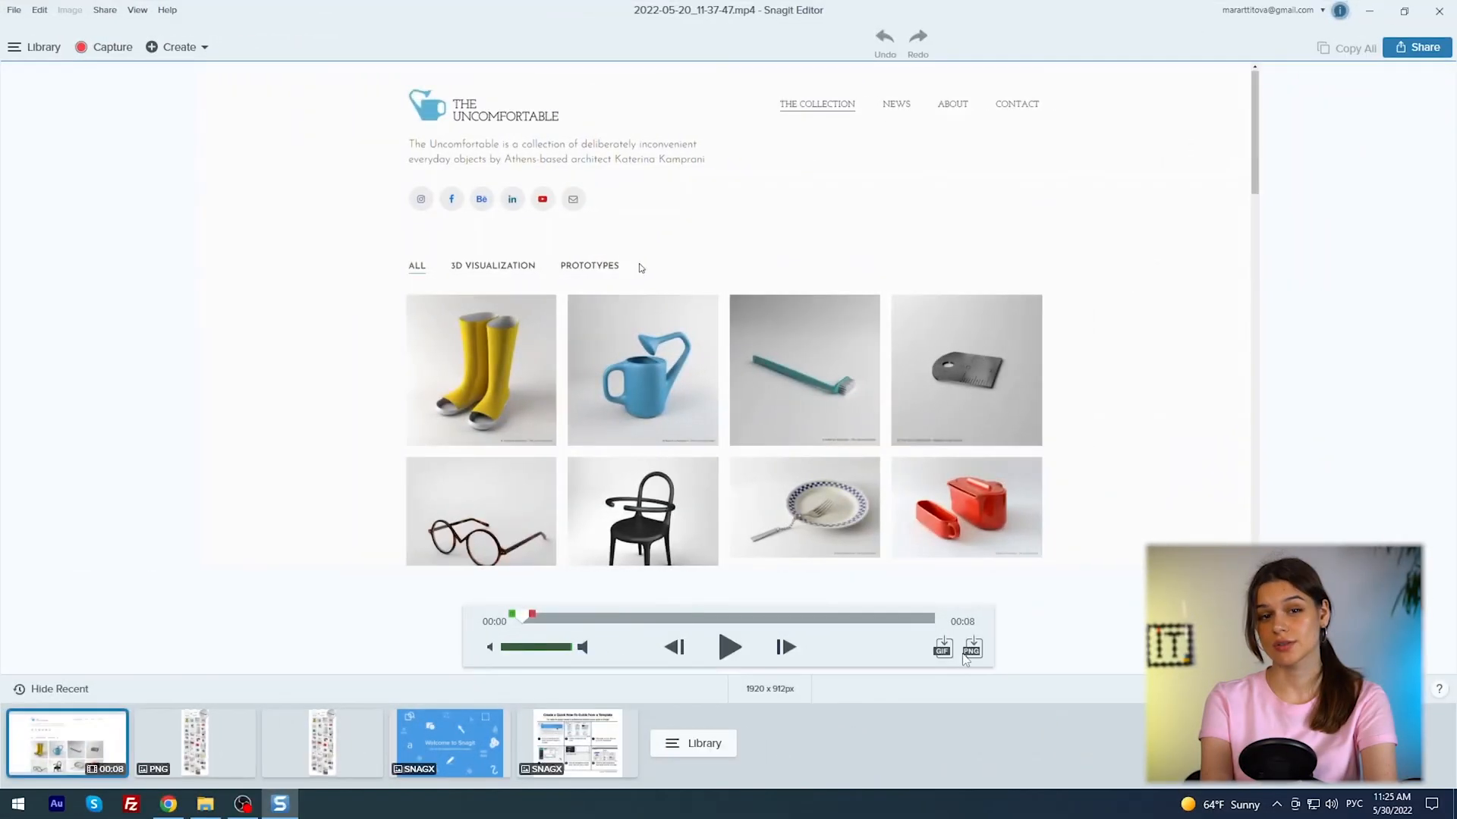
pyautogui.moveTo(971, 648)
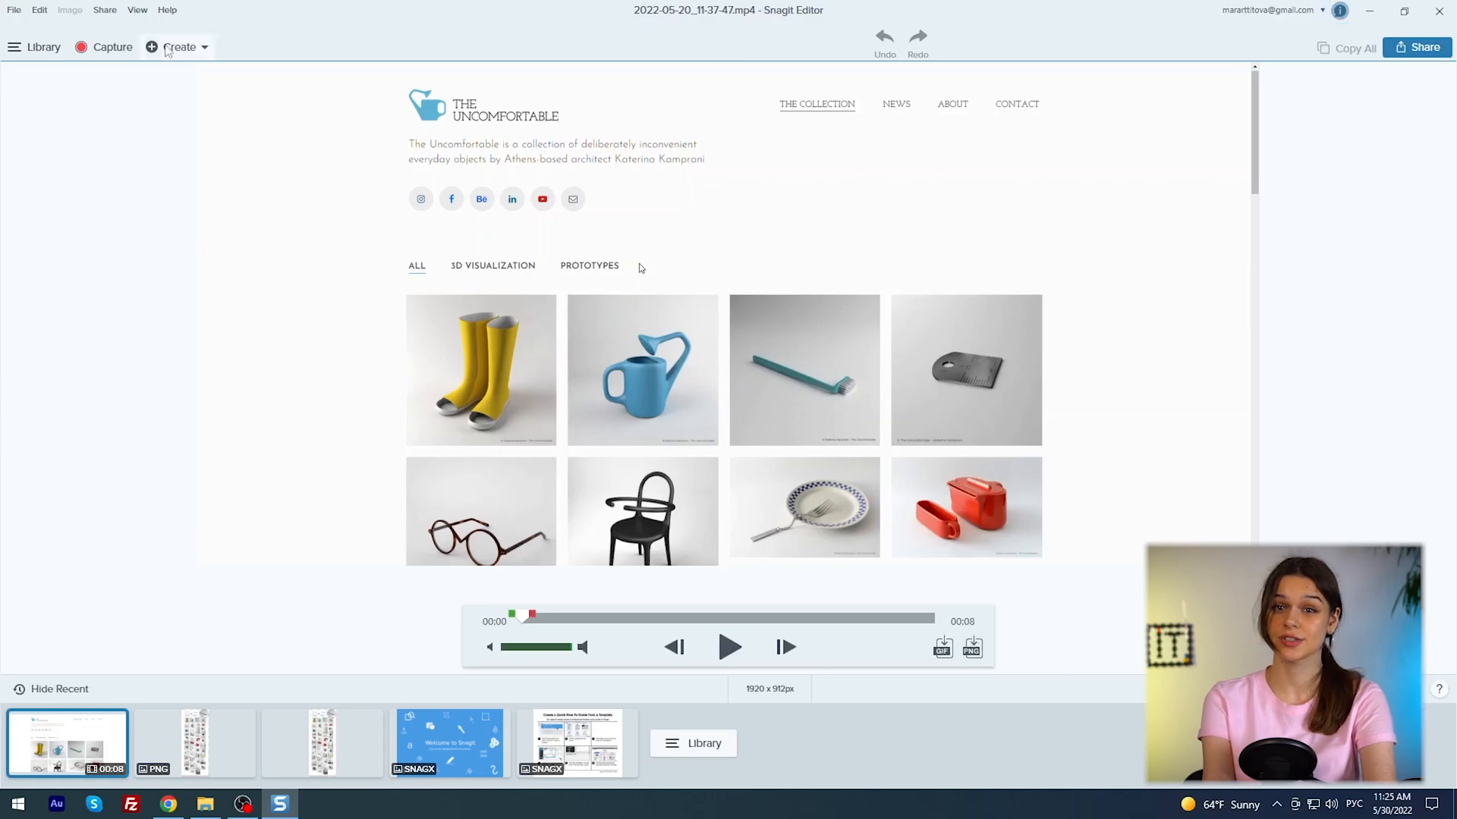
pyautogui.click(167, 9)
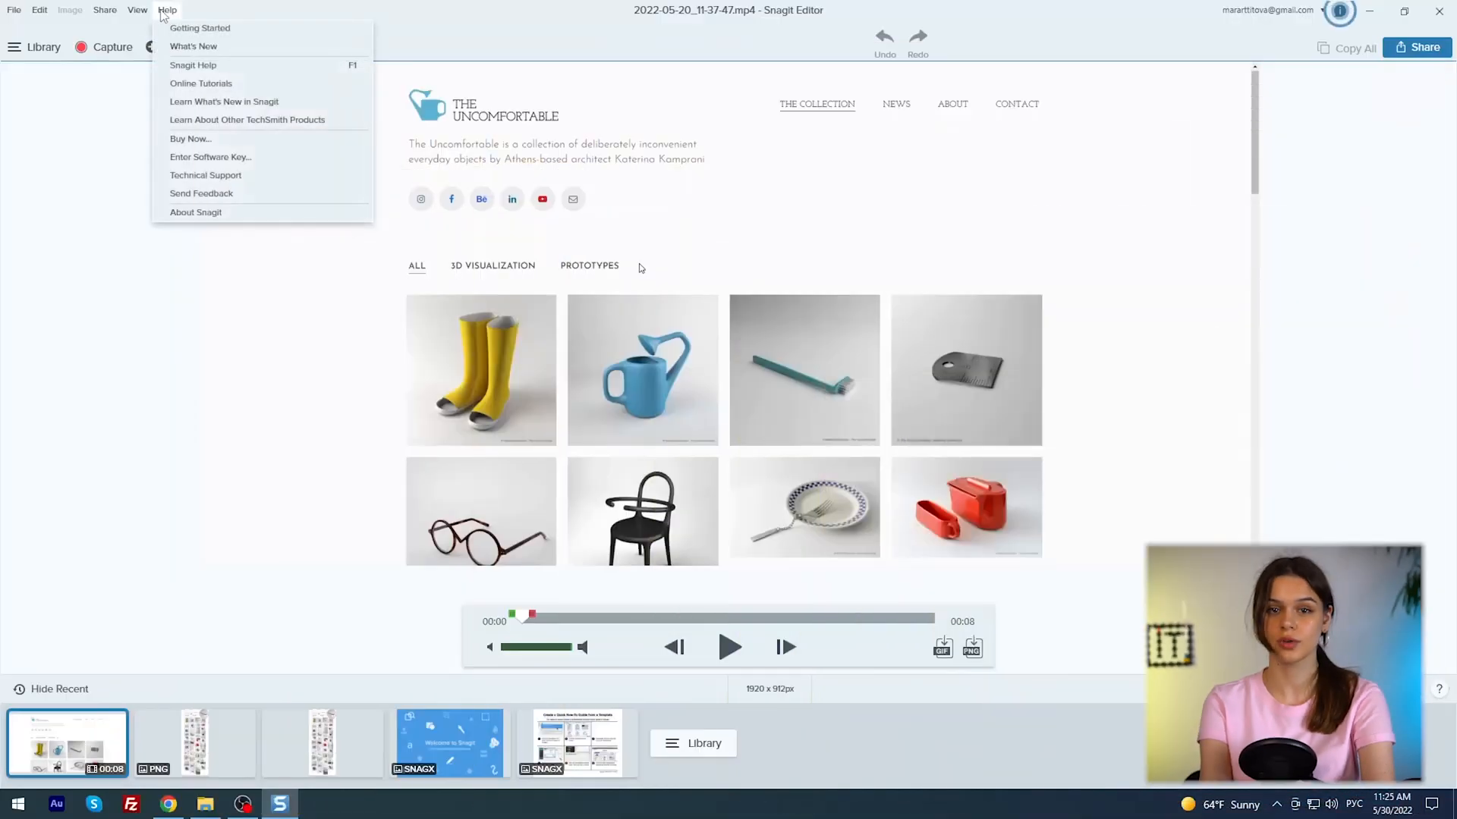
pyautogui.moveTo(197, 182)
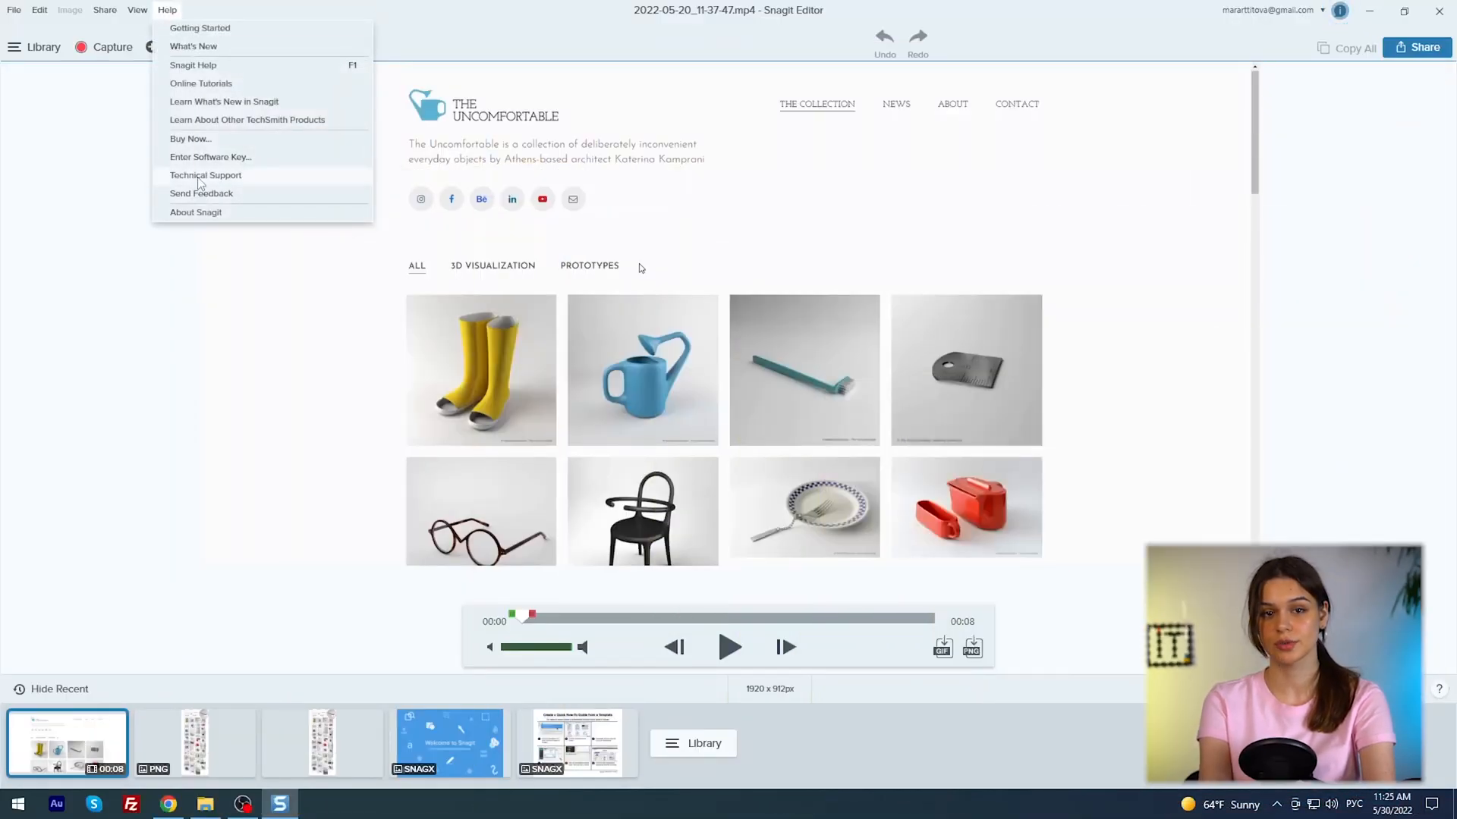